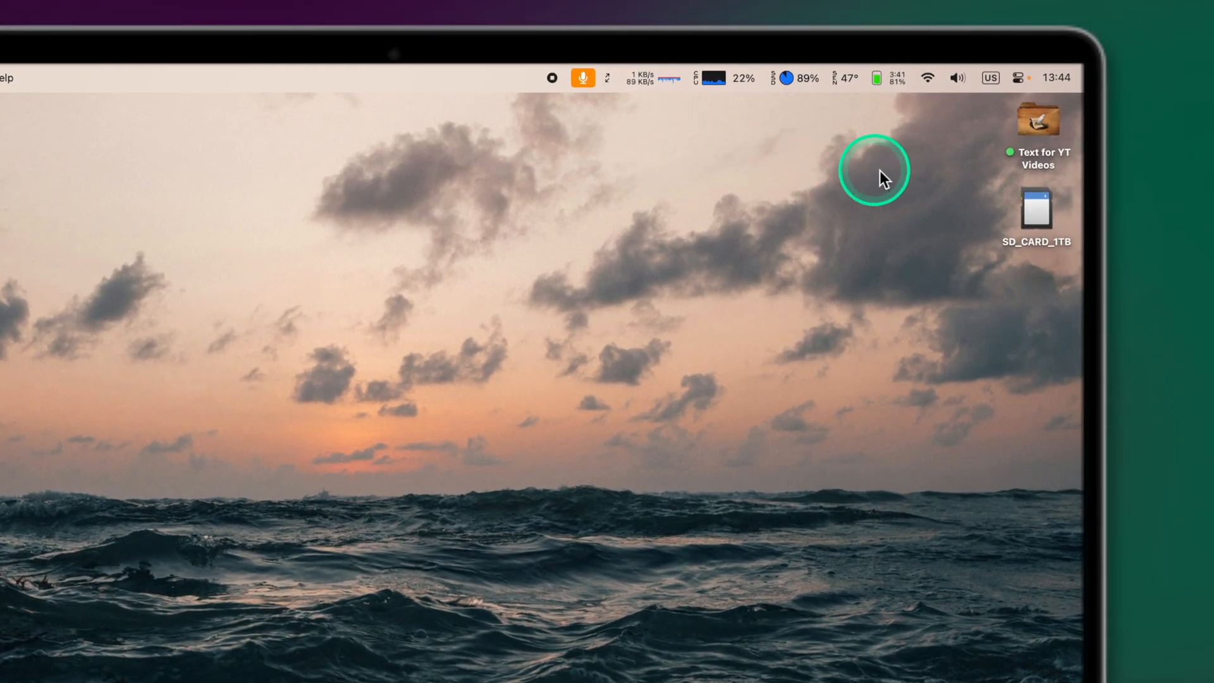
pyautogui.moveTo(821, 187)
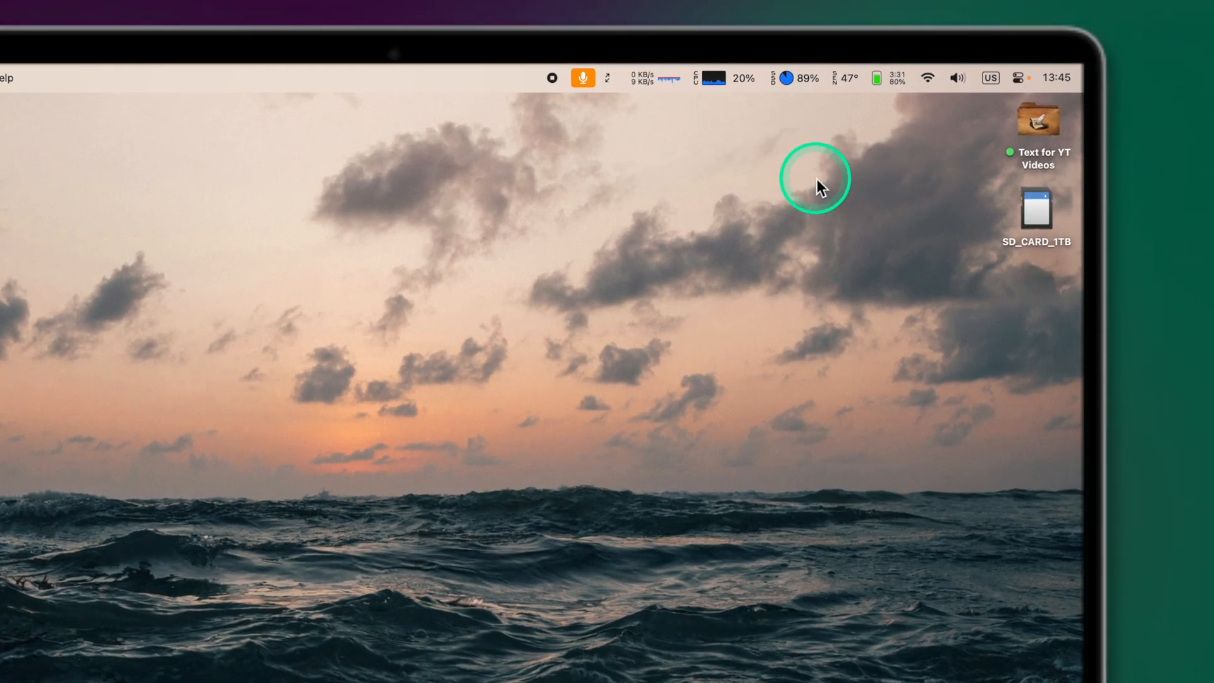
pyautogui.moveTo(679, 147)
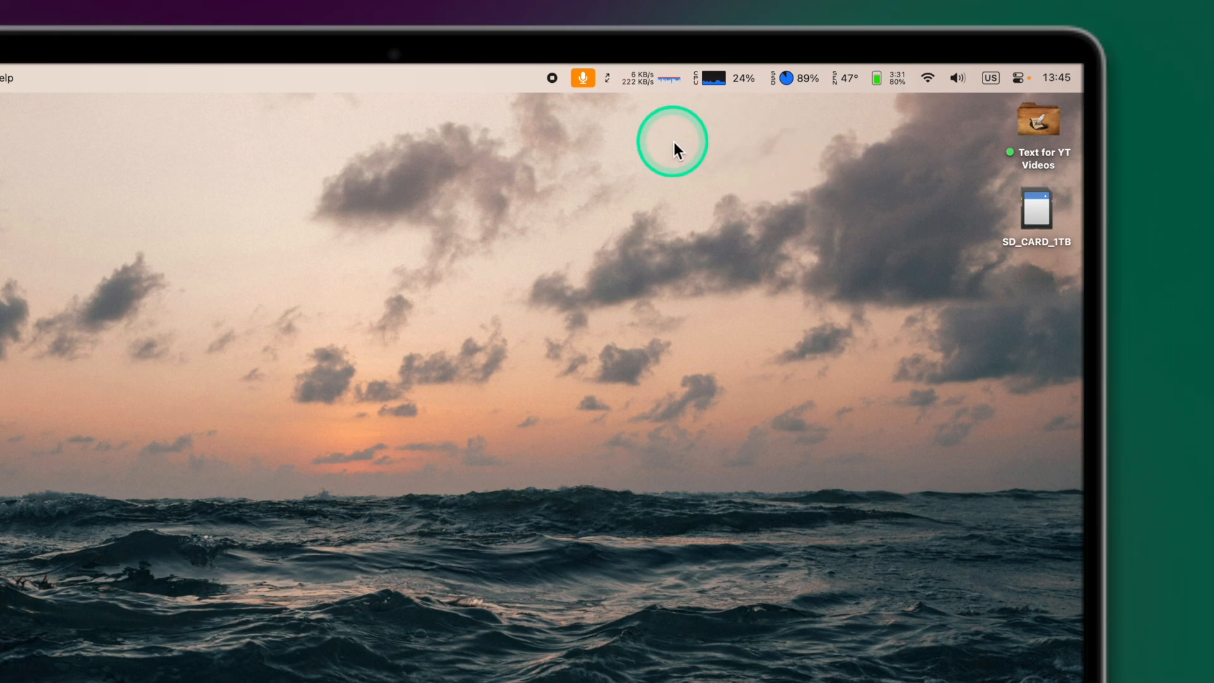
pyautogui.moveTo(543, 166)
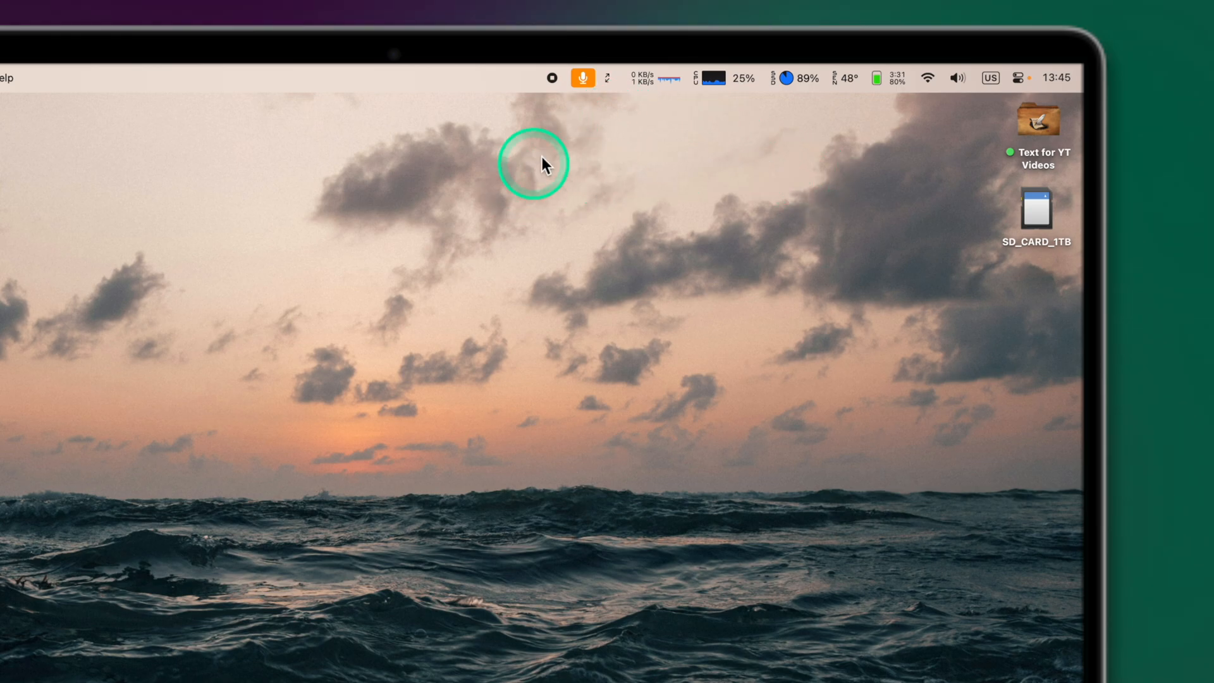
# Step: Check CPU, disk and 30-day battery stats, then reveal hidden menu bar items
pyautogui.click(712, 78)
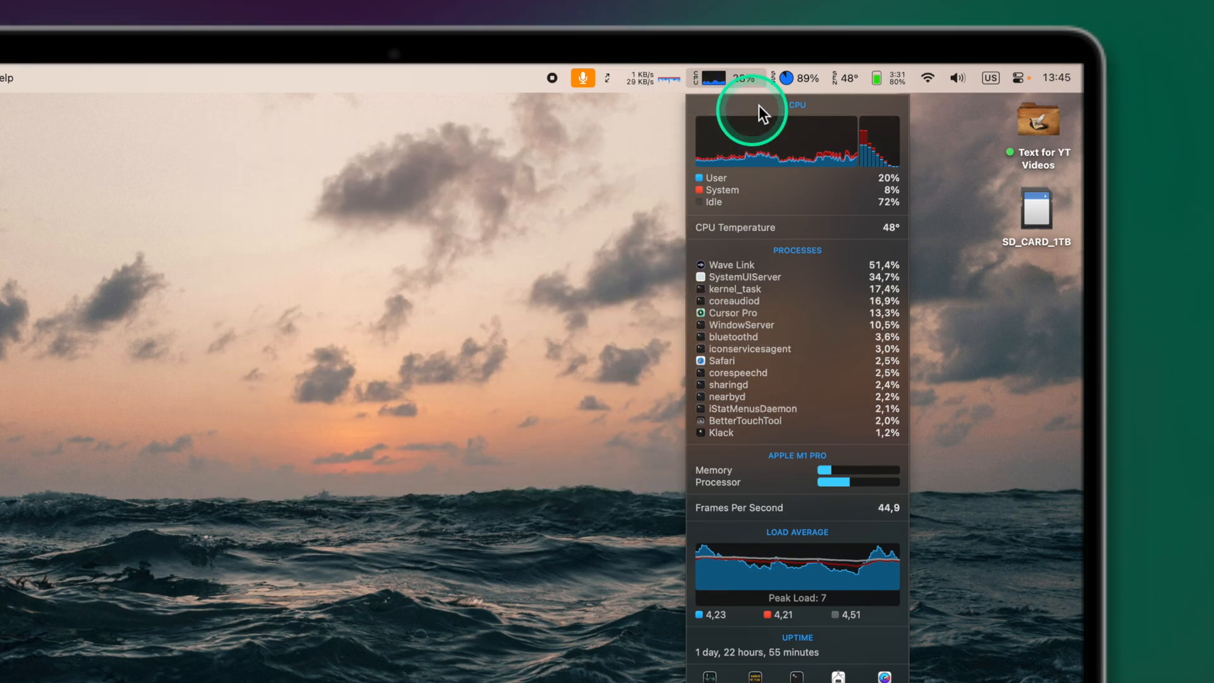
pyautogui.click(790, 78)
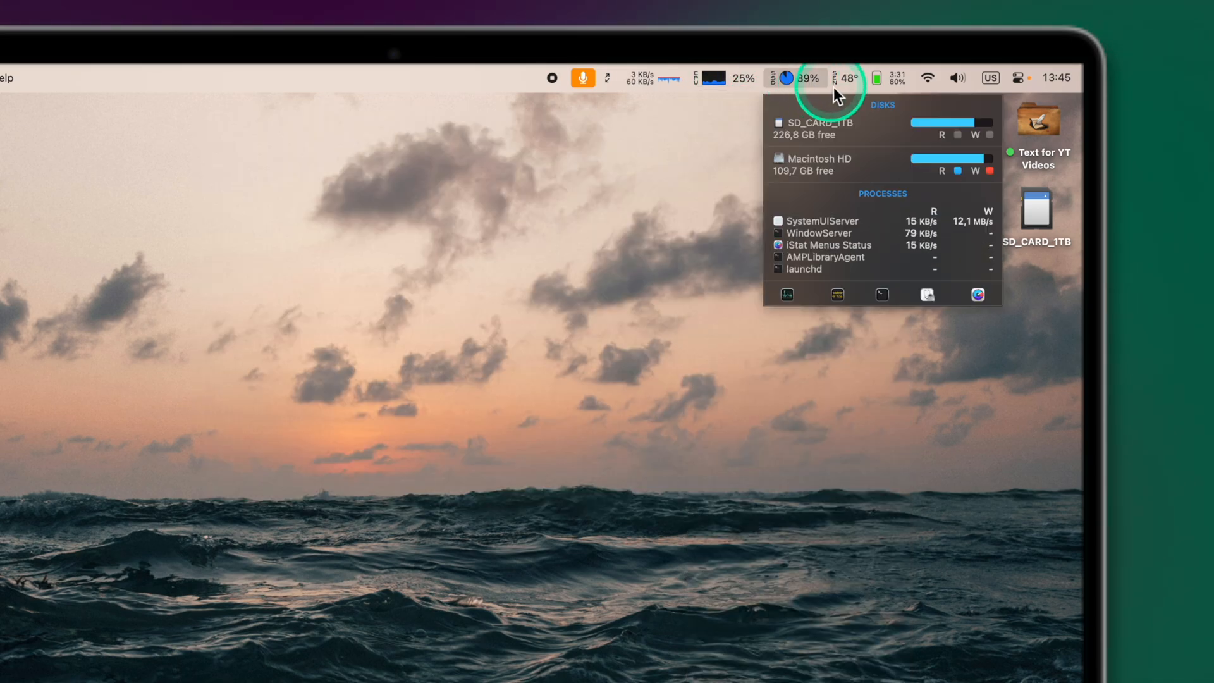
pyautogui.click(891, 78)
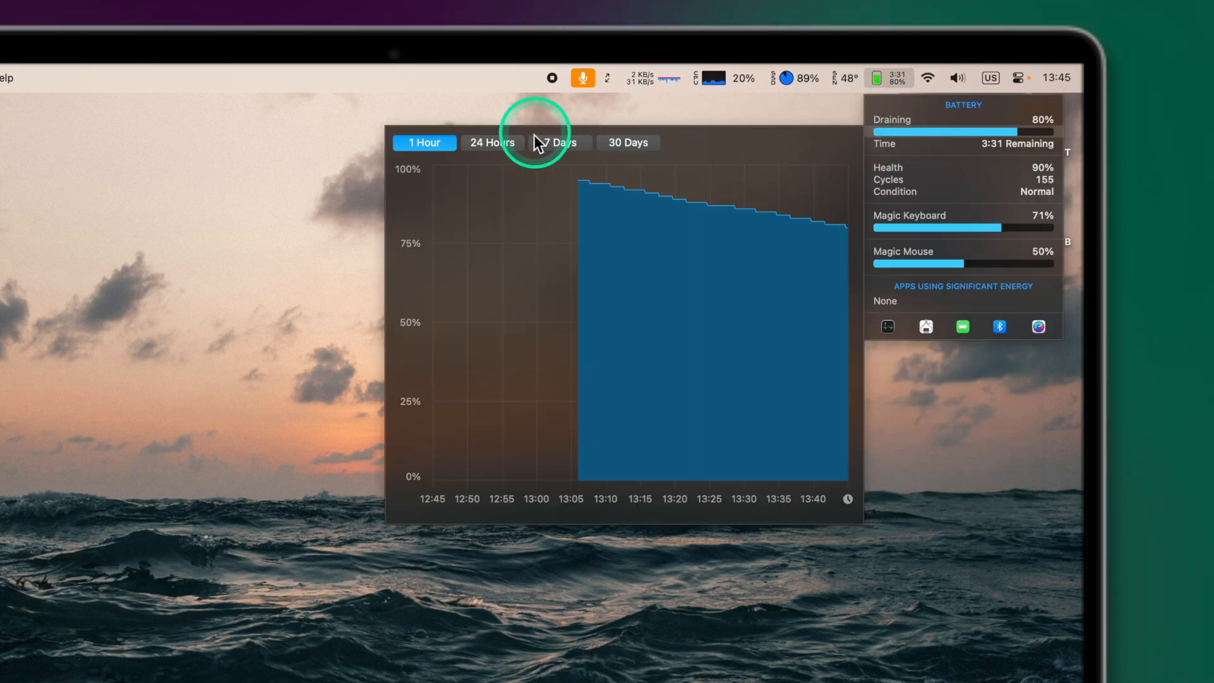
pyautogui.click(628, 142)
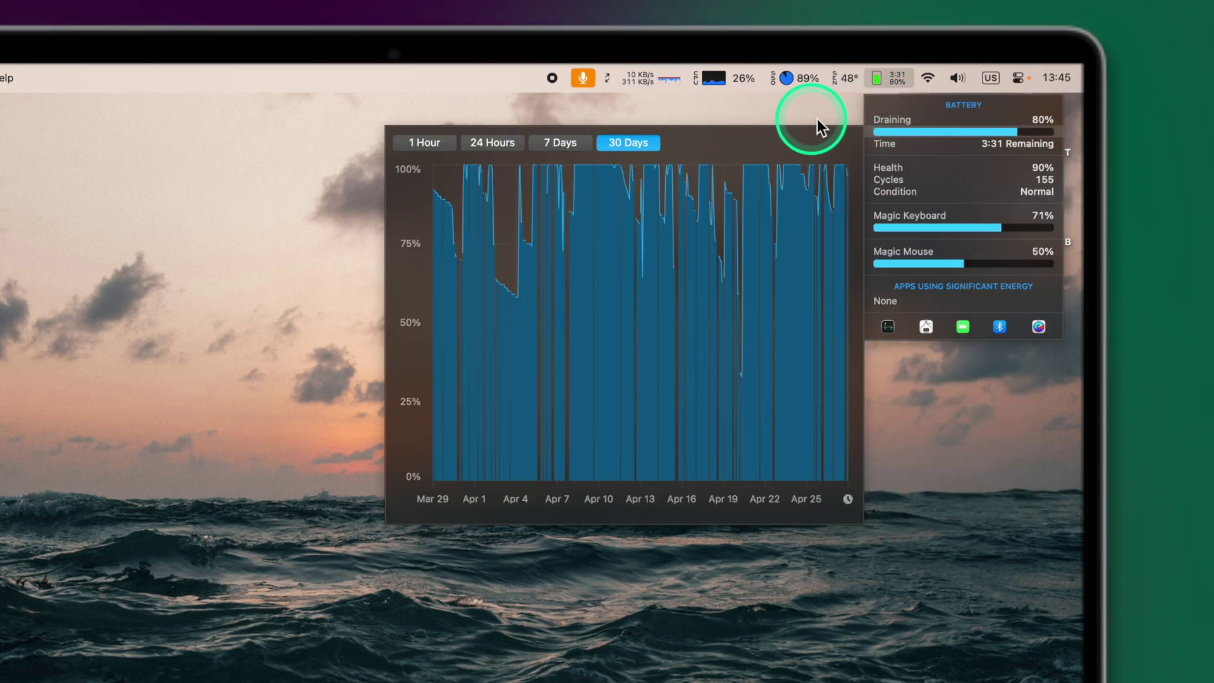
pyautogui.click(883, 78)
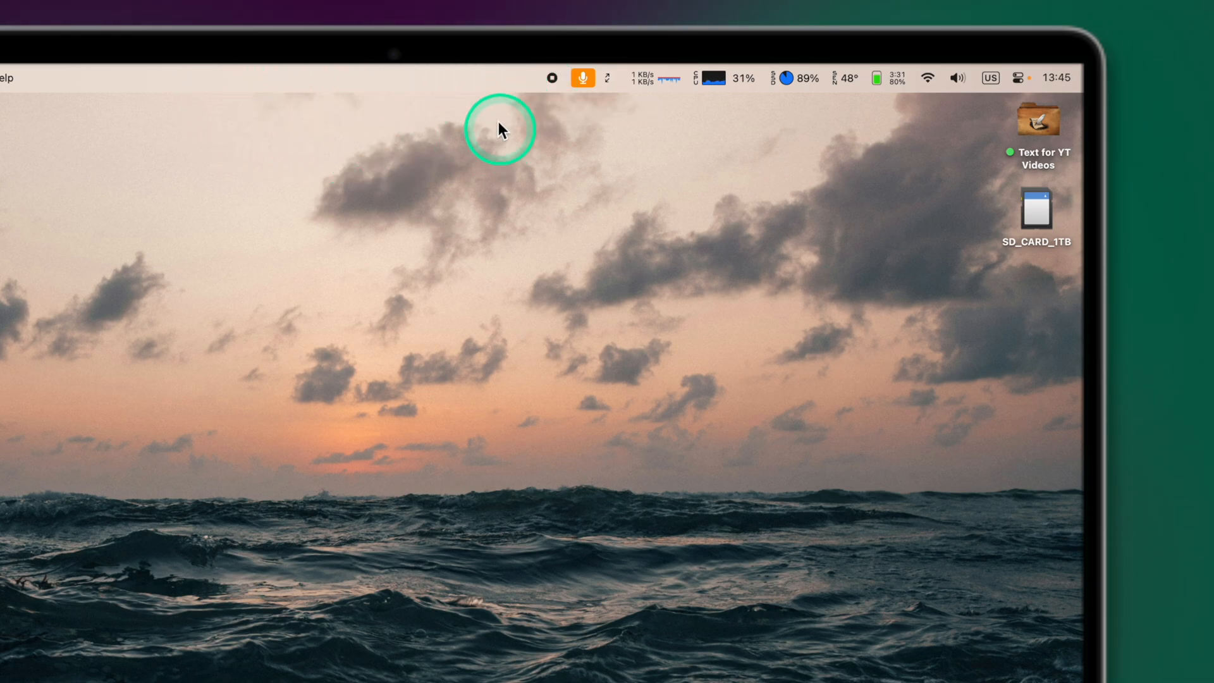
pyautogui.click(501, 80)
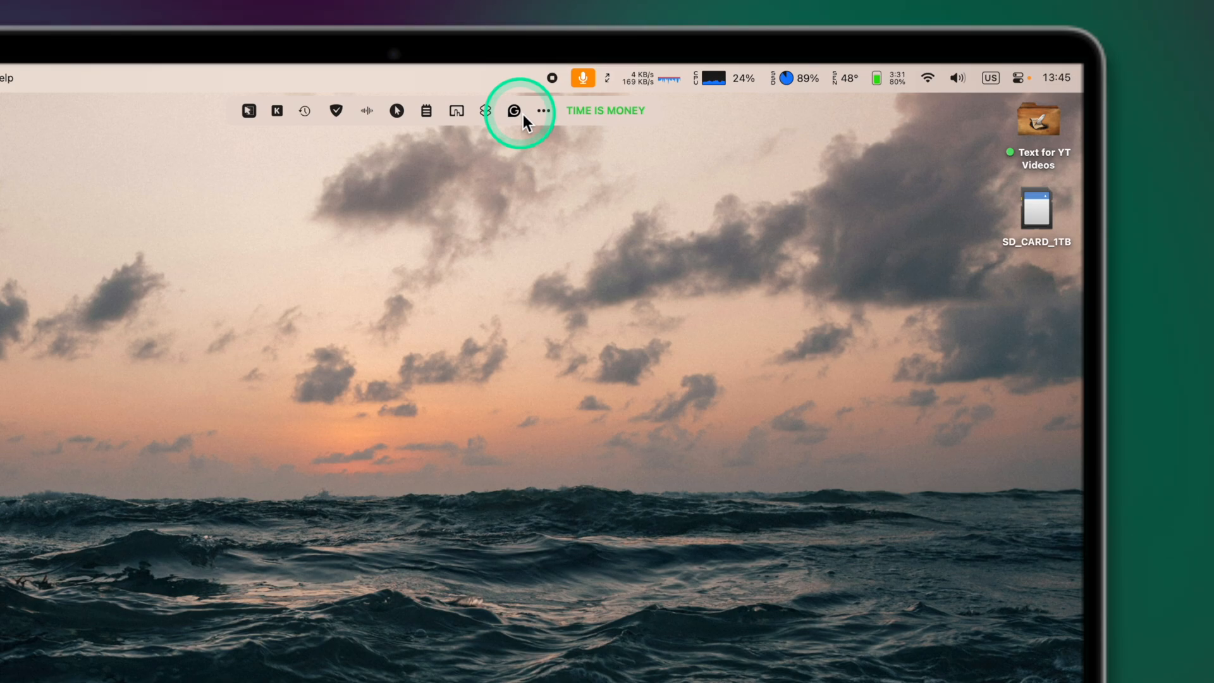
pyautogui.moveTo(645, 125)
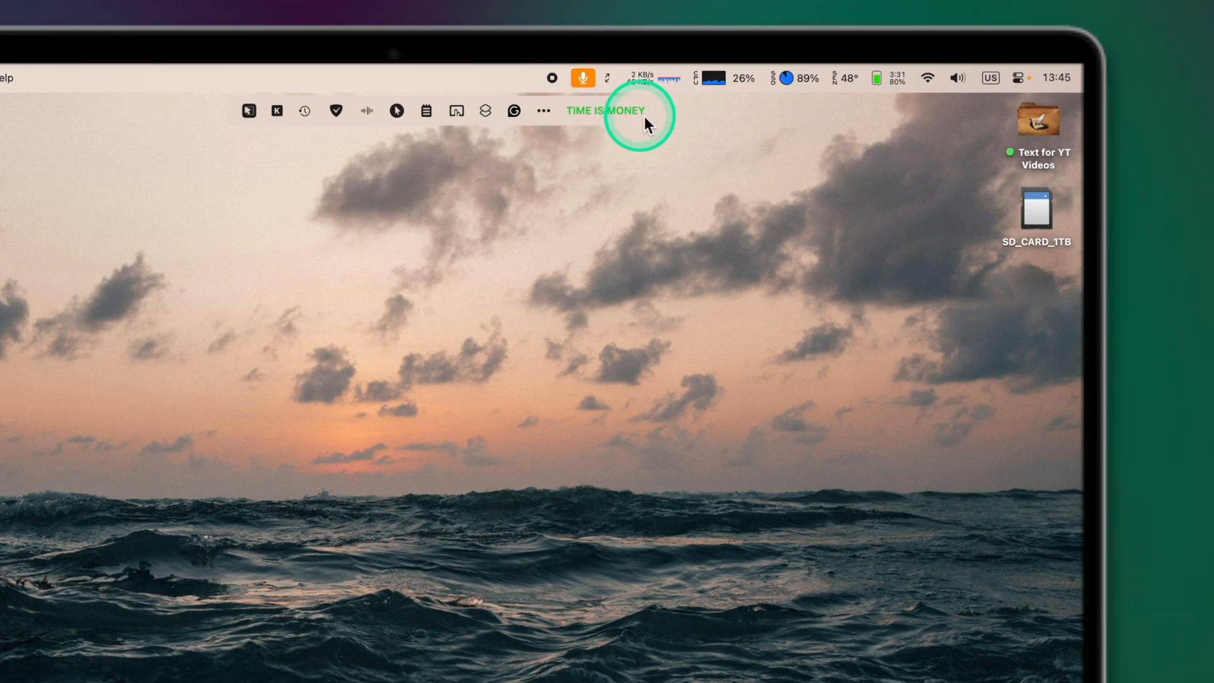
pyautogui.moveTo(191, 117)
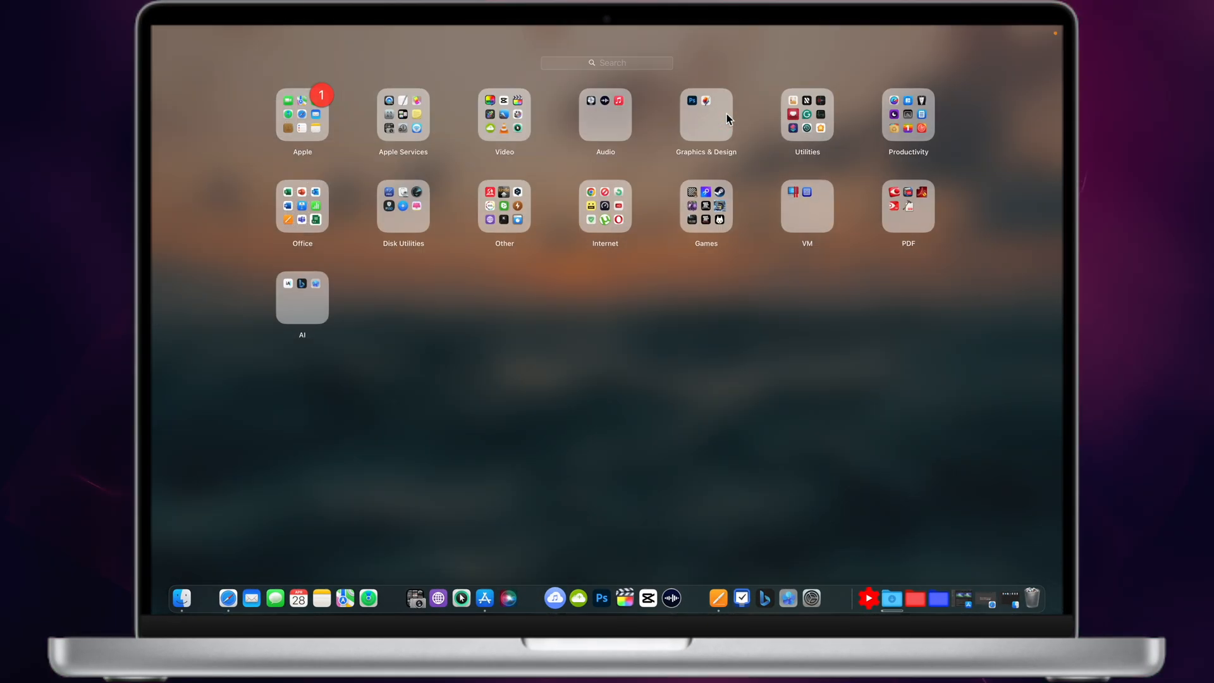
# Step: Open Launchpad's Apple folder listing FaceTime, Maps, Safari, Notes and Calendar
pyautogui.click(470, 412)
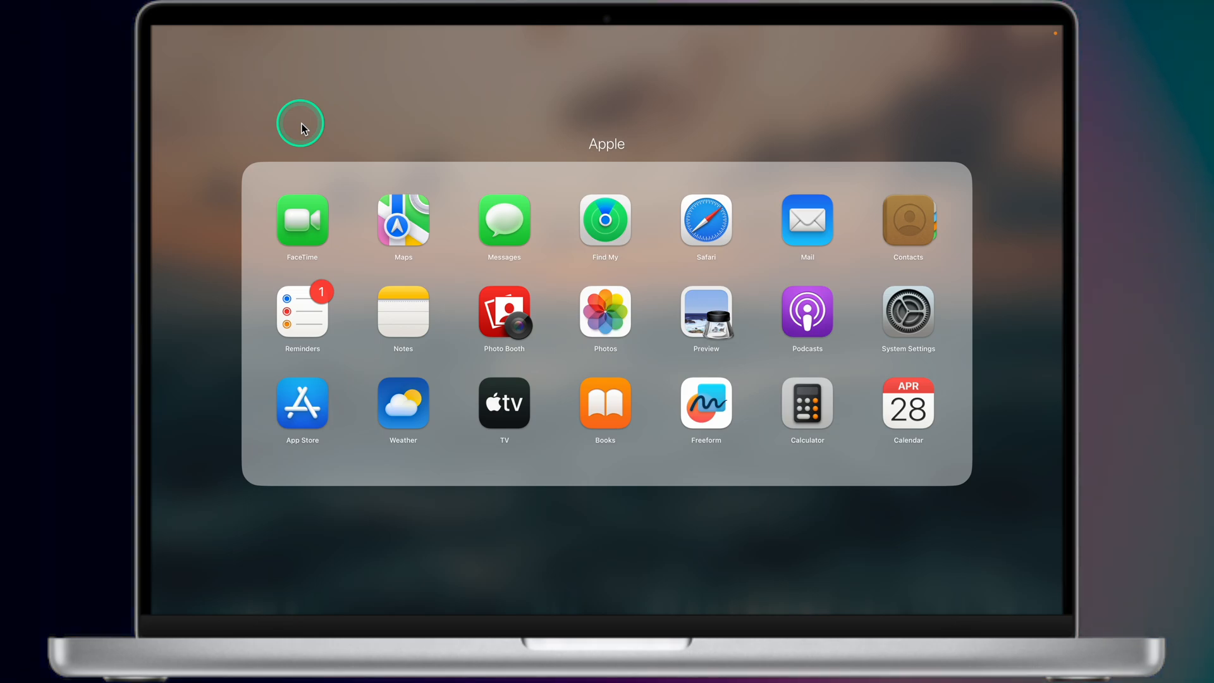
pyautogui.moveTo(339, 531)
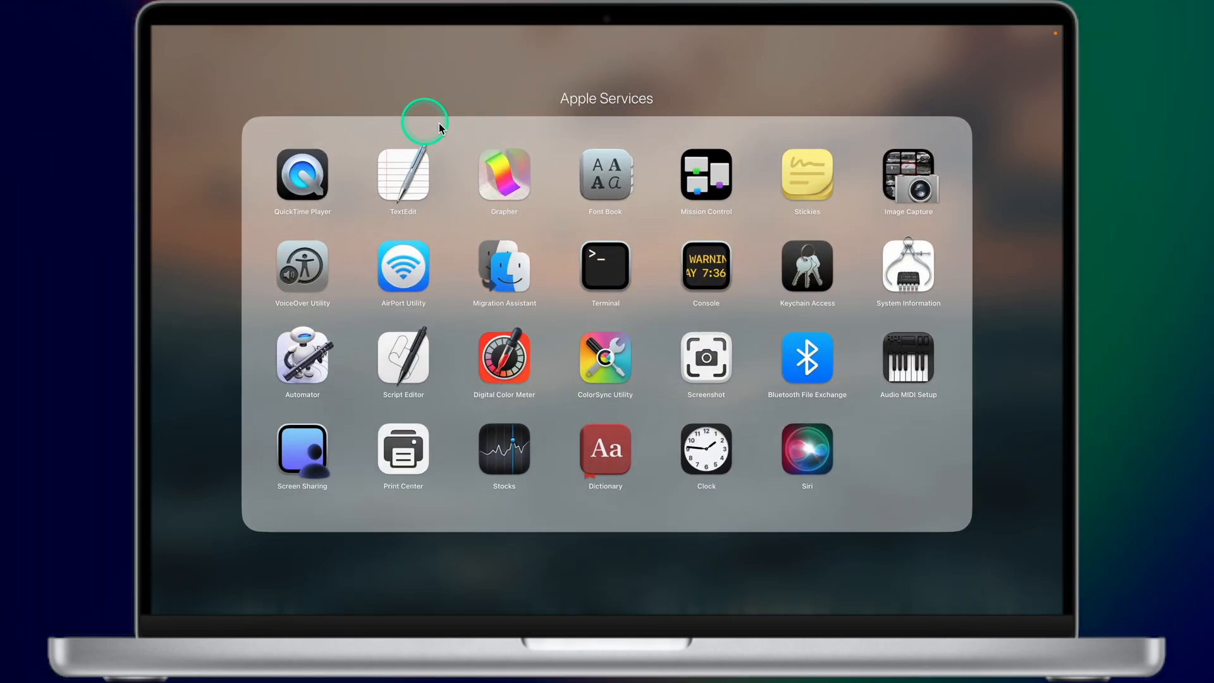
pyautogui.moveTo(572, 134)
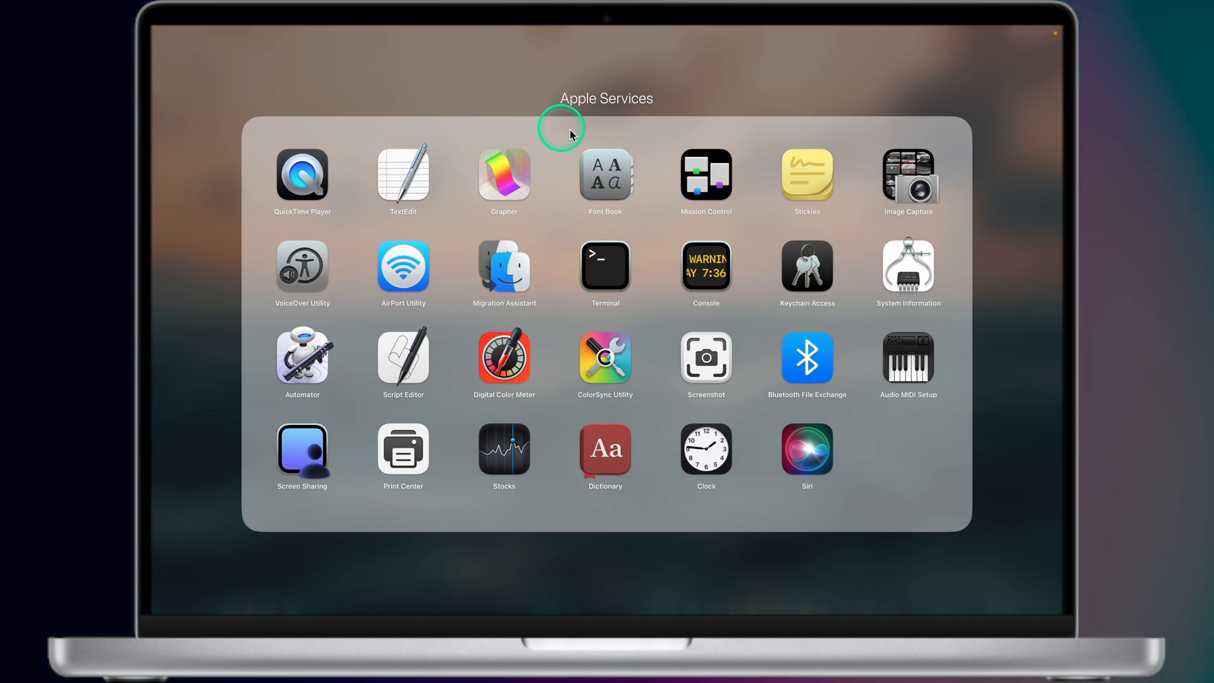
pyautogui.moveTo(232, 477)
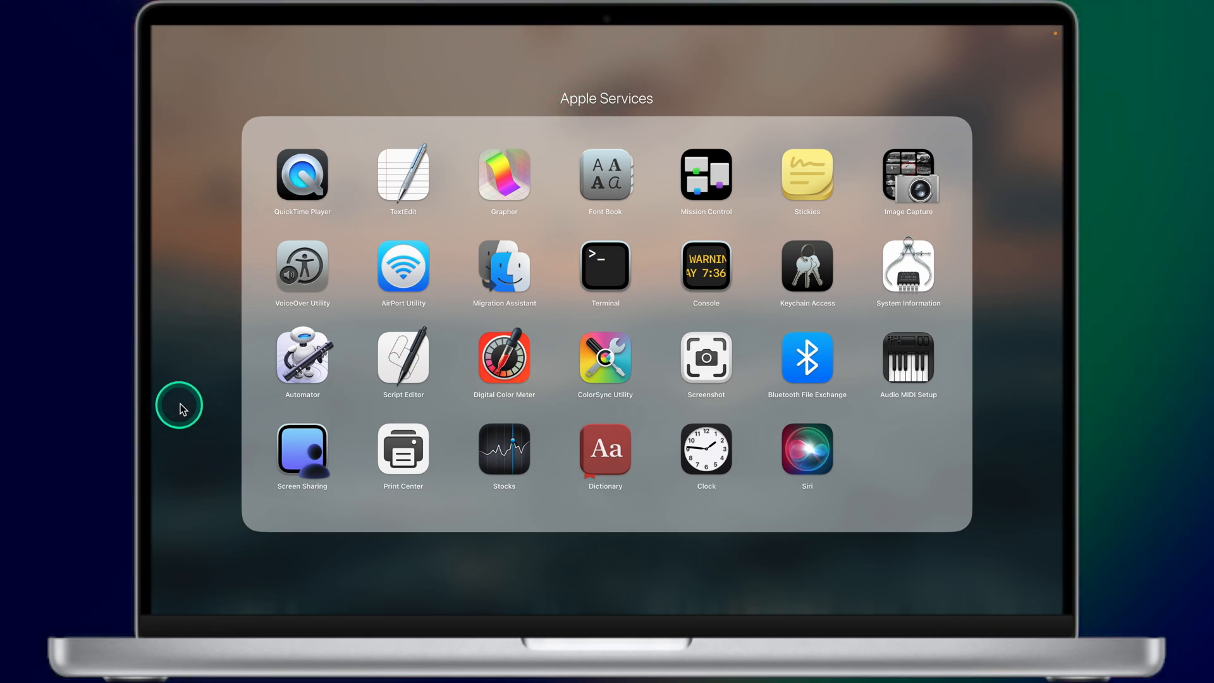
pyautogui.moveTo(323, 82)
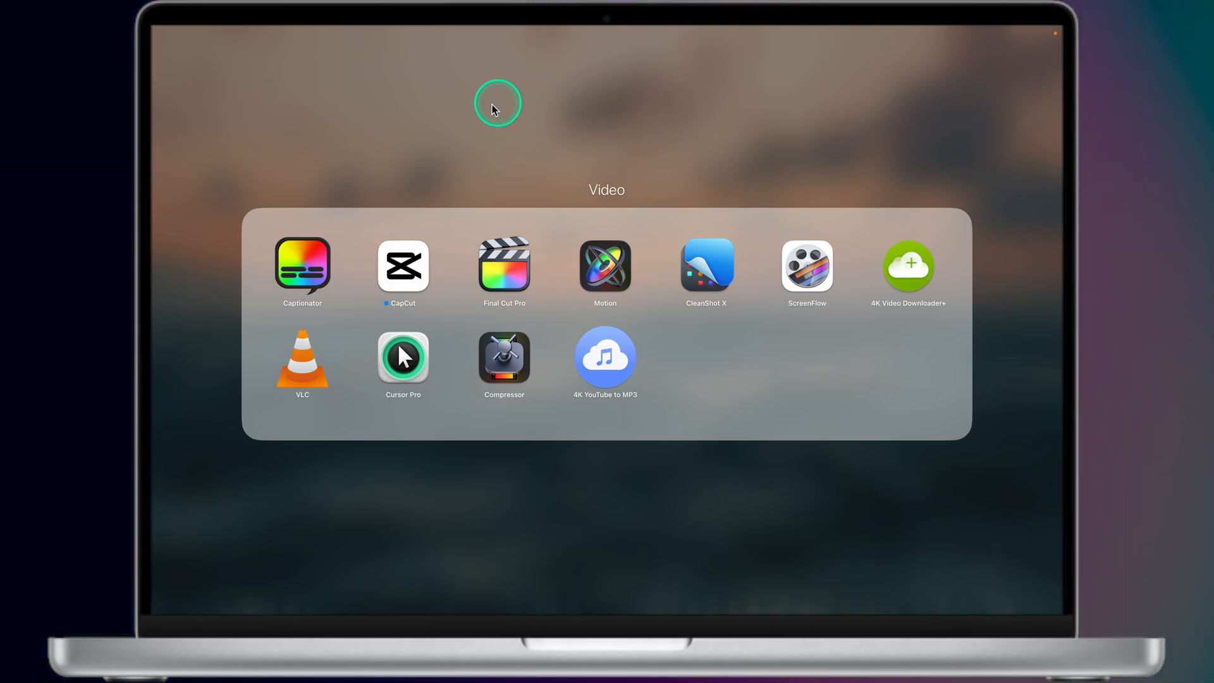
pyautogui.moveTo(201, 252)
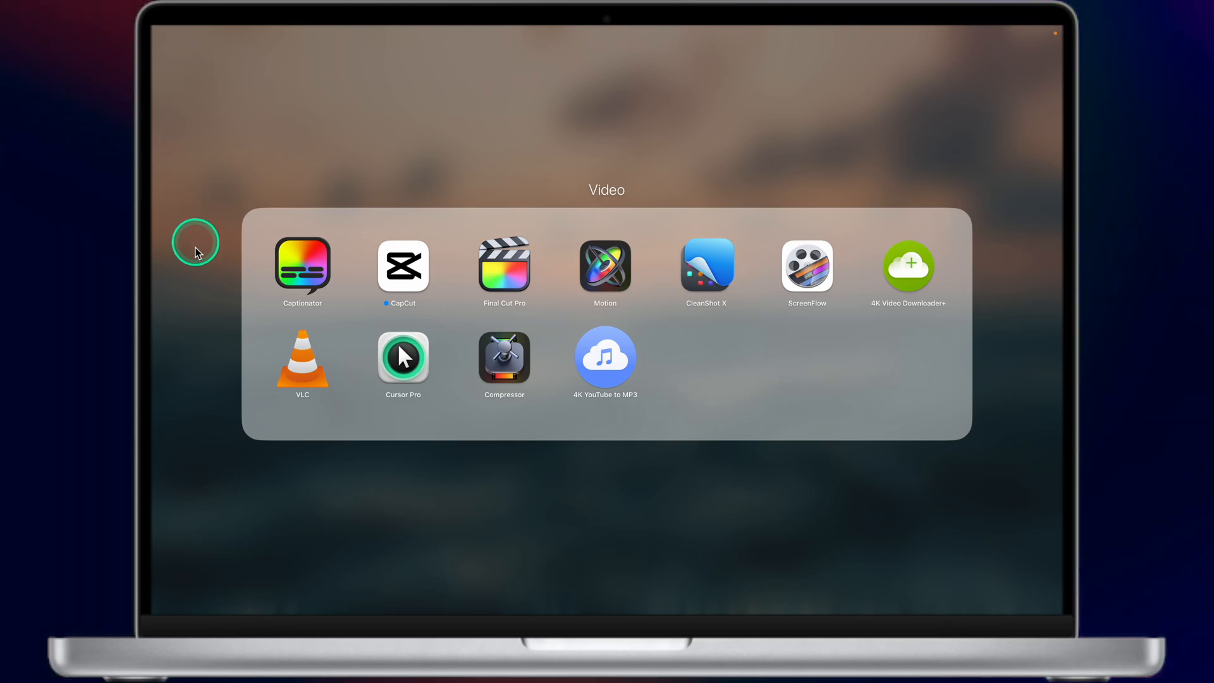
pyautogui.moveTo(746, 543)
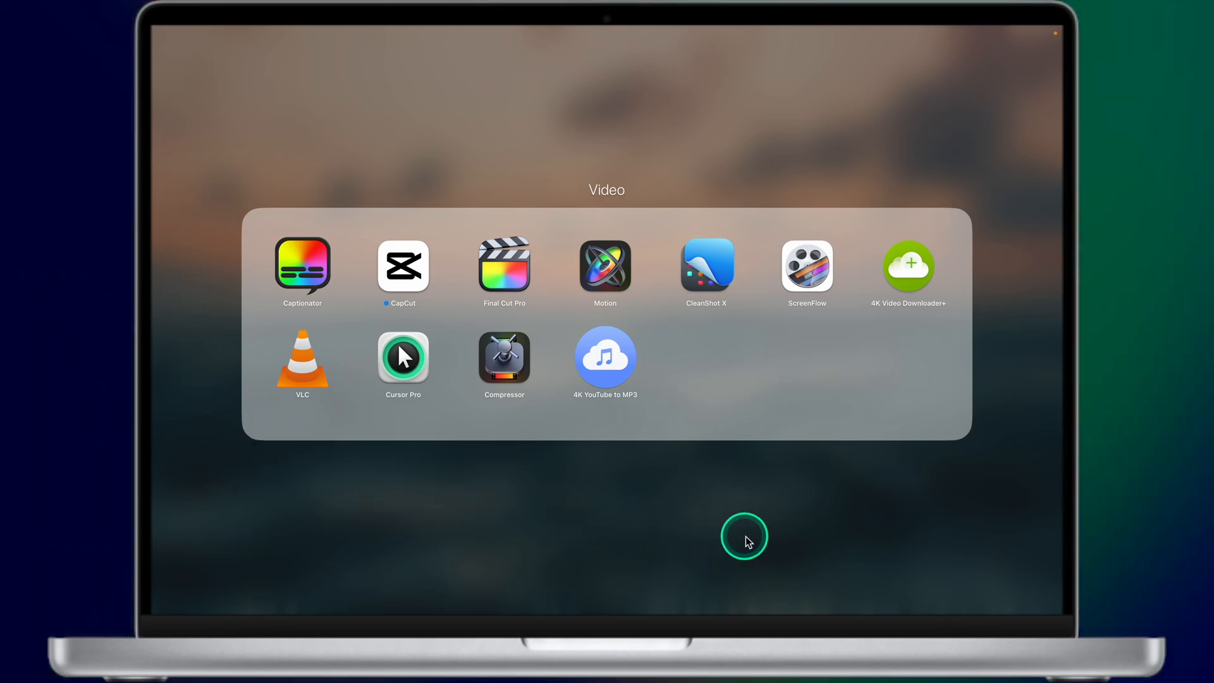
pyautogui.moveTo(639, 522)
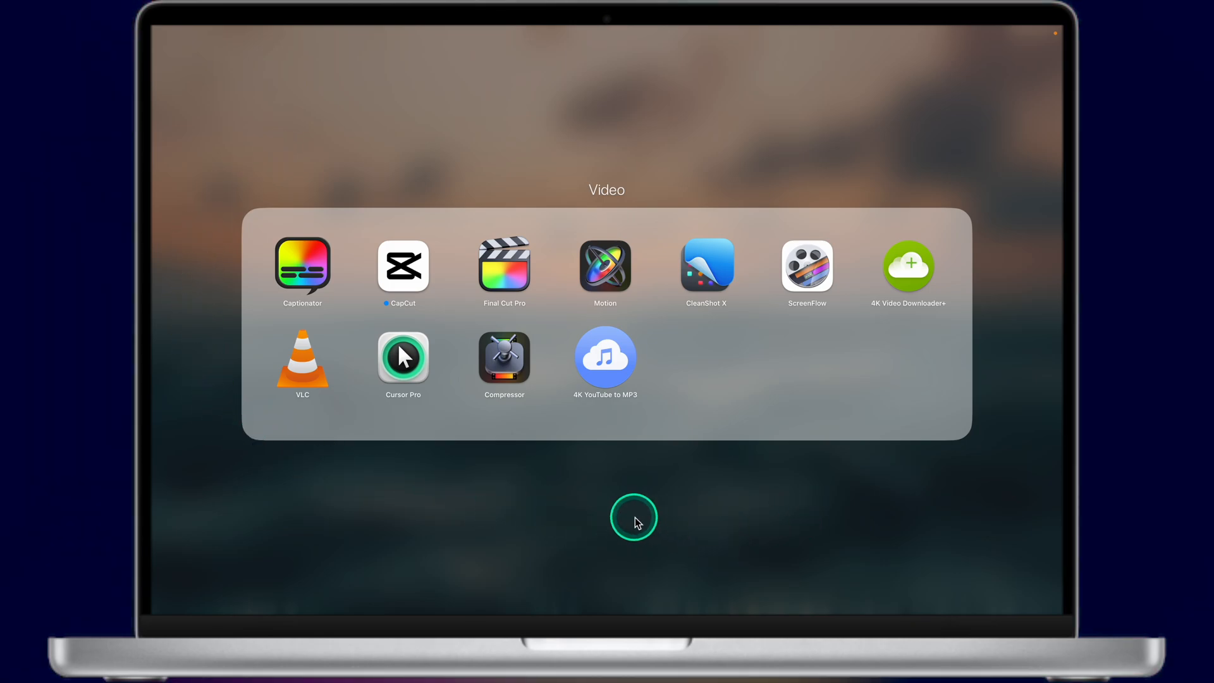
pyautogui.moveTo(556, 278)
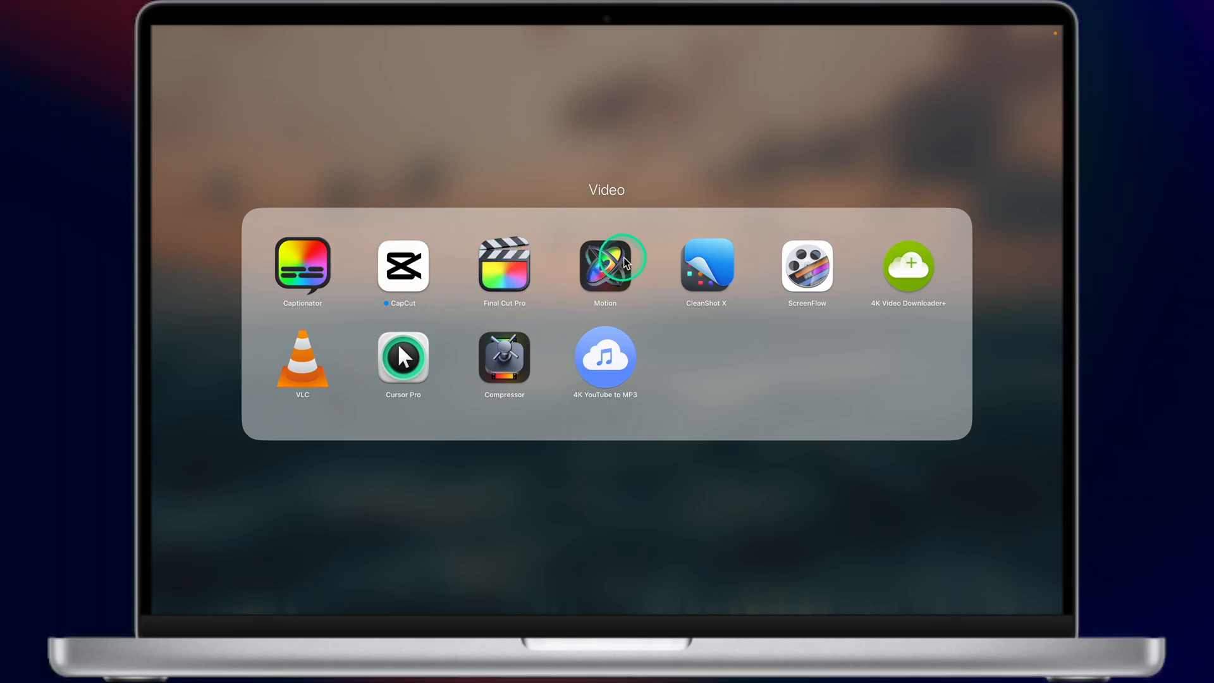
pyautogui.moveTo(733, 234)
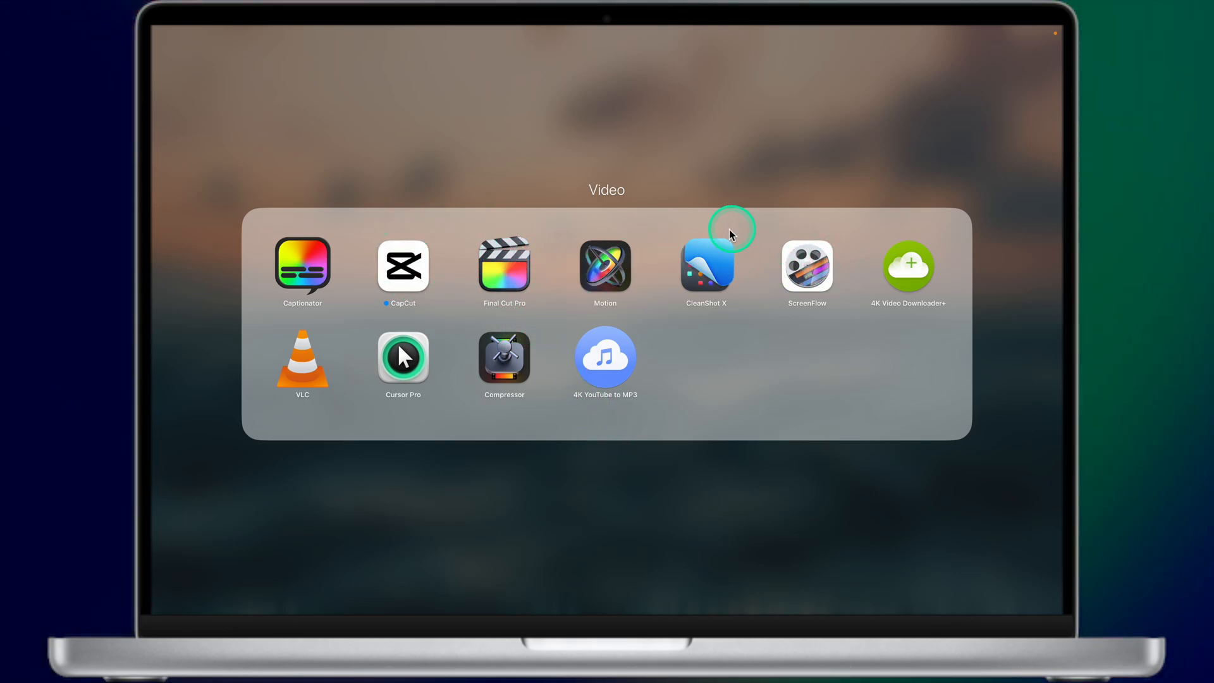
pyautogui.moveTo(901, 276)
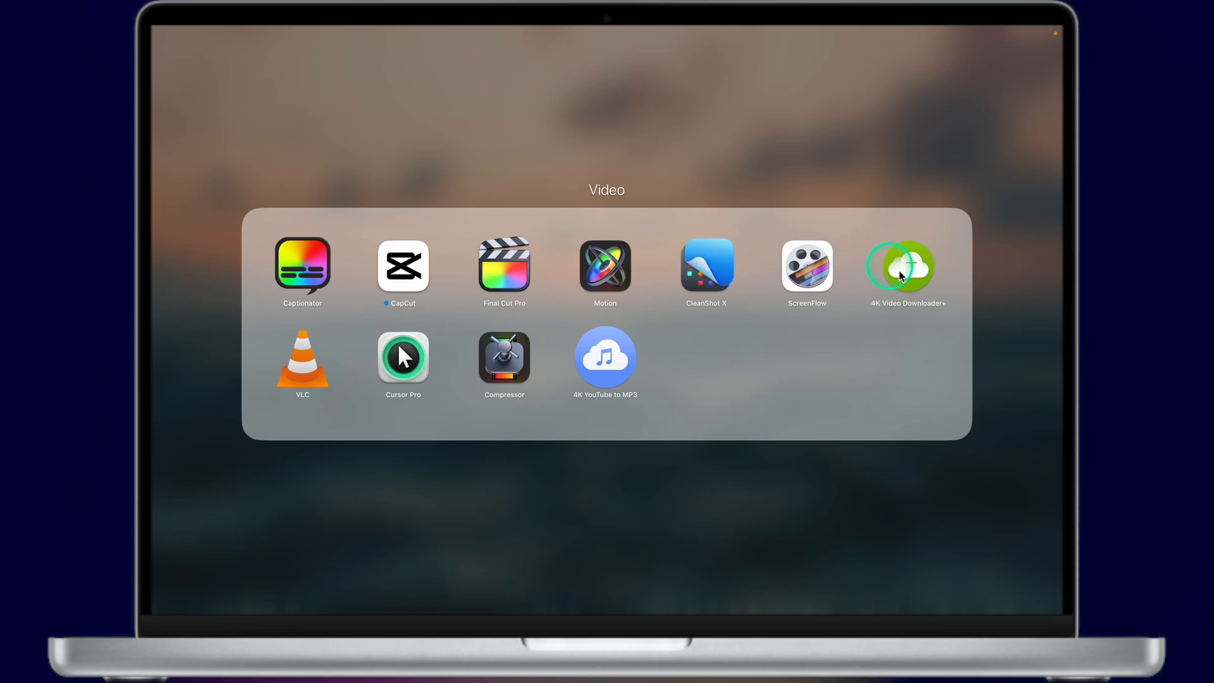
pyautogui.moveTo(292, 311)
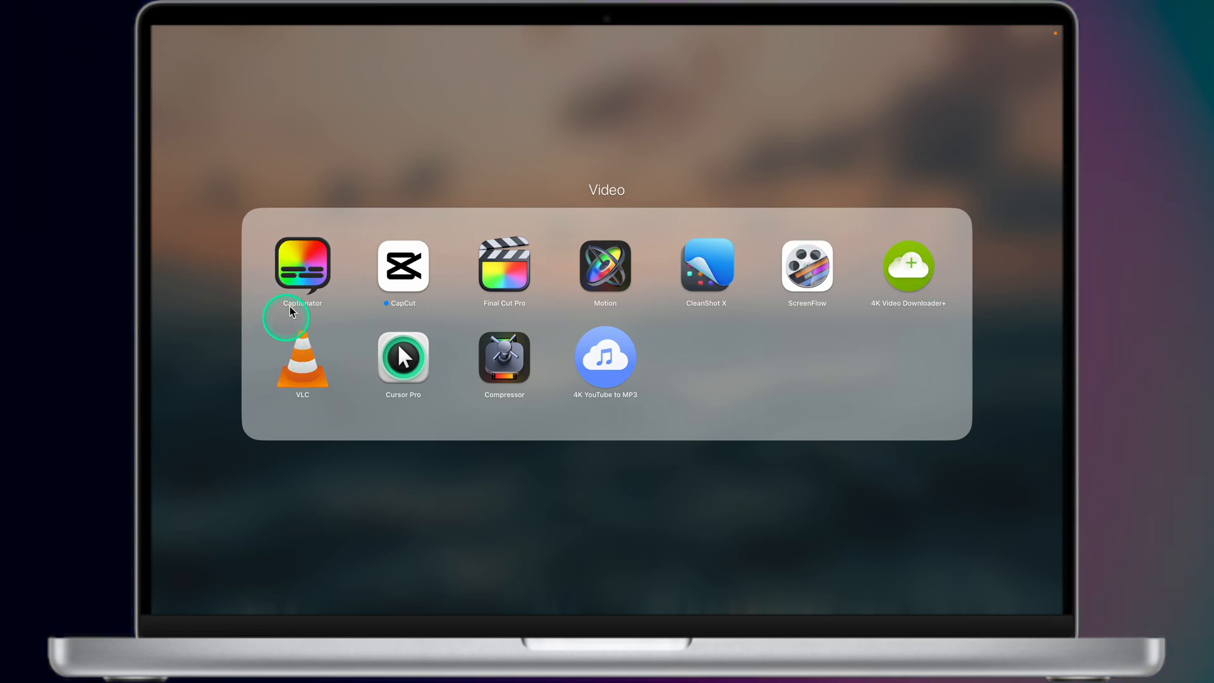
pyautogui.moveTo(444, 384)
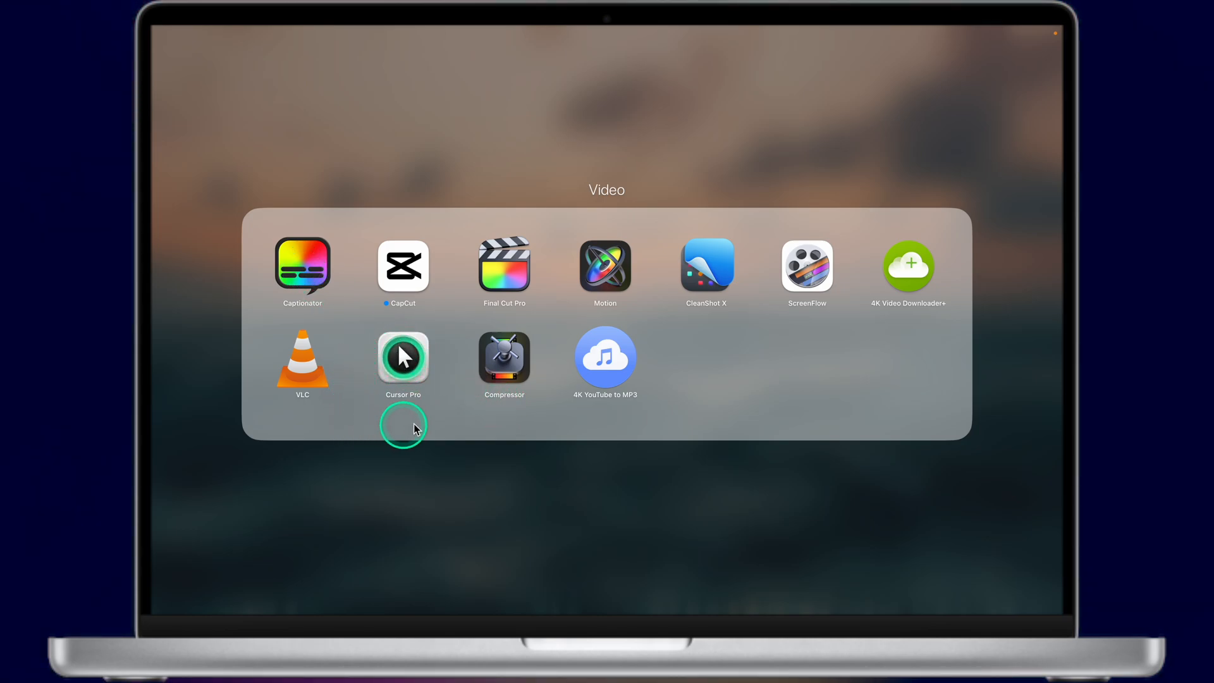
pyautogui.moveTo(611, 457)
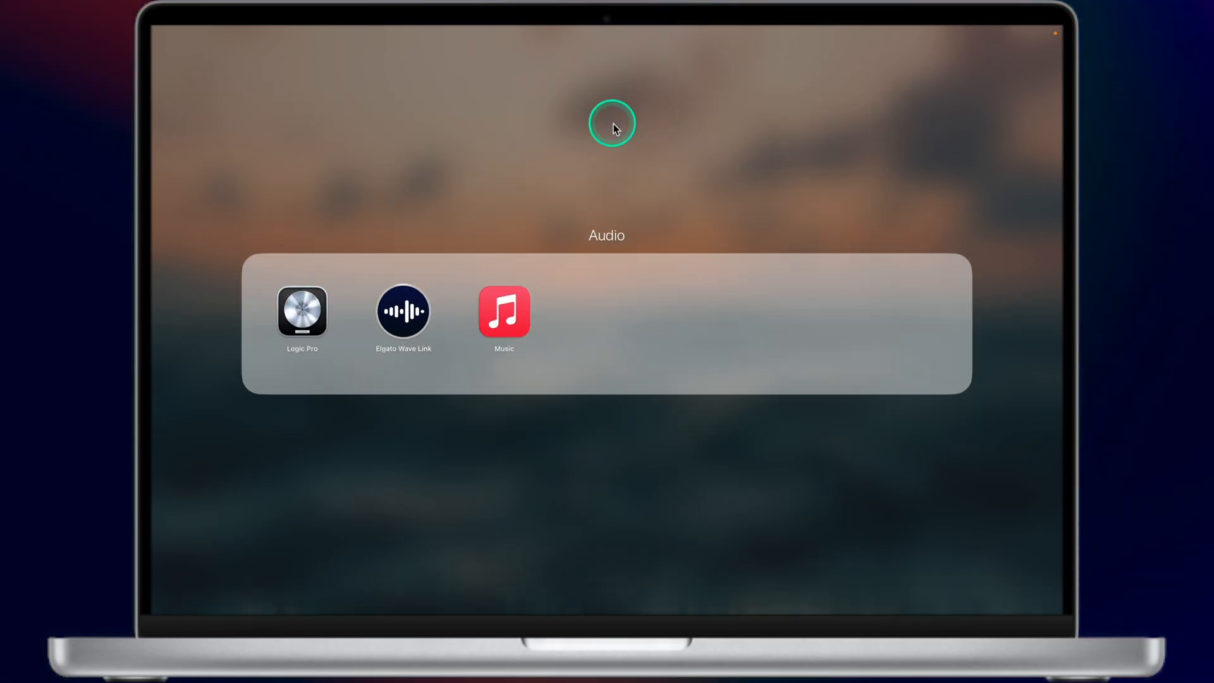
pyautogui.moveTo(239, 251)
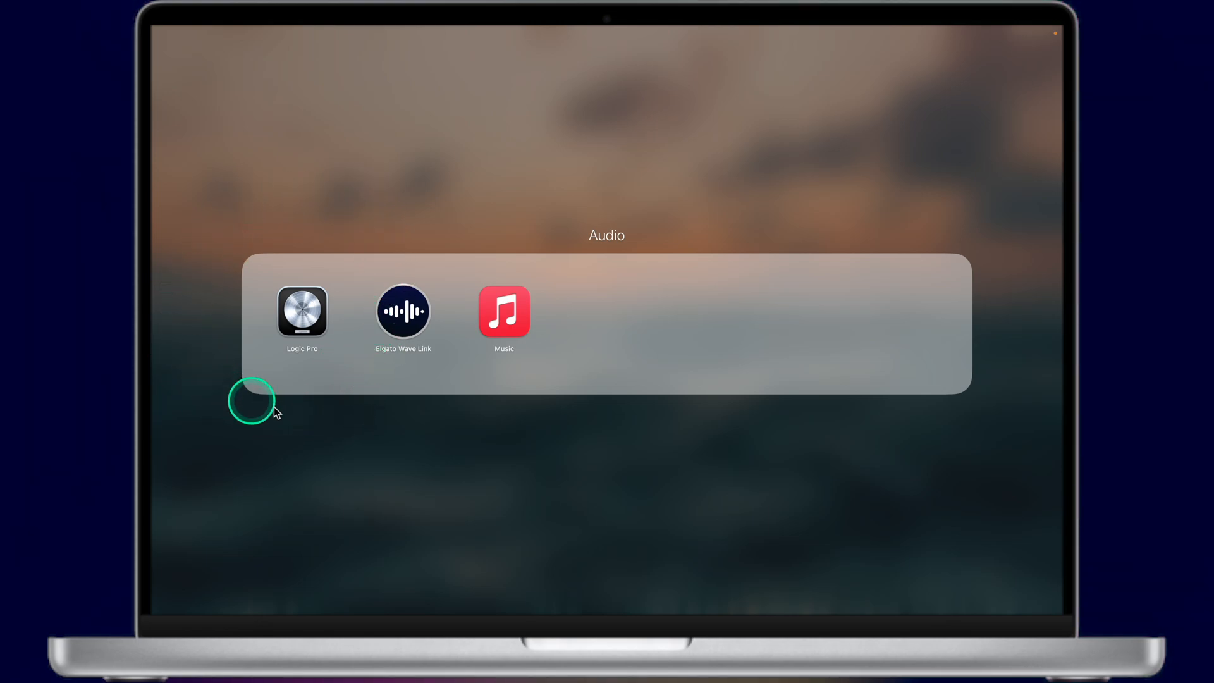
pyautogui.moveTo(403, 292)
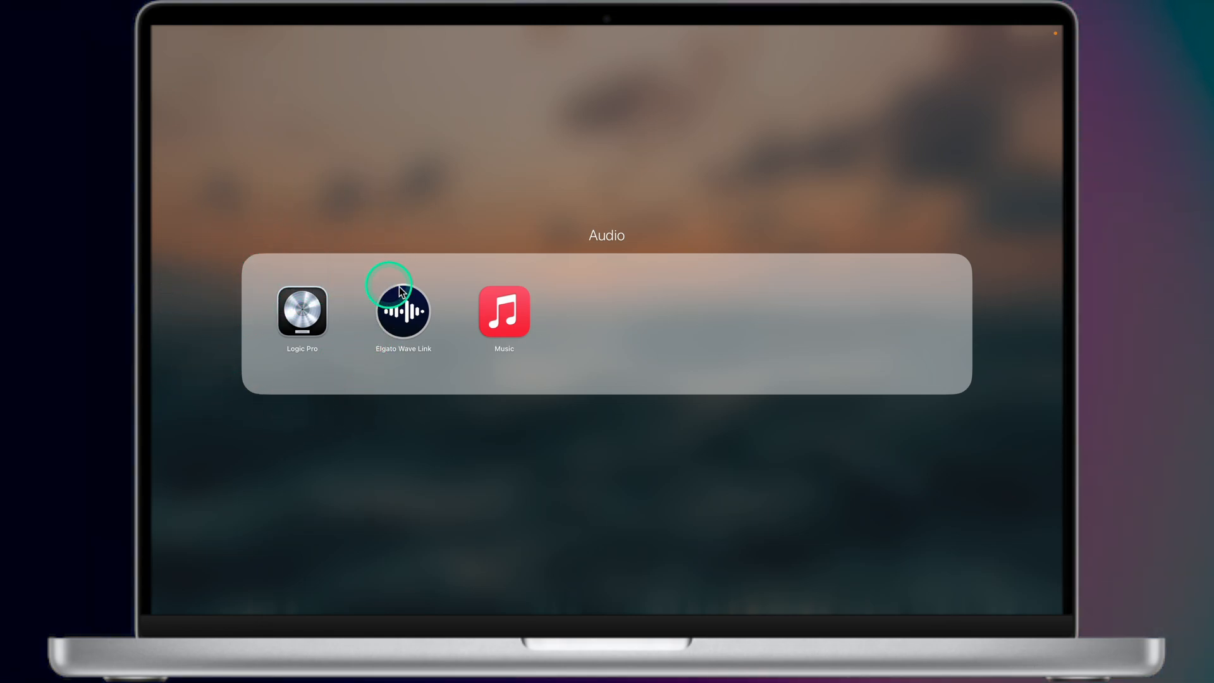
pyautogui.moveTo(386, 375)
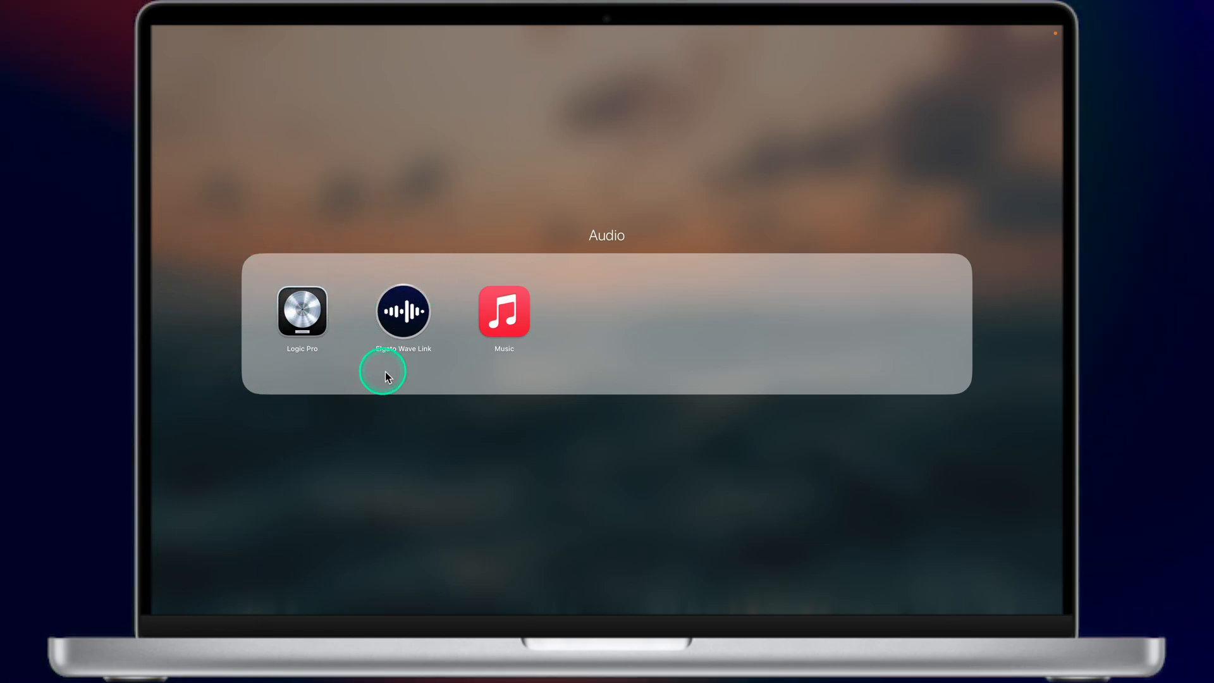
pyautogui.moveTo(462, 310)
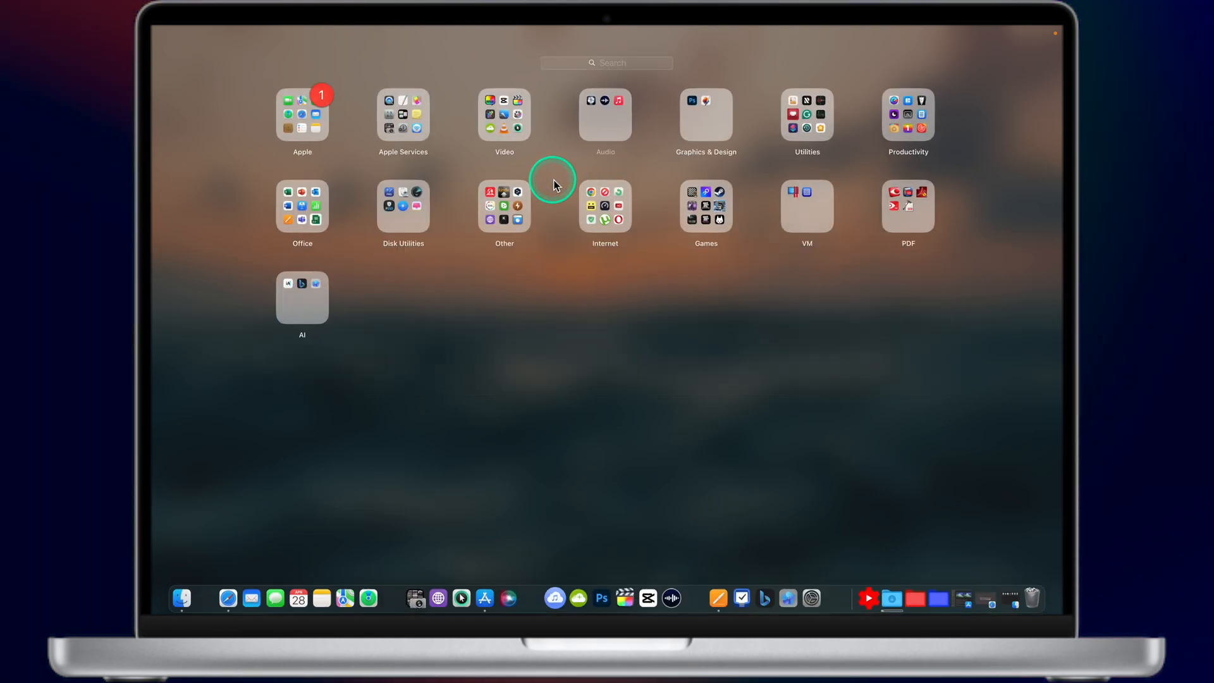
# Step: Open the Utilities folder in Launchpad and launch TempBox
pyautogui.click(705, 114)
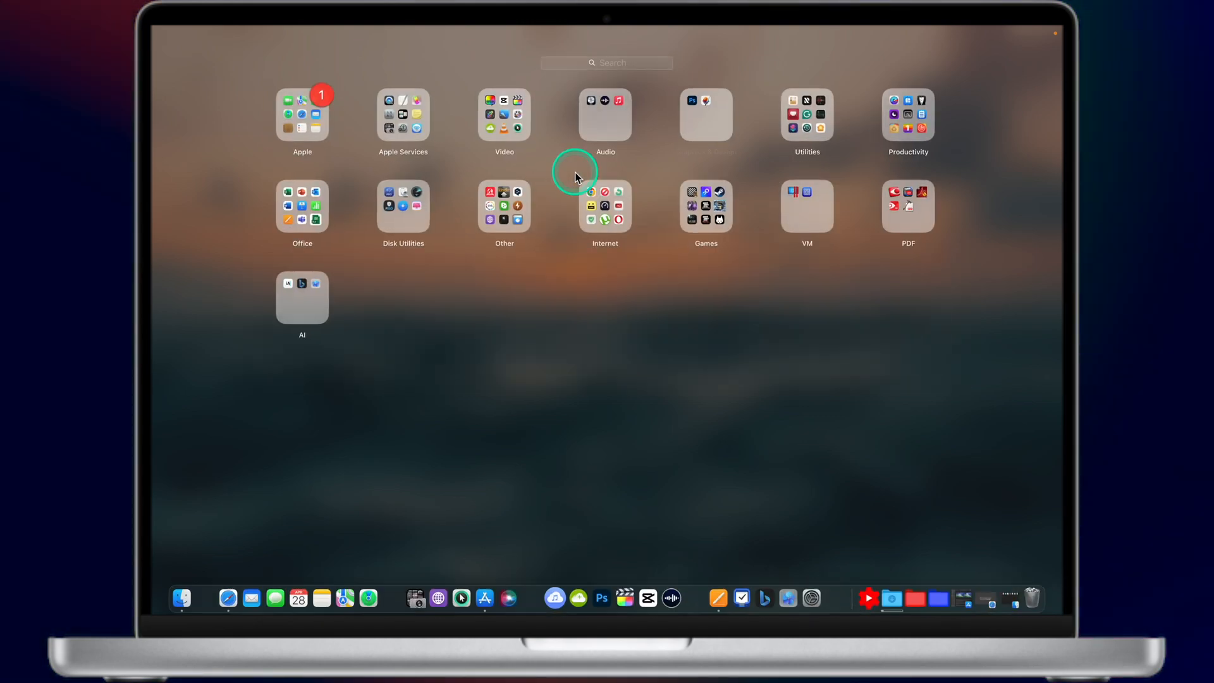
pyautogui.click(807, 115)
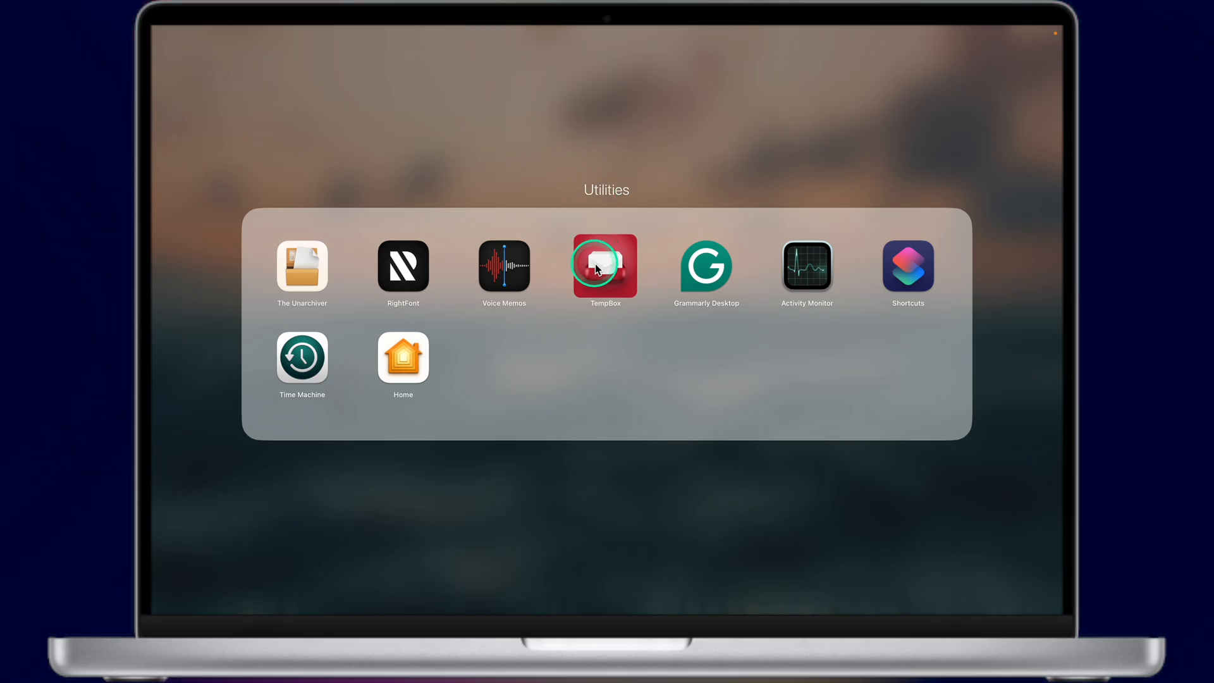
pyautogui.click(605, 266)
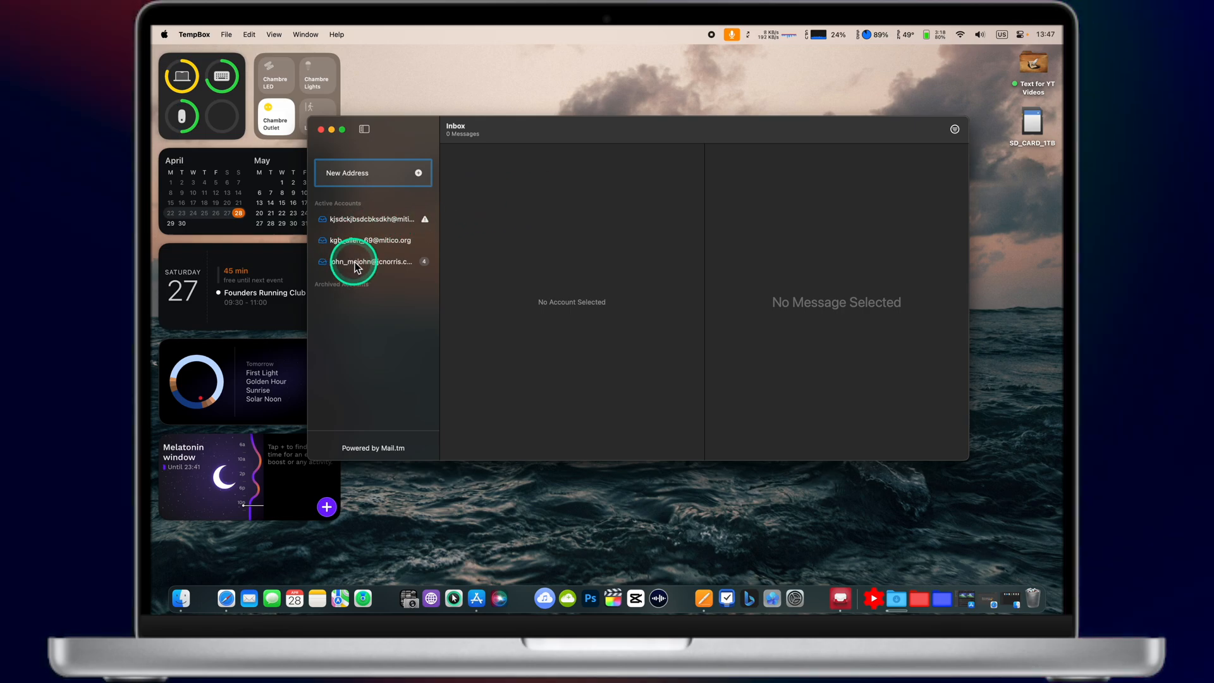
# Step: View the third temporary address's nine-message inbox, then minimize TempBox
pyautogui.click(371, 261)
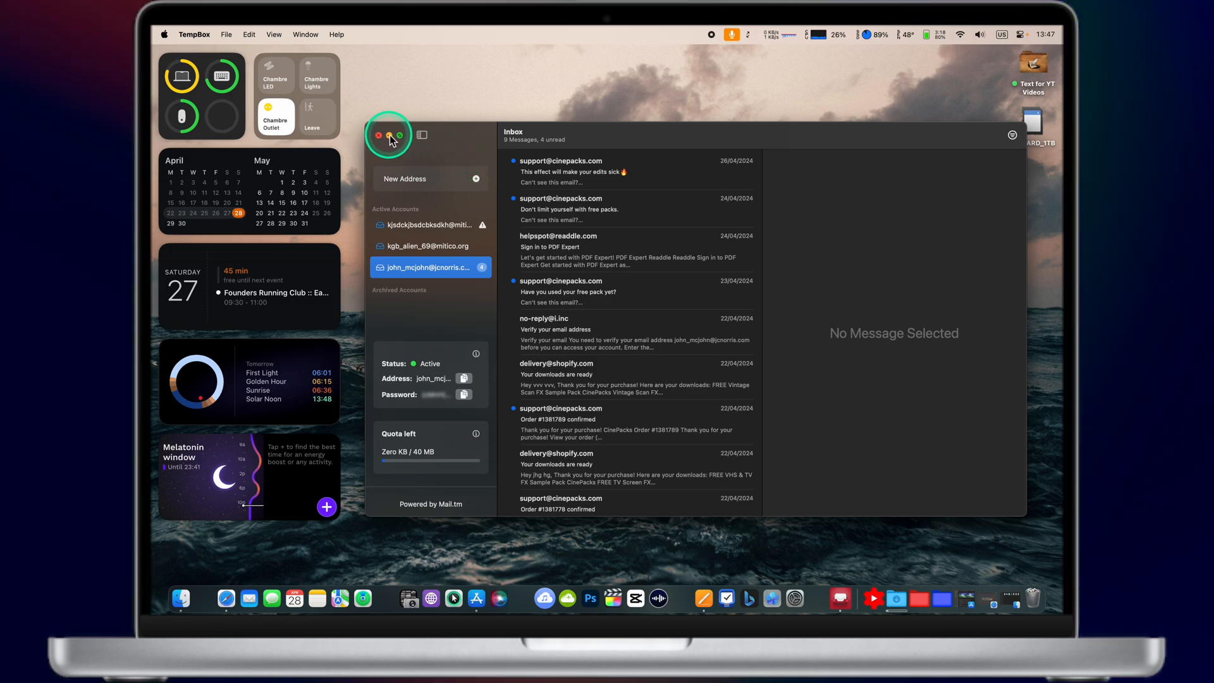
pyautogui.click(378, 135)
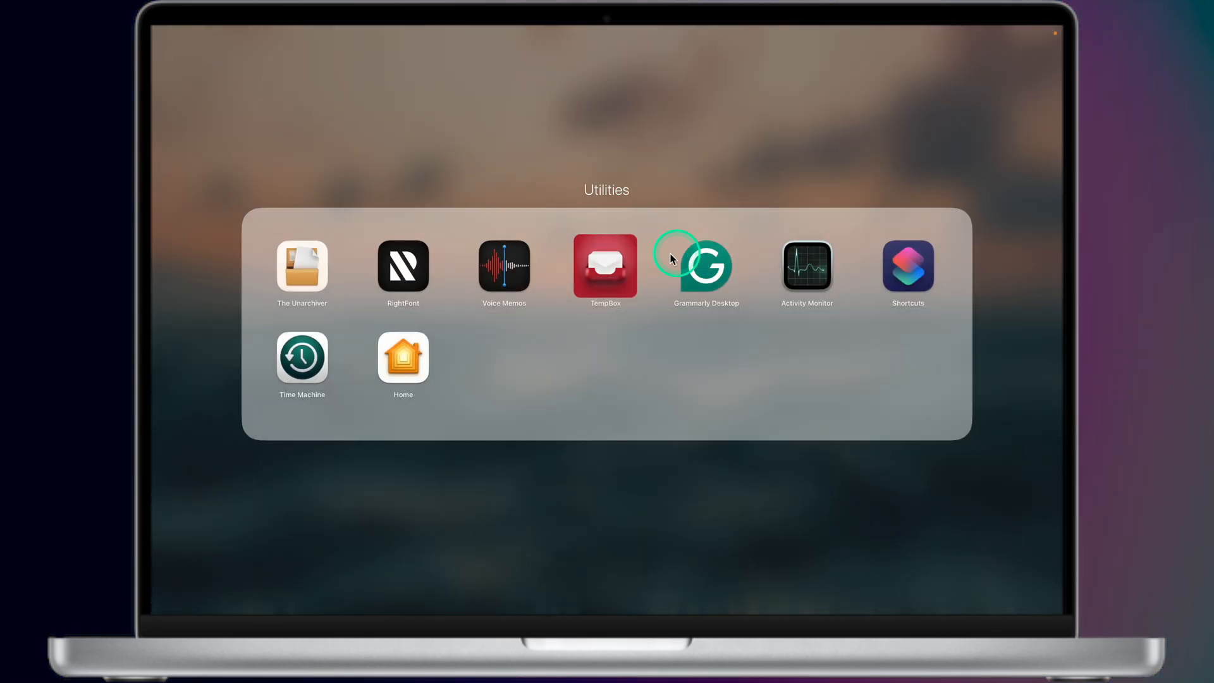
pyautogui.moveTo(305, 268)
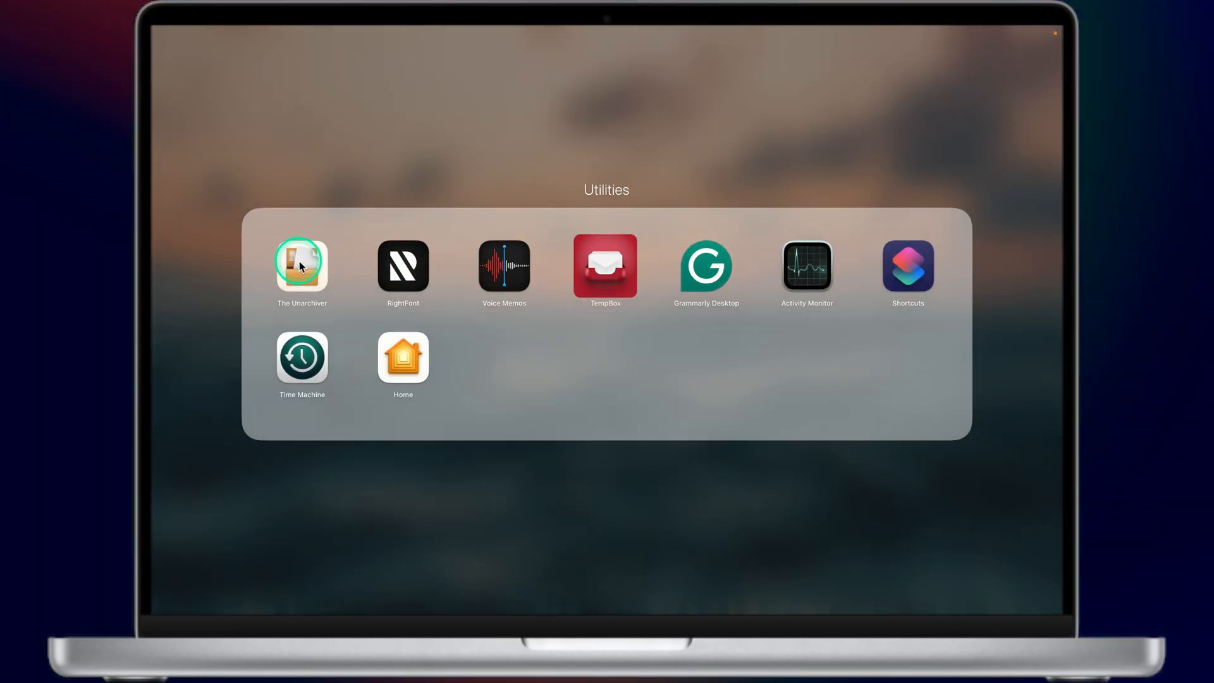
pyautogui.moveTo(951, 343)
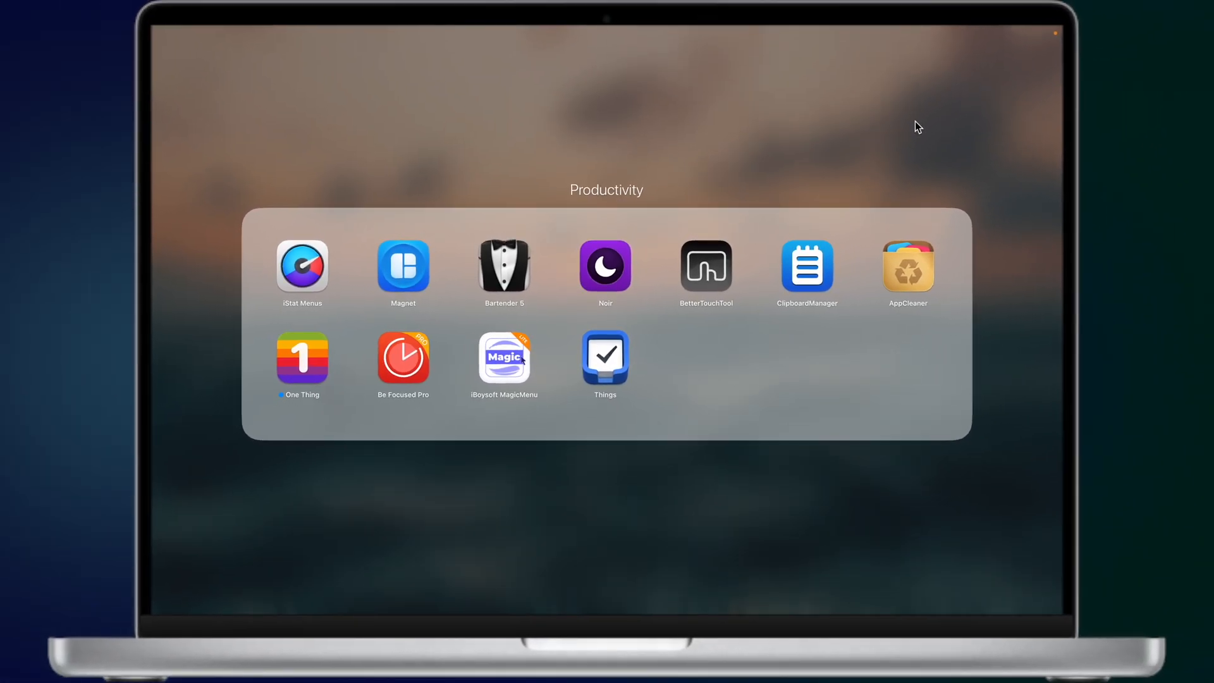
# Step: Launch iBoysoft MagicMenu from Launchpad's Productivity folder
pyautogui.click(531, 344)
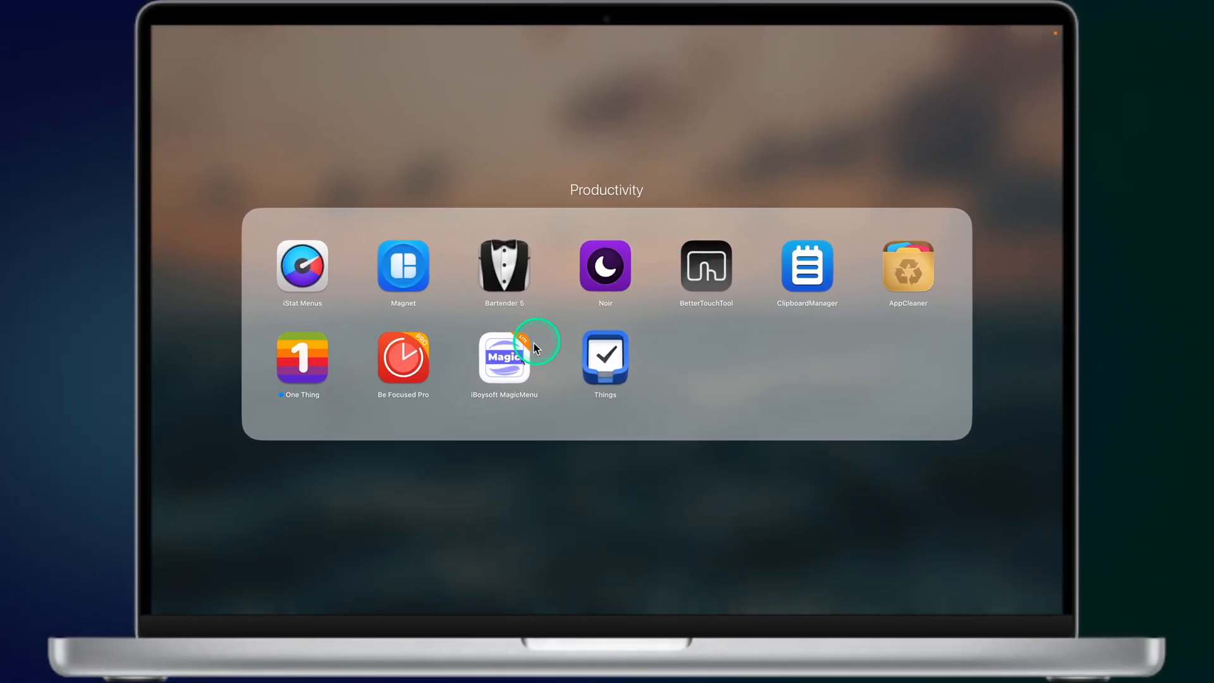
pyautogui.click(504, 356)
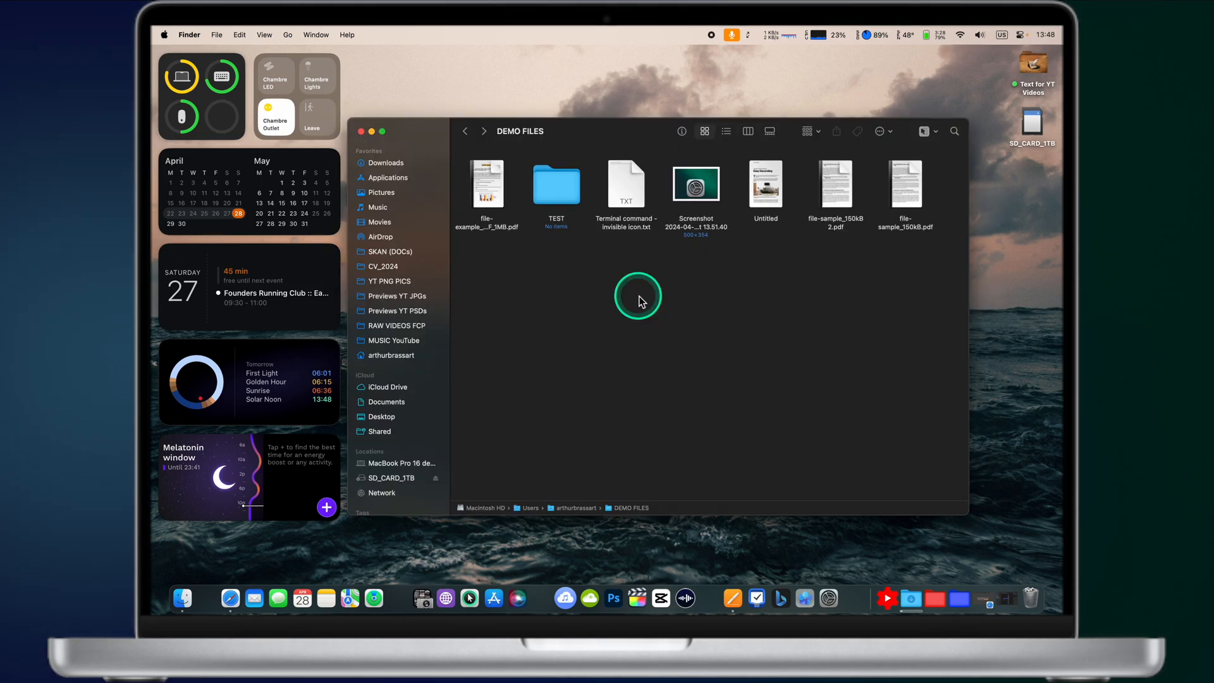
# Step: Create New Pages File.pages in DEMO FILES and open it in Pages
pyautogui.rightClick(638, 297)
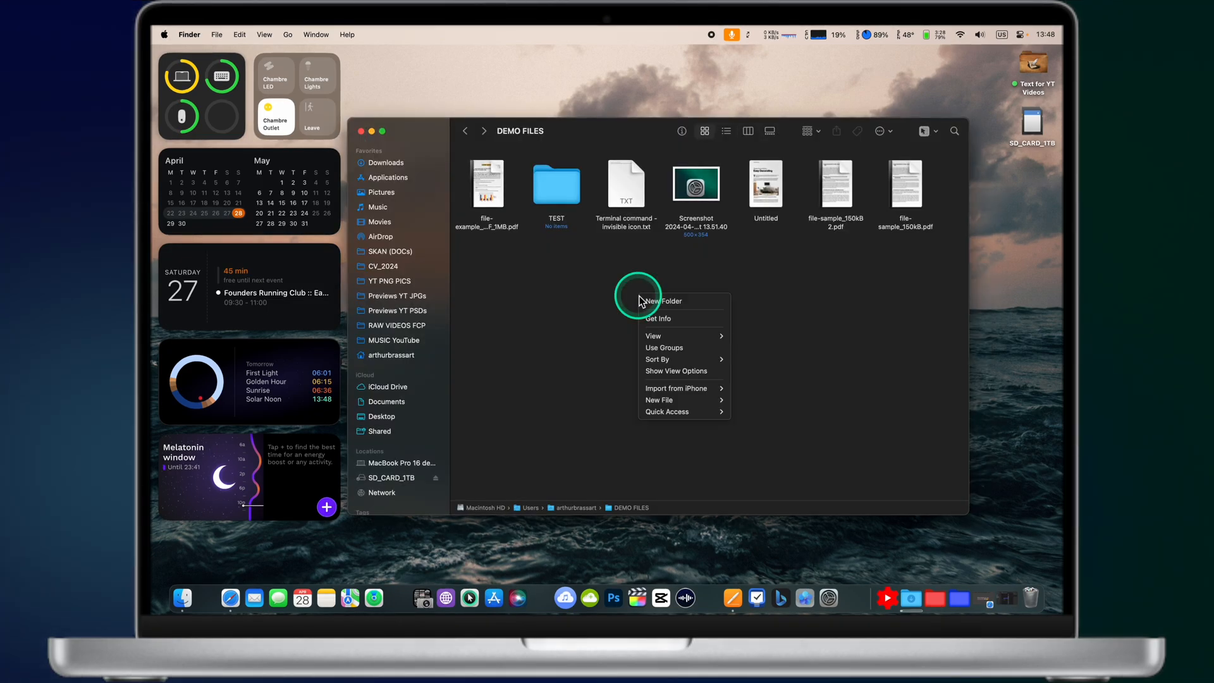
pyautogui.moveTo(704, 392)
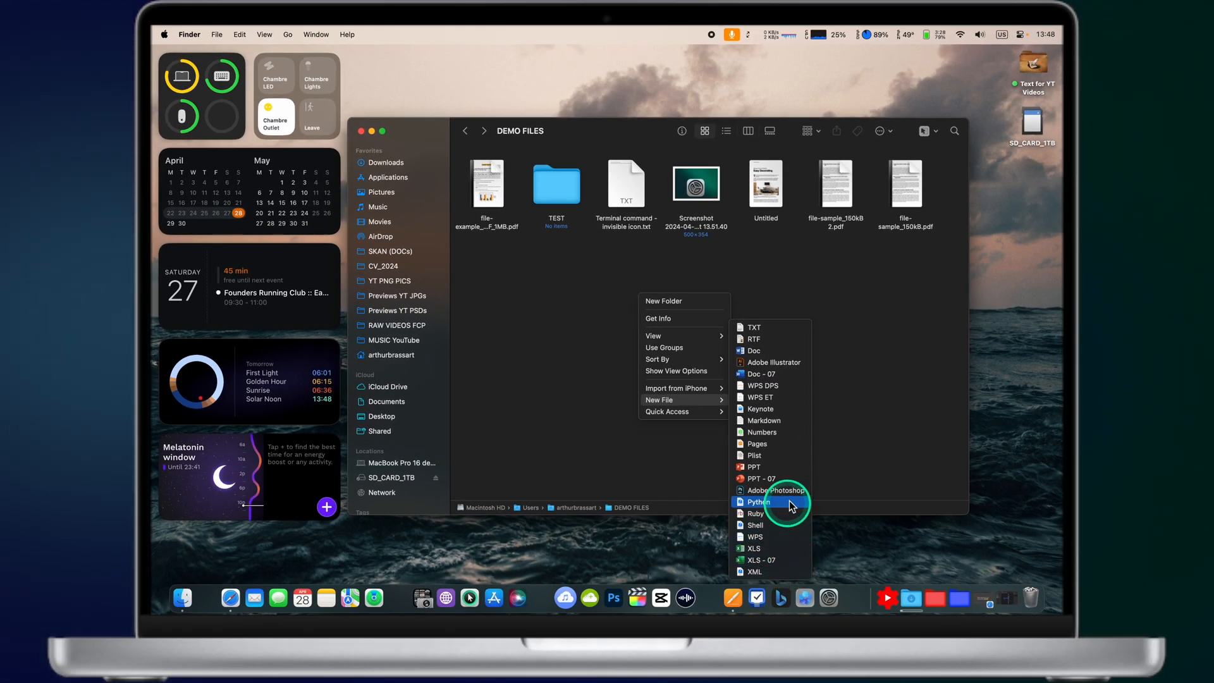
pyautogui.moveTo(794, 446)
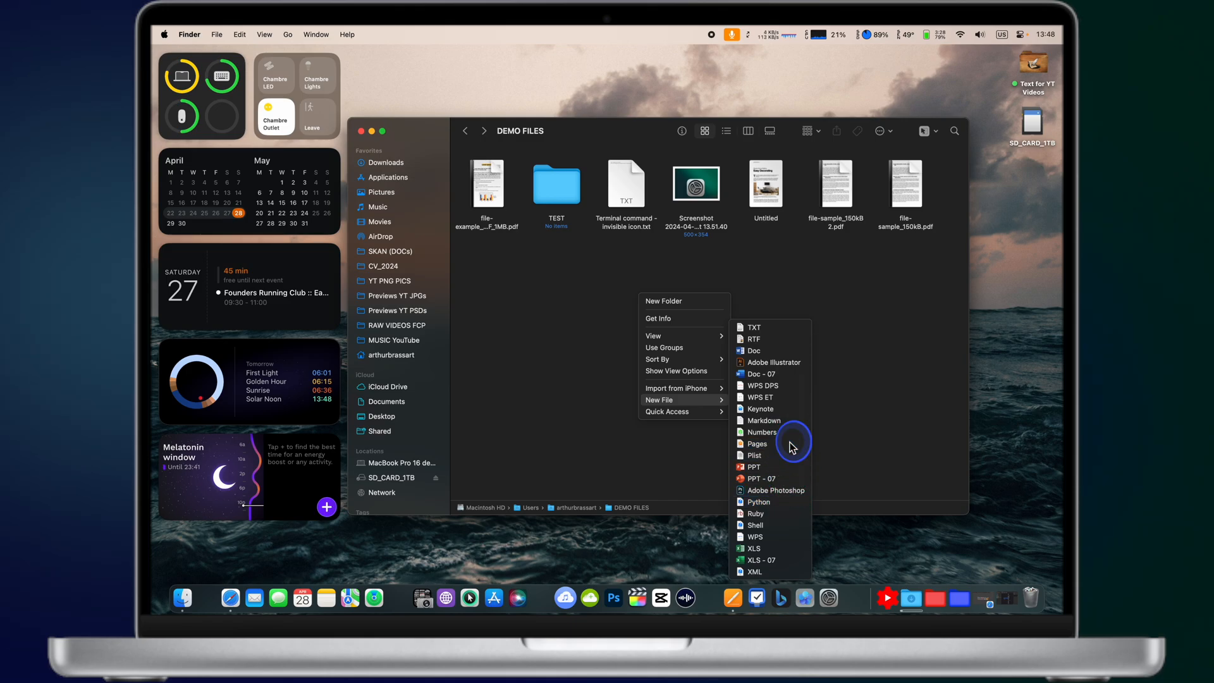
pyautogui.click(757, 444)
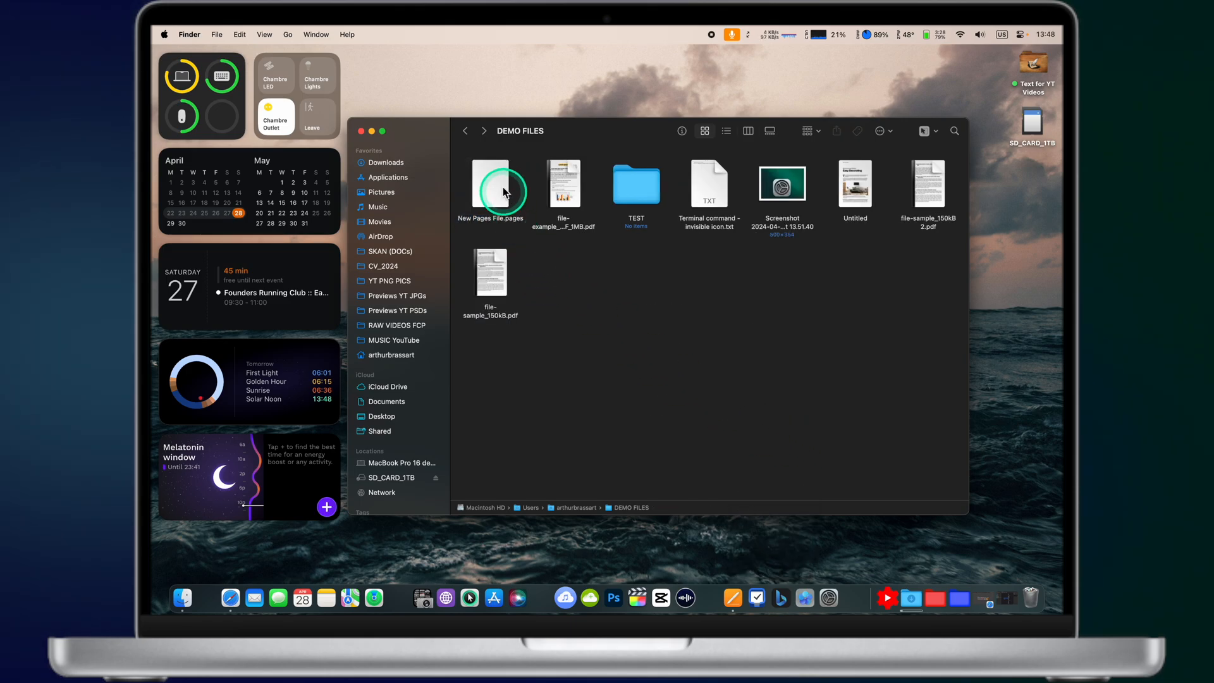
pyautogui.doubleClick(497, 185)
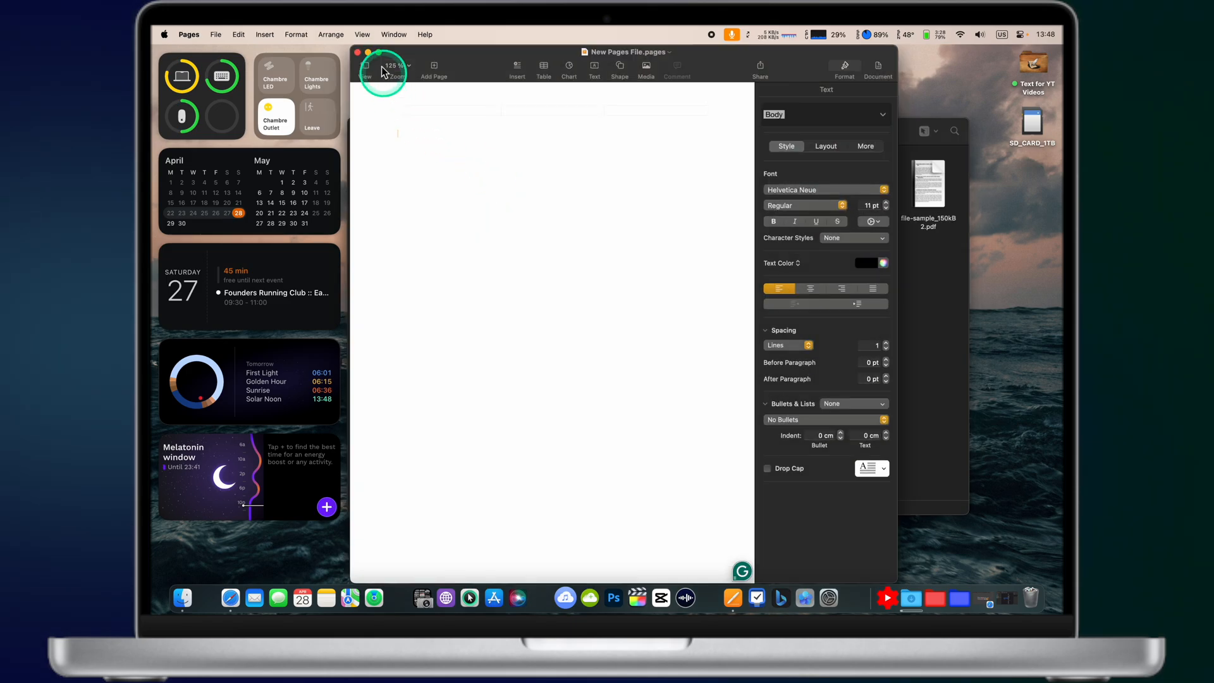
# Step: Add a new PPT file to the DEMO FILES folder
pyautogui.rightClick(582, 291)
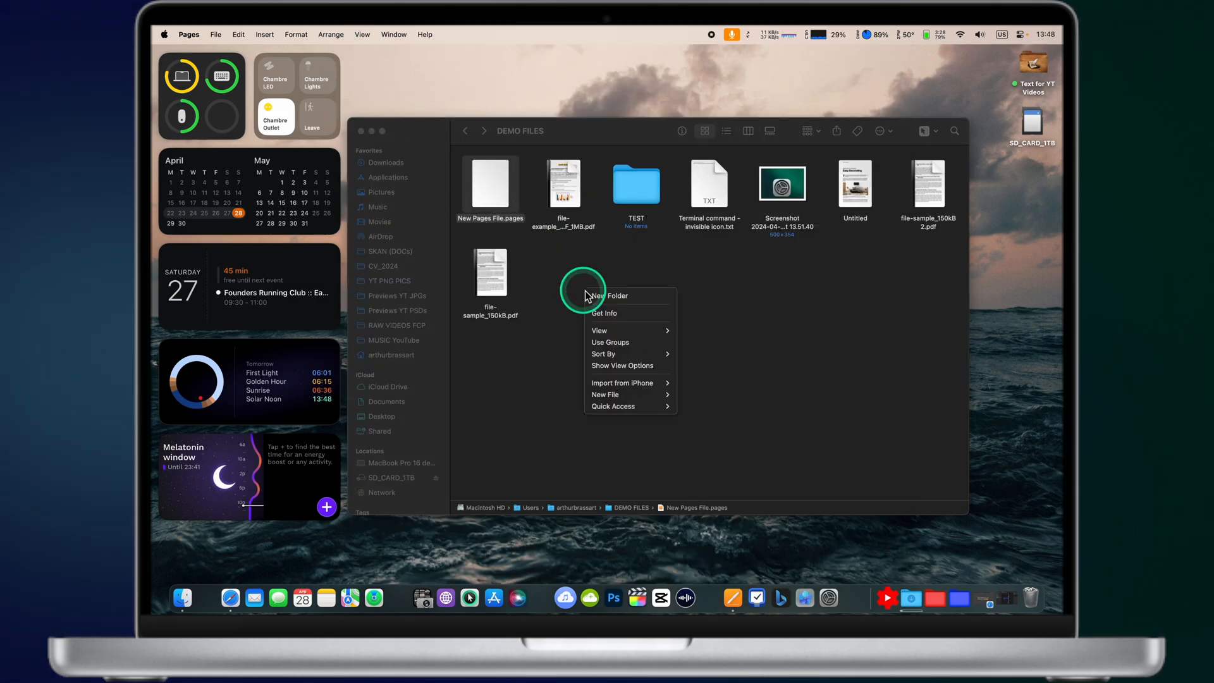
pyautogui.moveTo(605, 395)
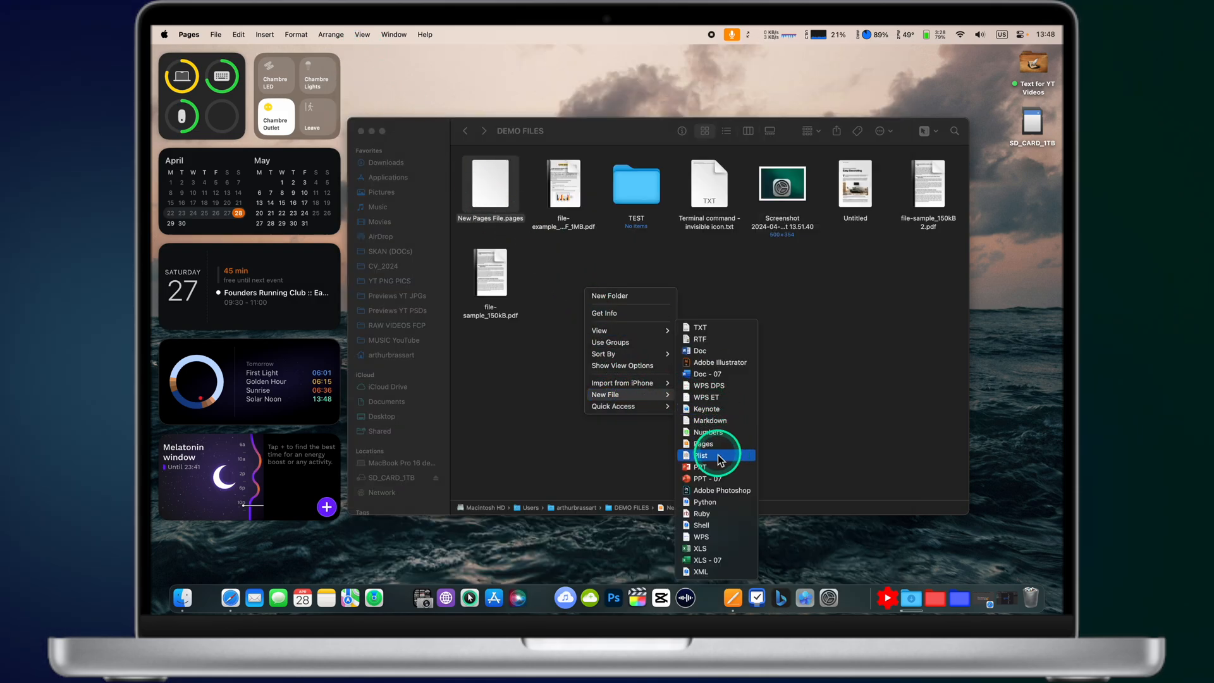
pyautogui.click(700, 466)
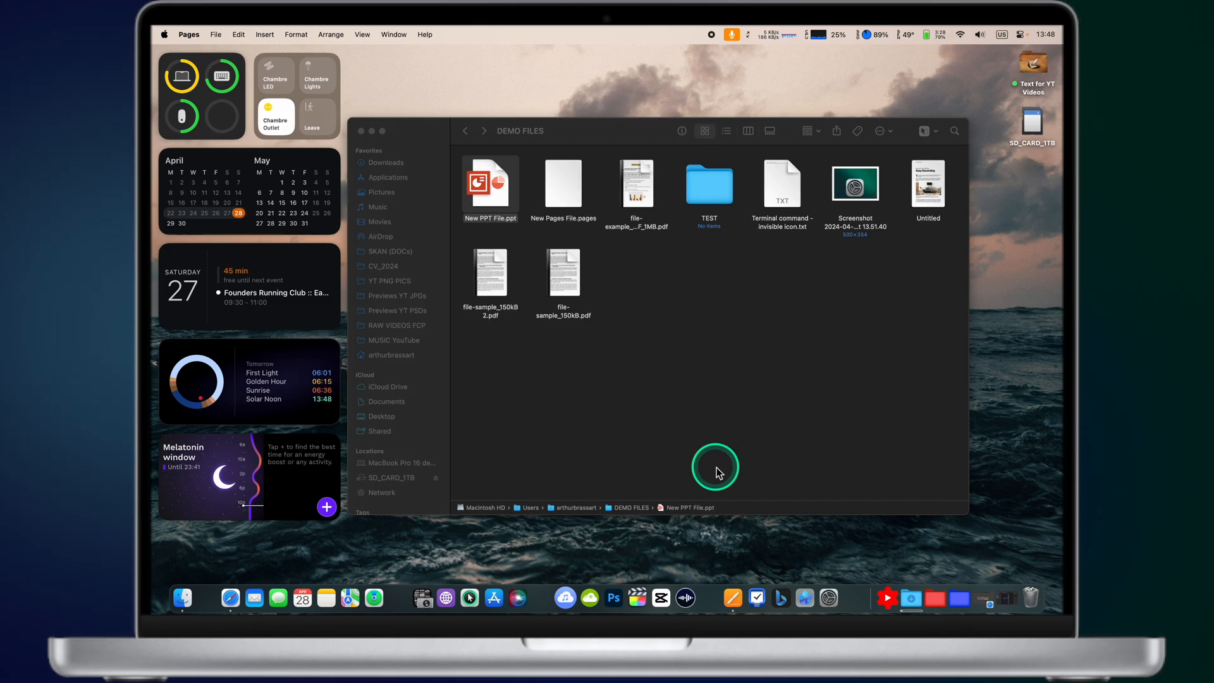
pyautogui.click(490, 186)
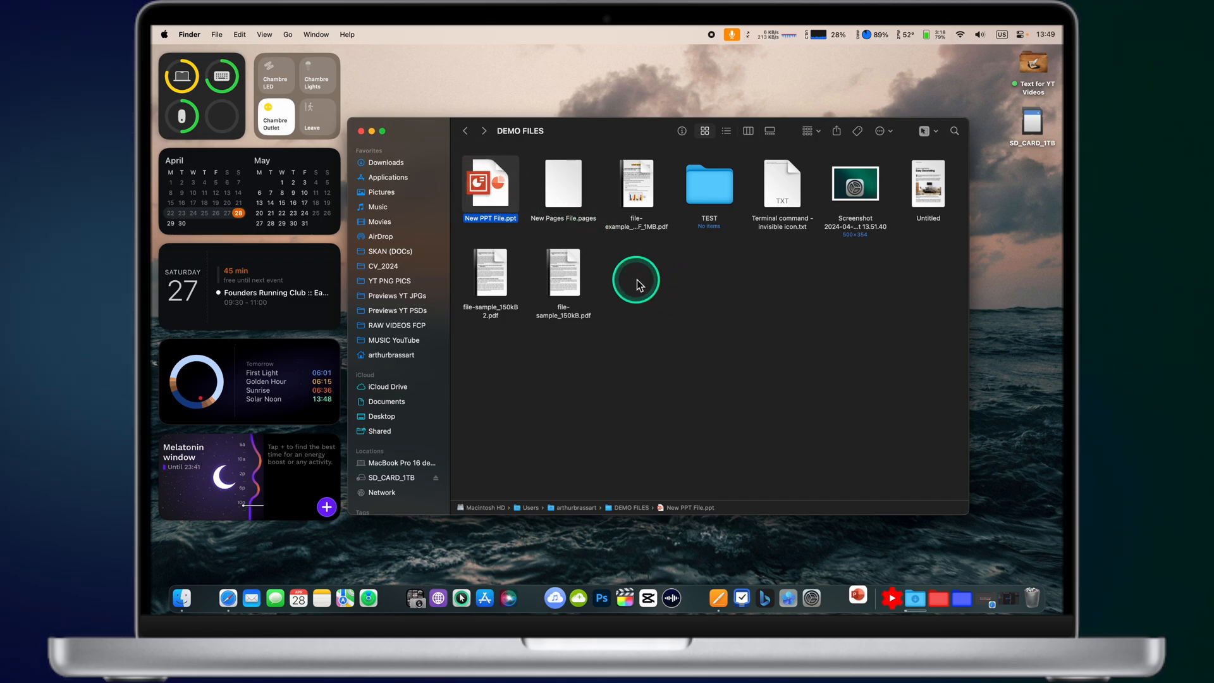
# Step: Add new TXT and Photoshop PSD files to DEMO FILES
pyautogui.rightClick(636, 283)
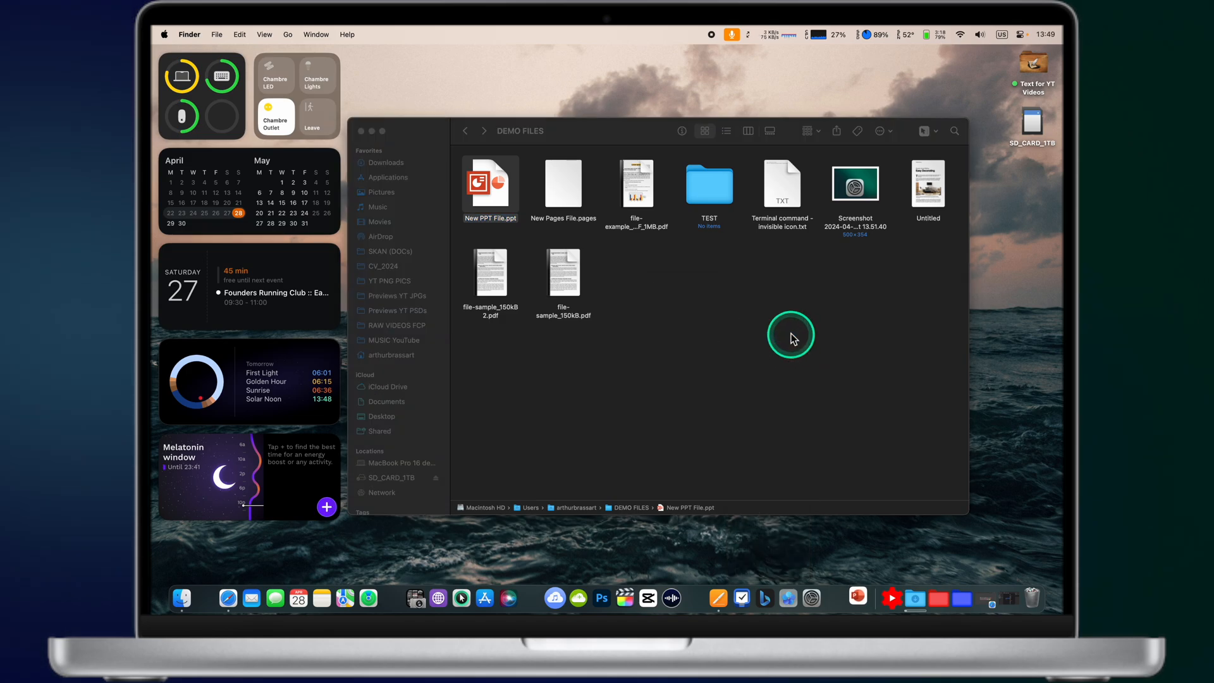
pyautogui.rightClick(791, 336)
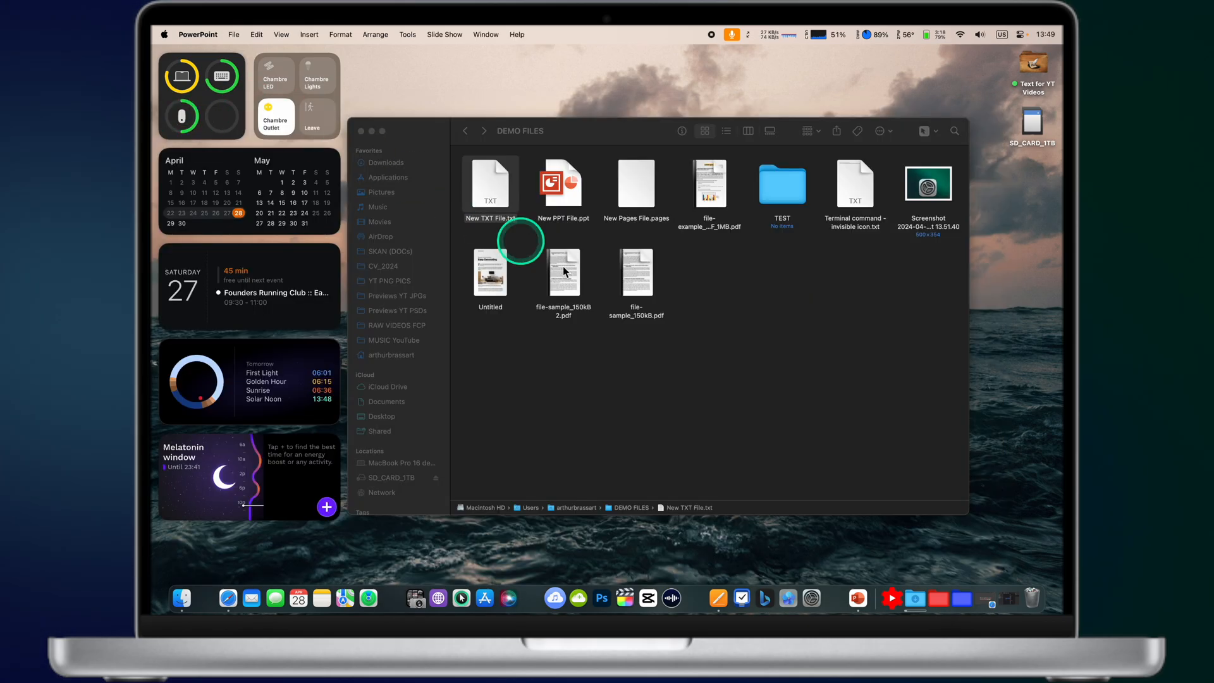
pyautogui.doubleClick(490, 184)
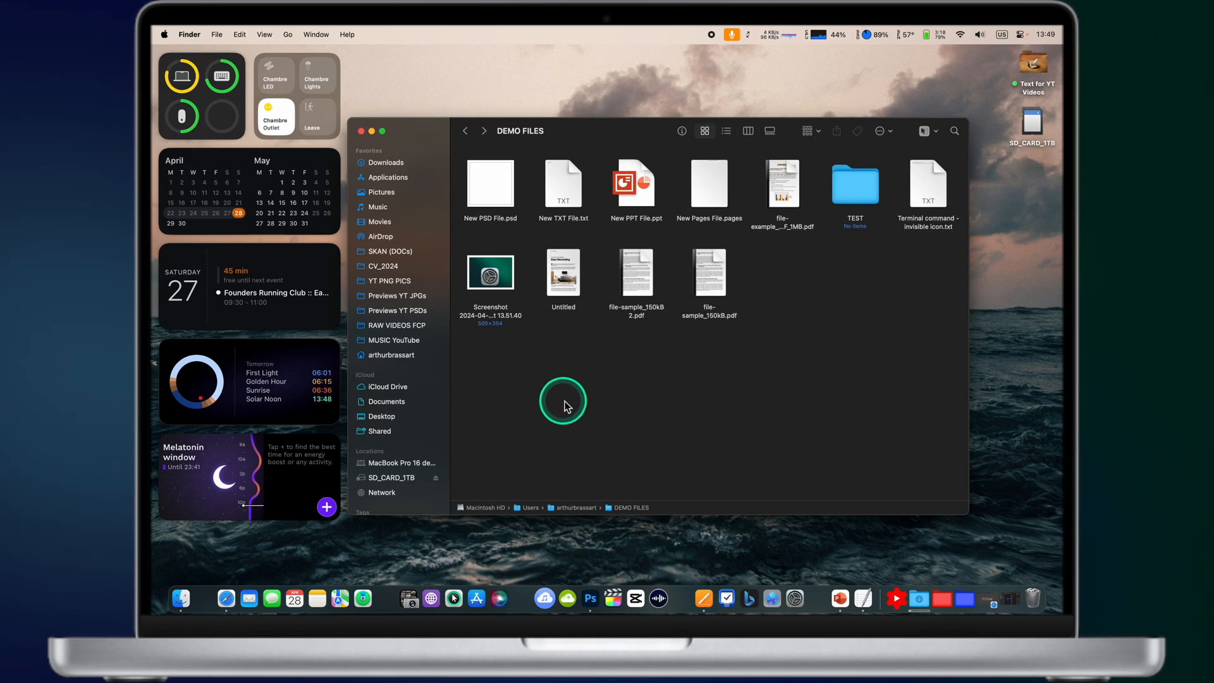
pyautogui.rightClick(564, 402)
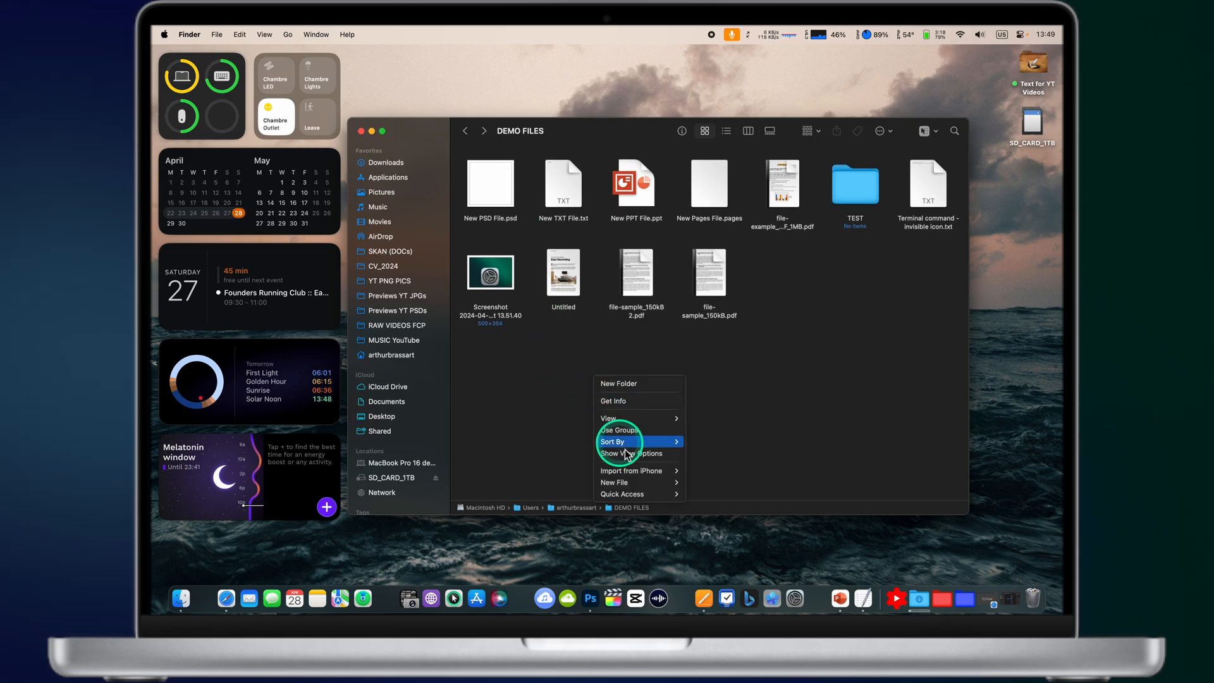
pyautogui.click(614, 482)
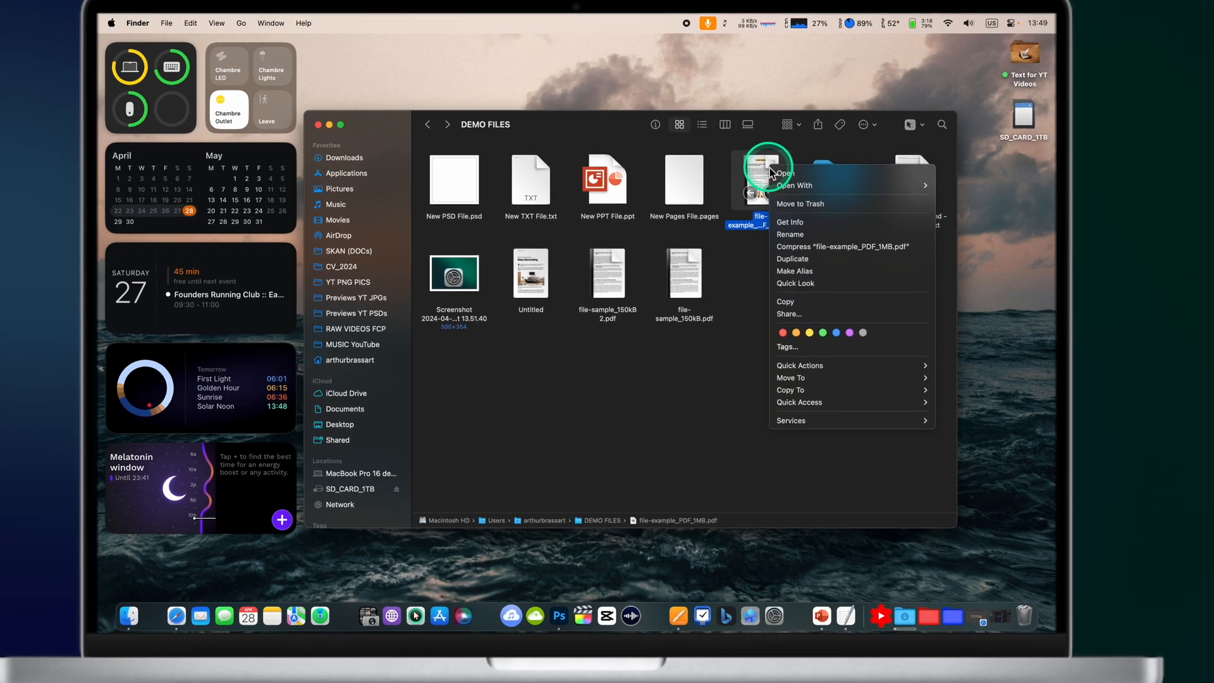
pyautogui.moveTo(645, 434)
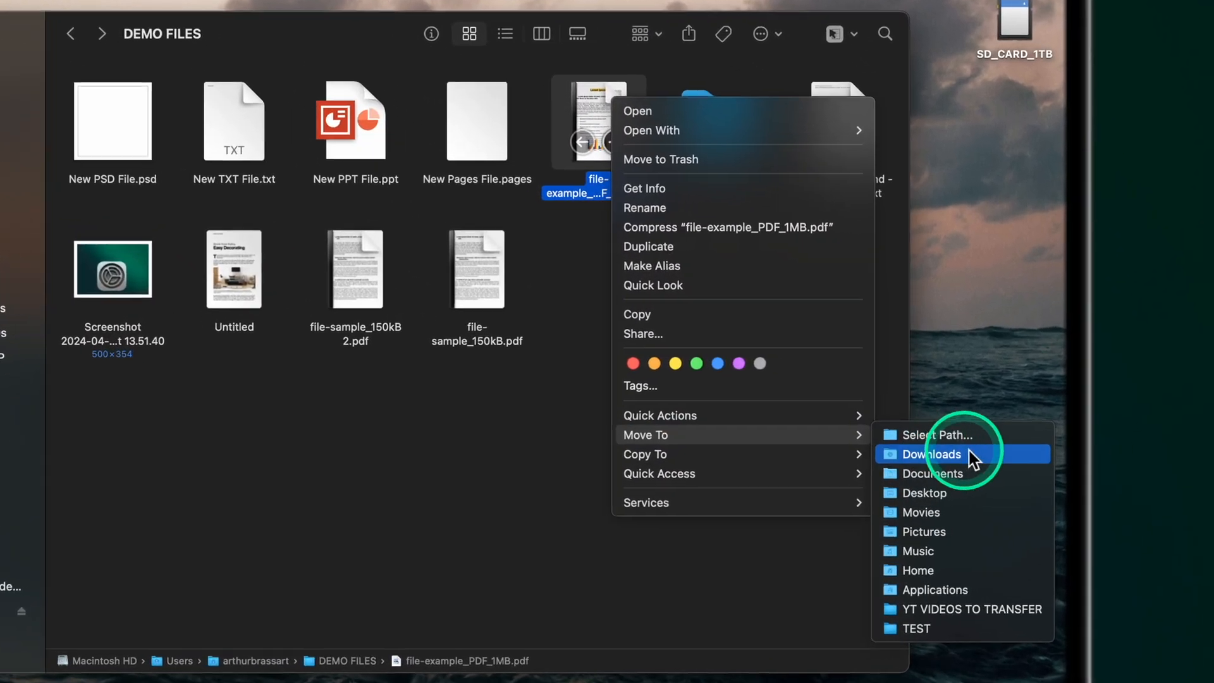
pyautogui.moveTo(777, 418)
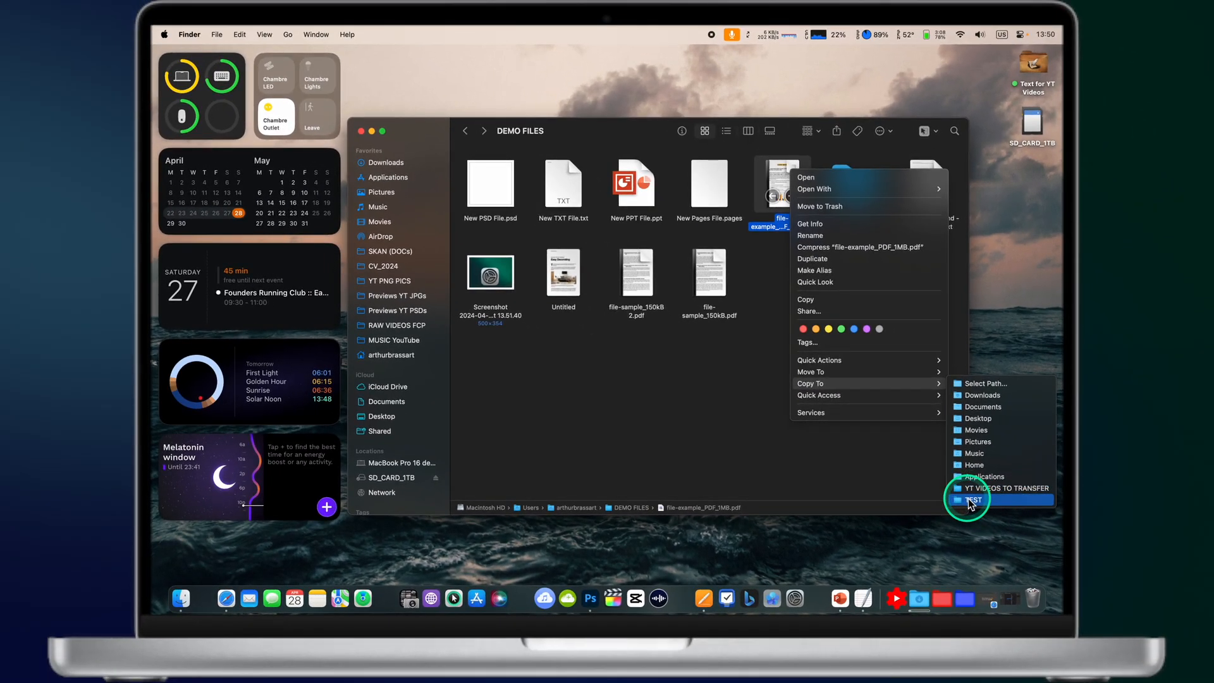
# Step: Copy file-example_PDF_1MB.pdf into the TEST folder
pyautogui.click(976, 500)
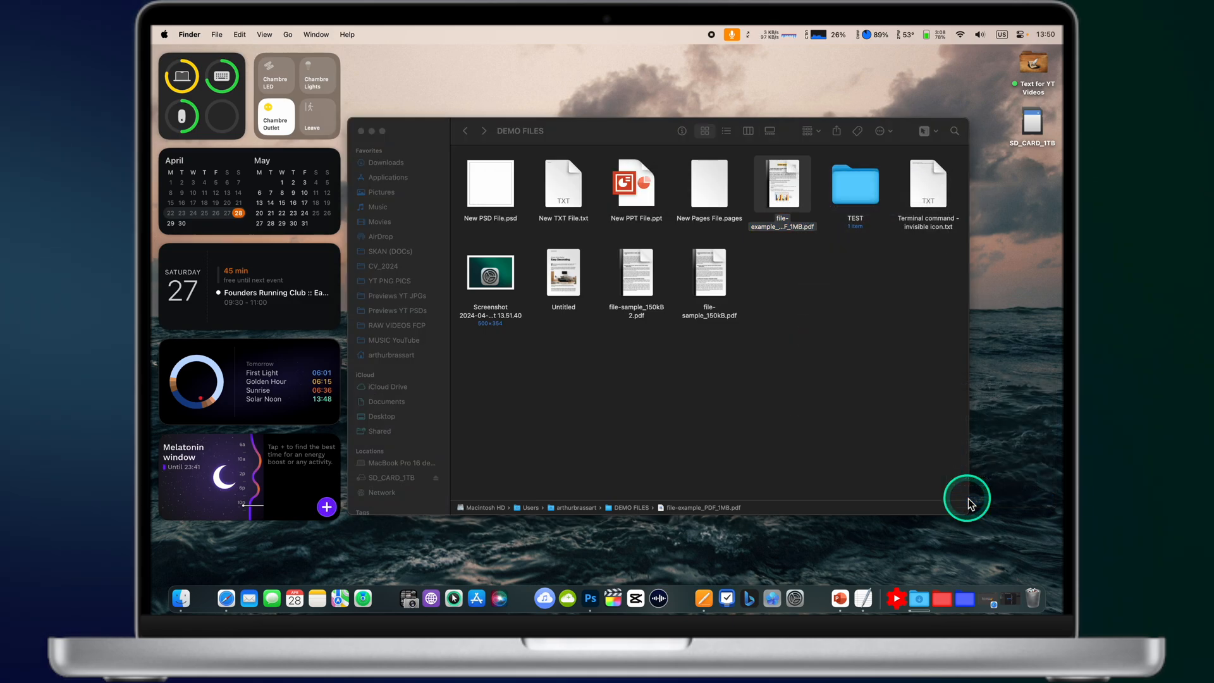
pyautogui.moveTo(780, 184); pyautogui.dragTo(855, 184)
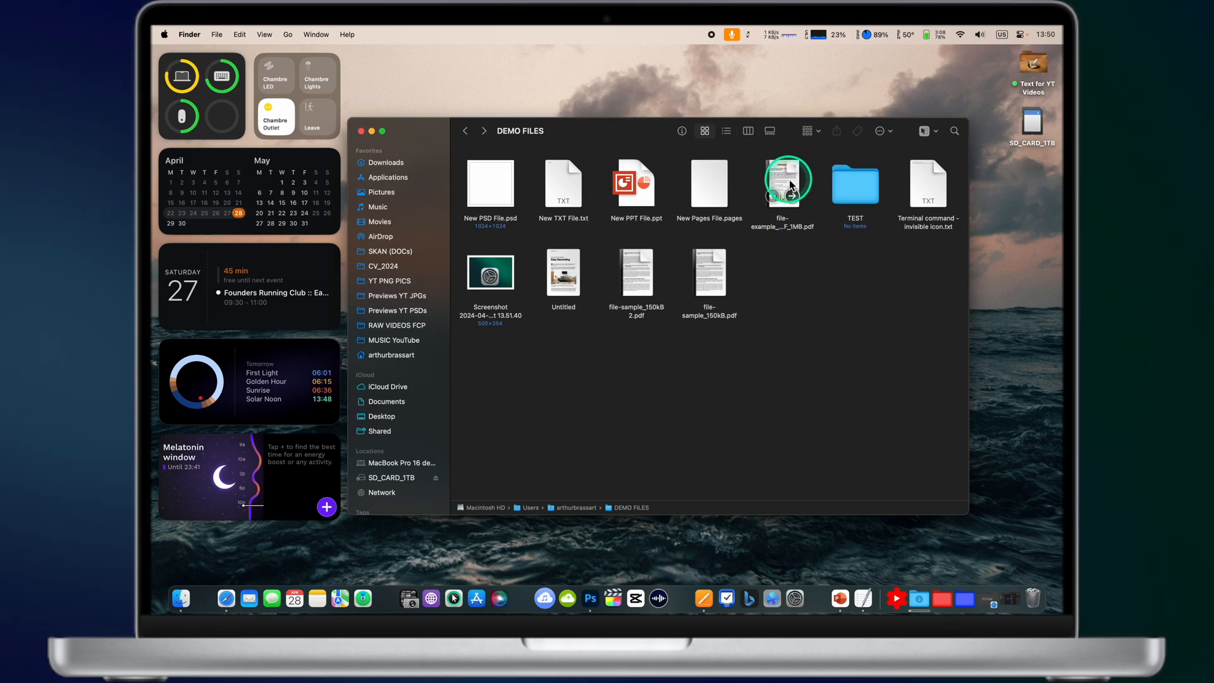
# Step: Move file-example_PDF_1MB.pdf into TEST with MagicMenu's Move To, then right-click it there
pyautogui.rightClick(785, 183)
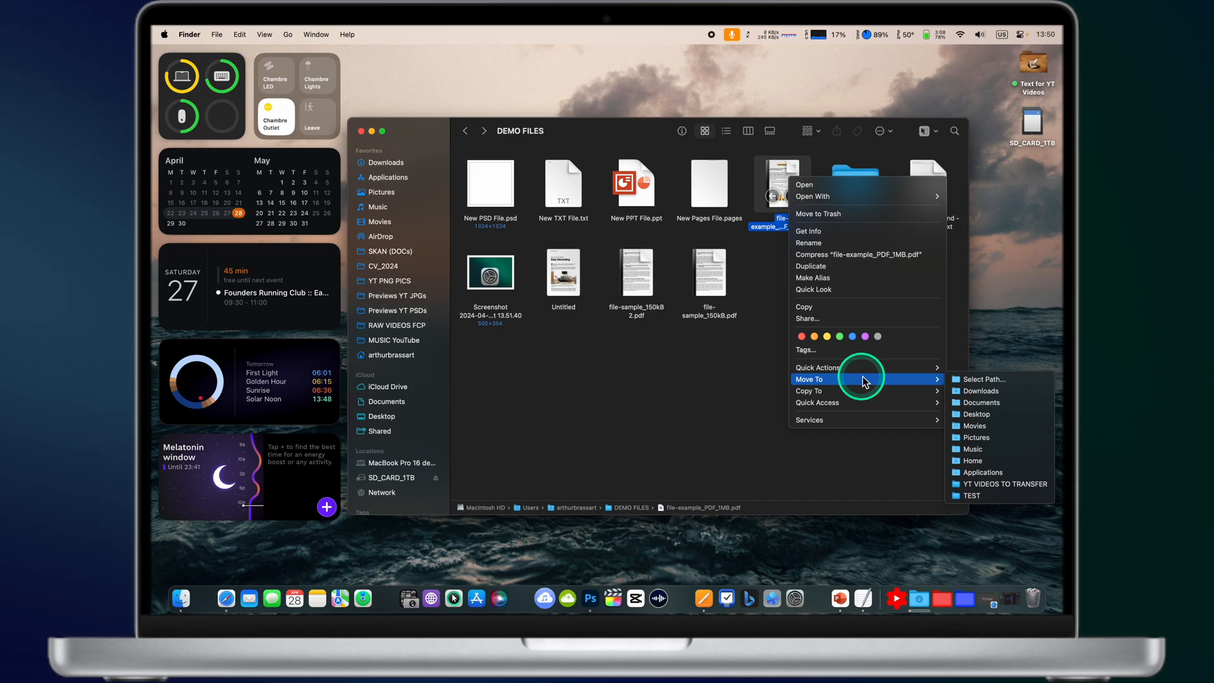
pyautogui.moveTo(993, 448)
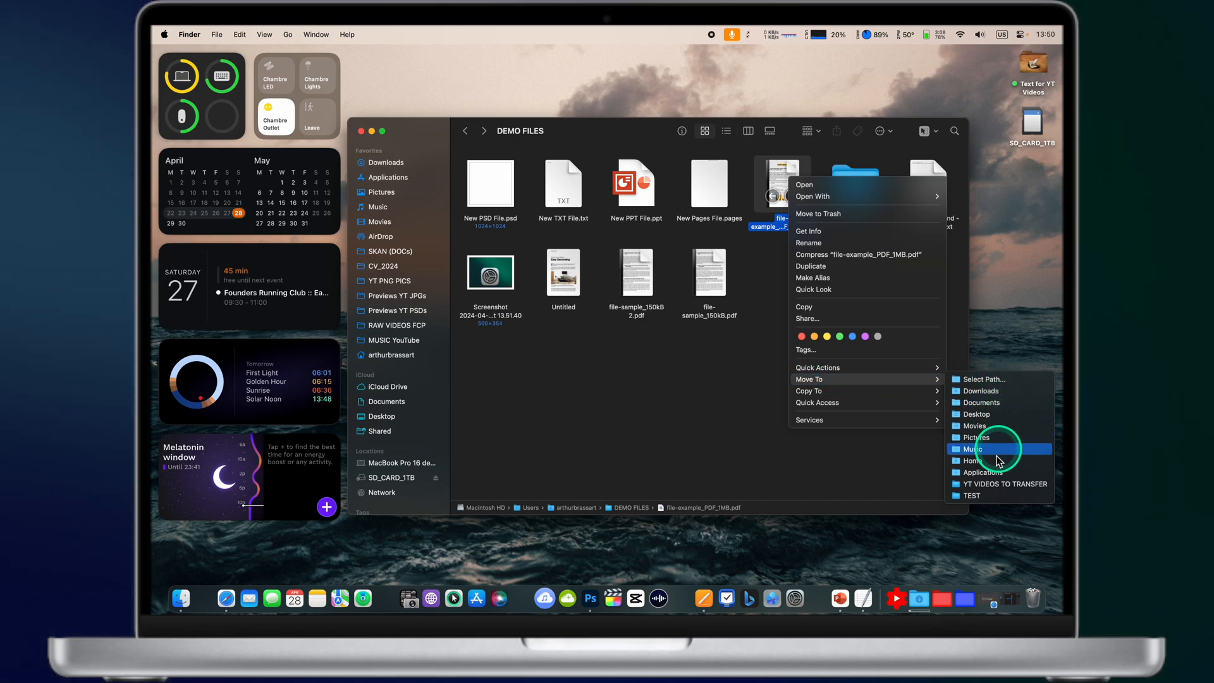
pyautogui.moveTo(980, 504)
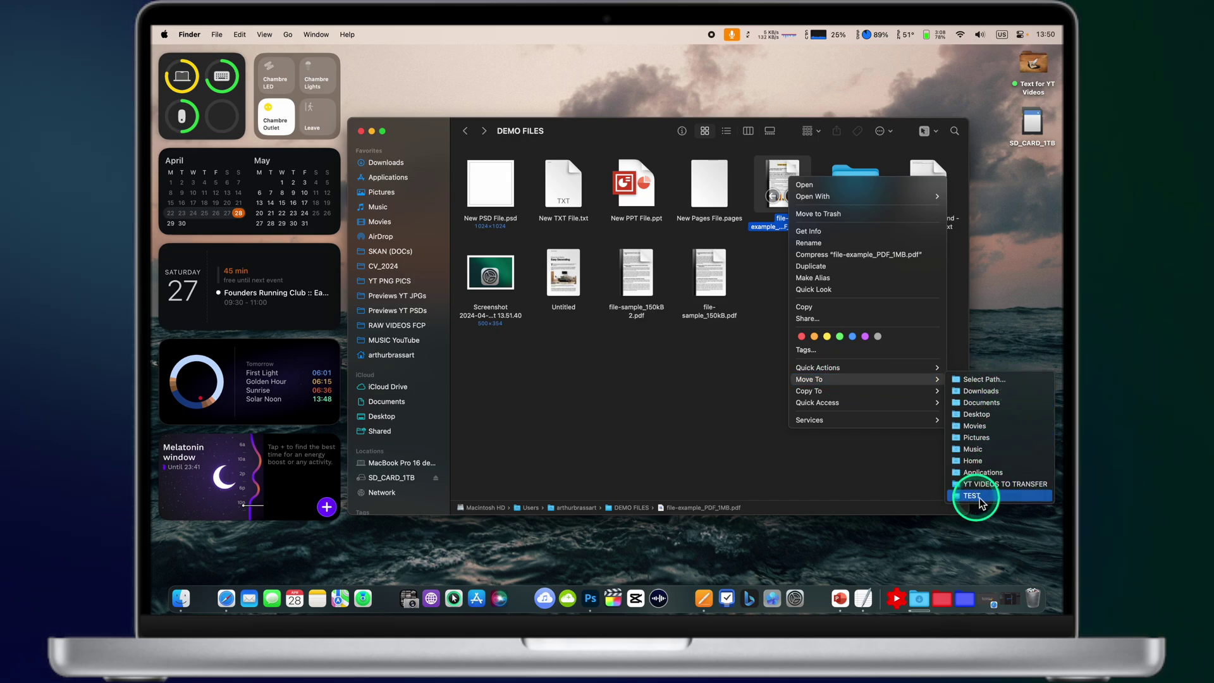
pyautogui.click(972, 495)
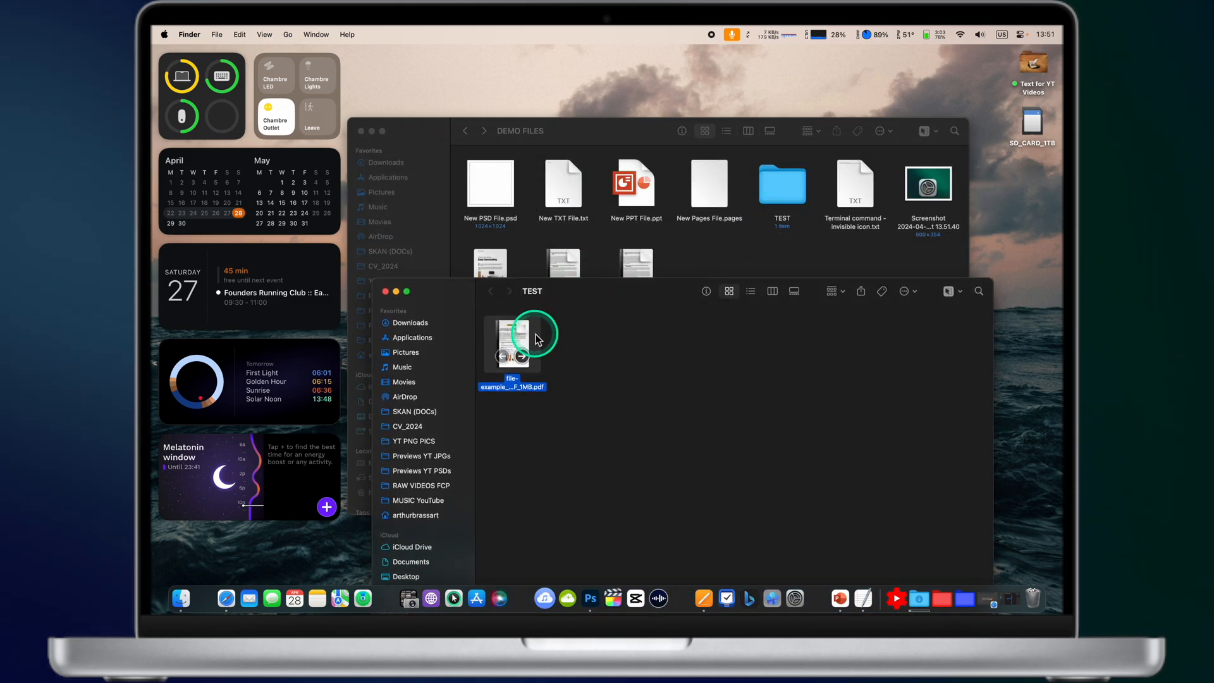
pyautogui.rightClick(512, 340)
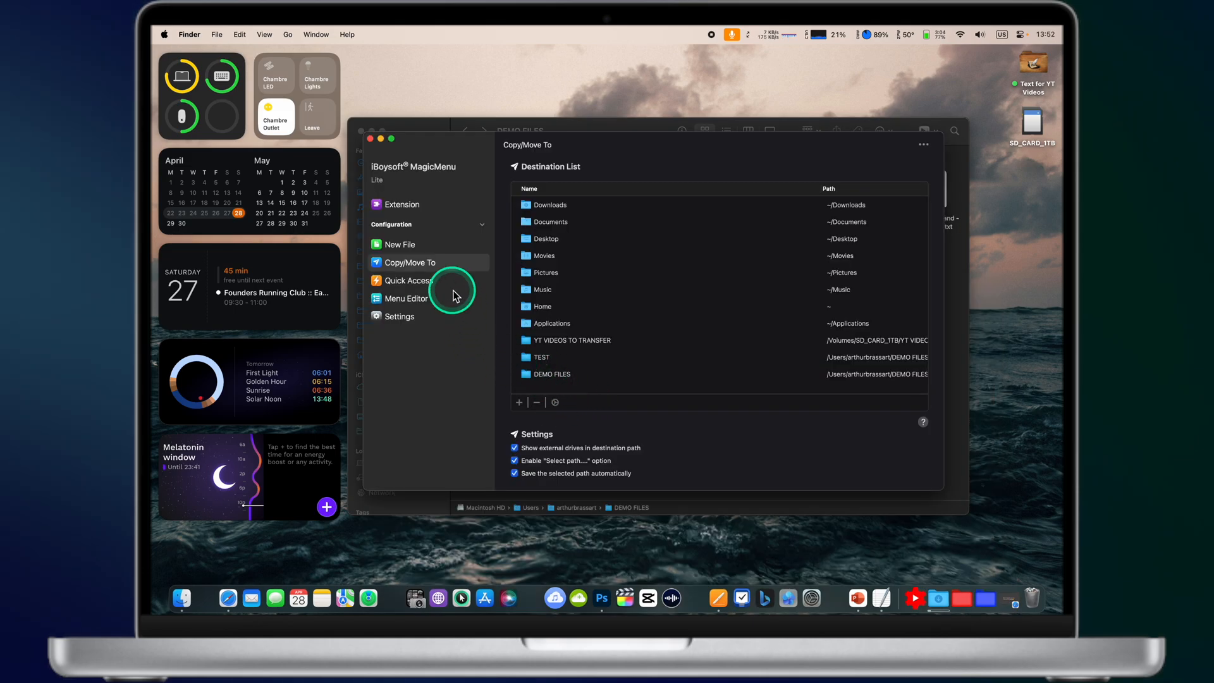
# Step: Browse MagicMenu's Quick Access, Menu Editor and Settings sections
pyautogui.click(408, 280)
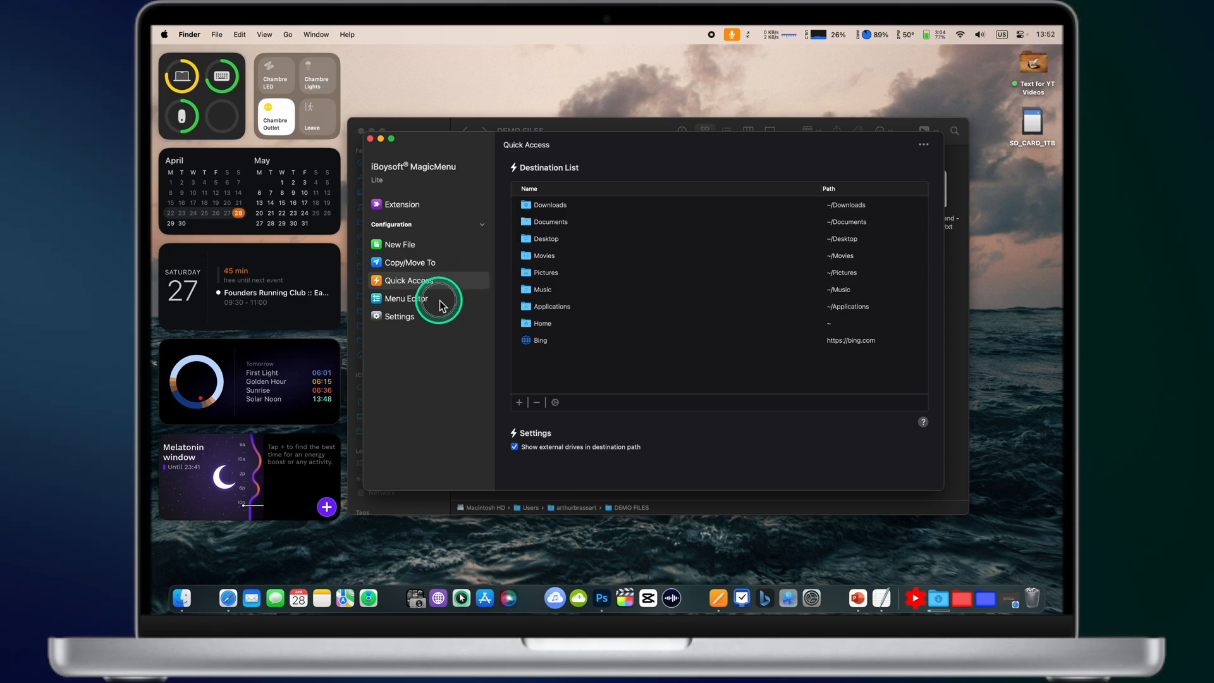
pyautogui.click(406, 298)
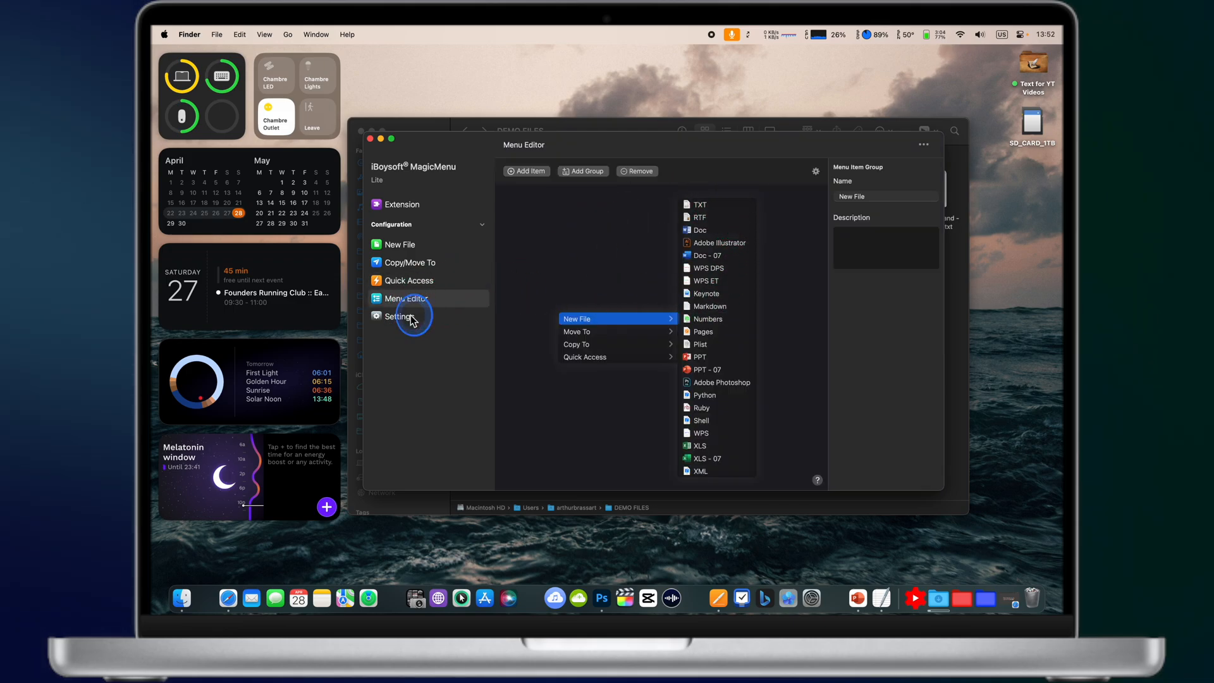
pyautogui.click(399, 316)
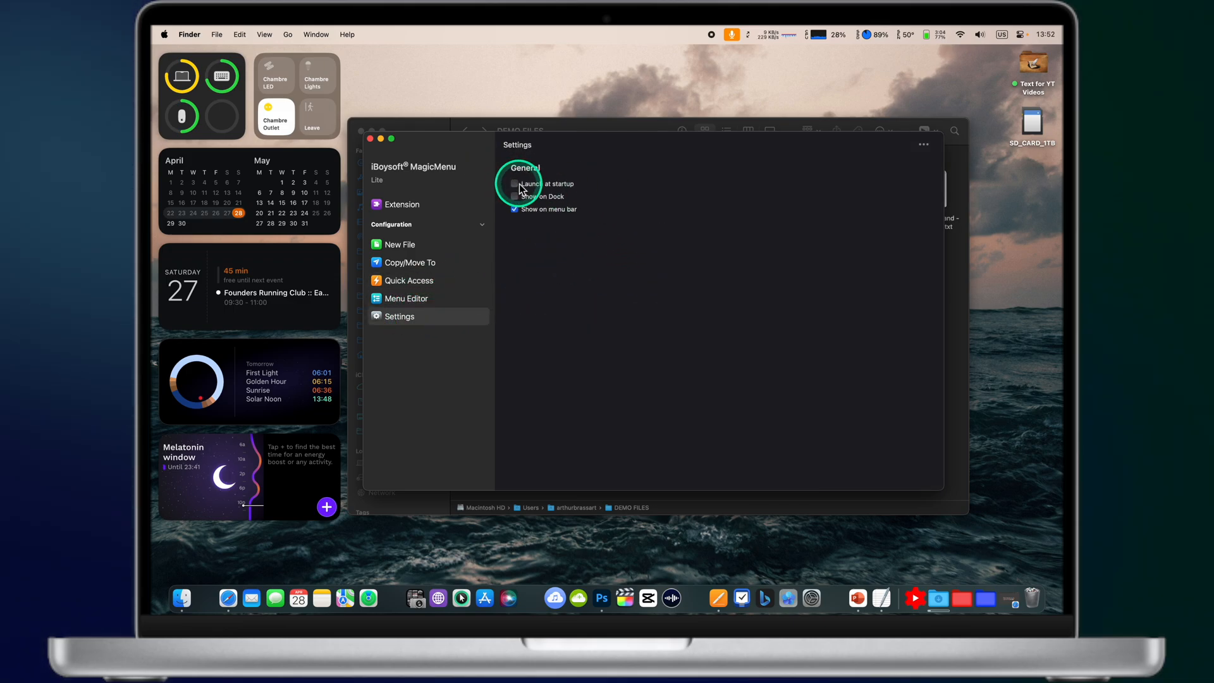
pyautogui.click(514, 184)
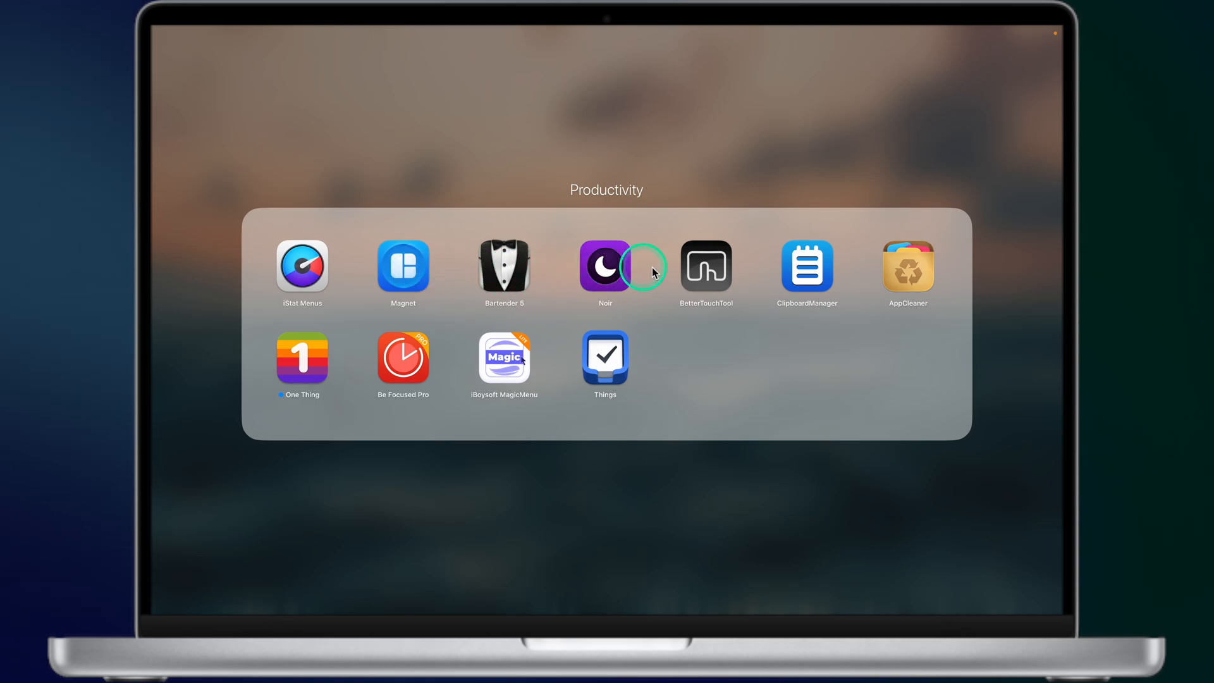
pyautogui.moveTo(934, 269)
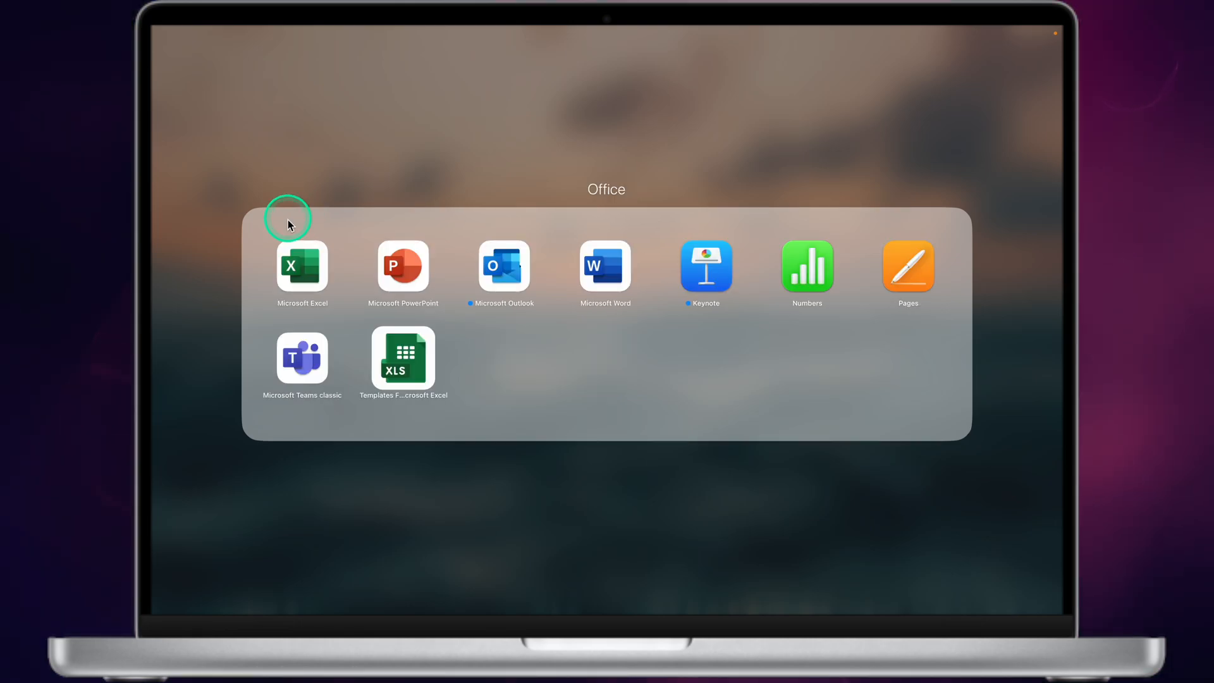
pyautogui.moveTo(495, 268)
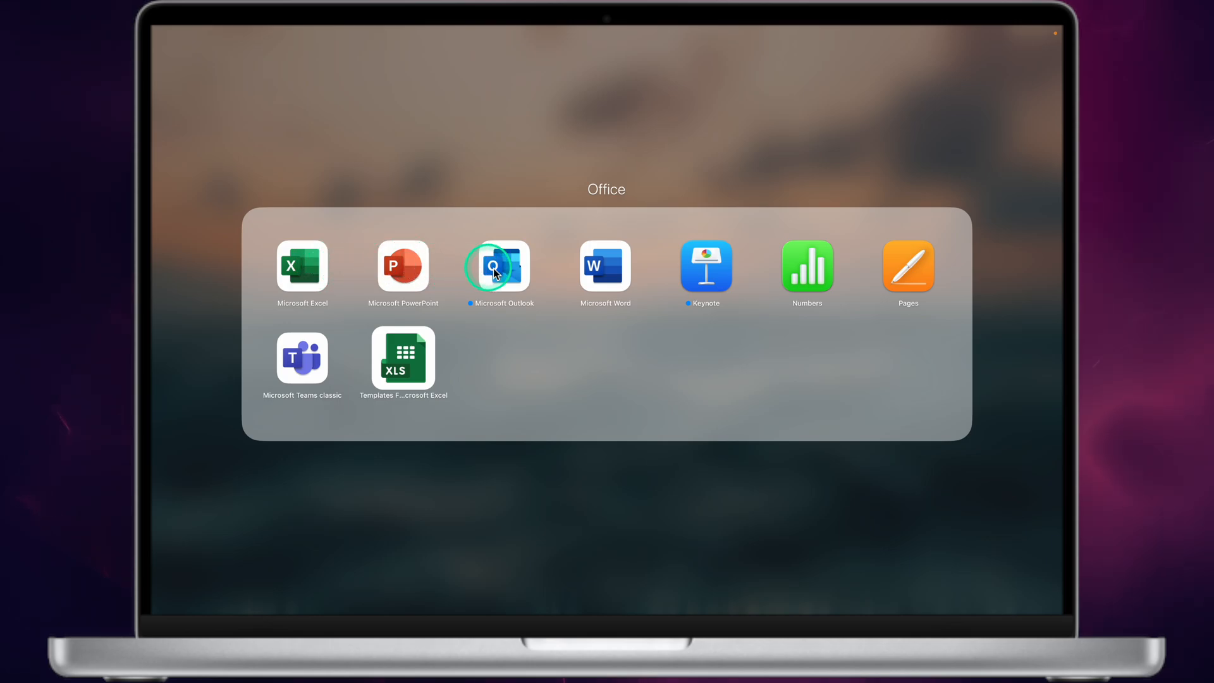
pyautogui.moveTo(877, 261)
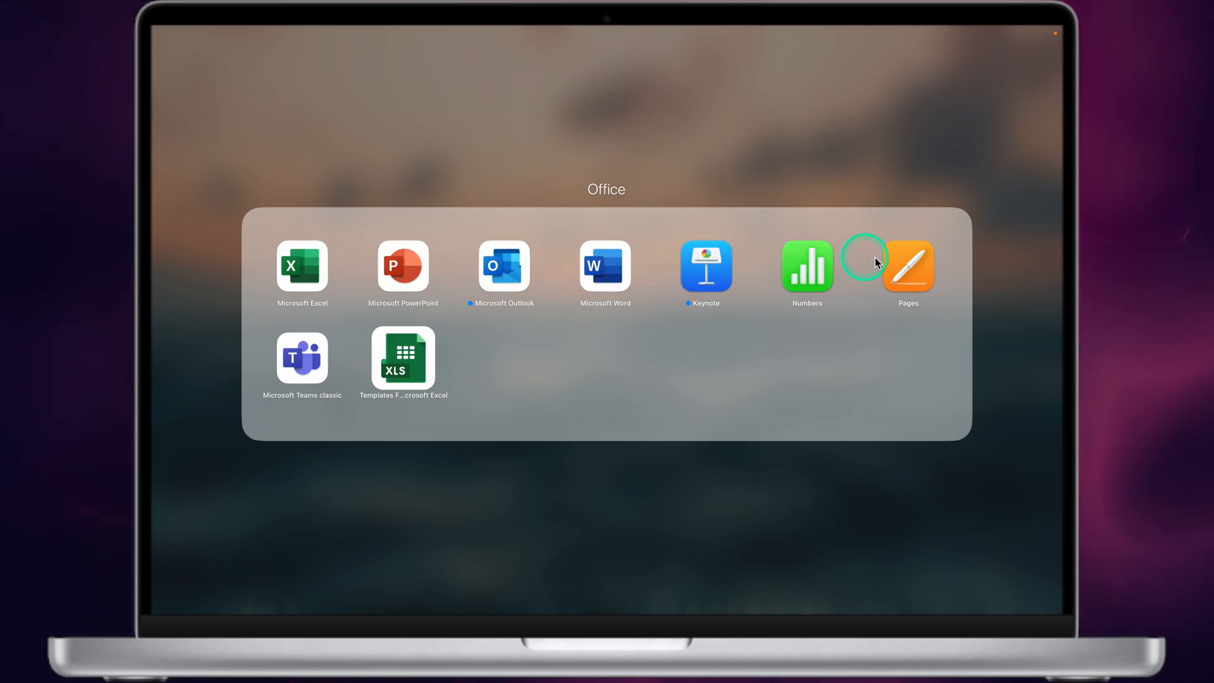
pyautogui.moveTo(434, 328)
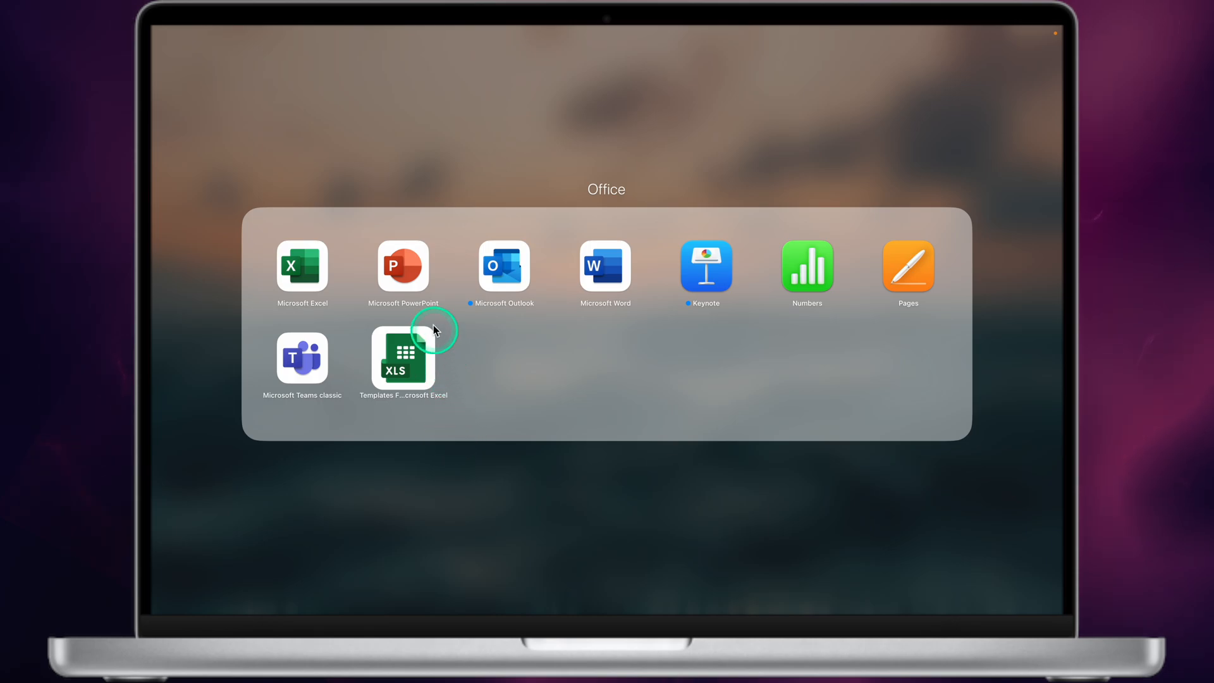
pyautogui.moveTo(414, 437)
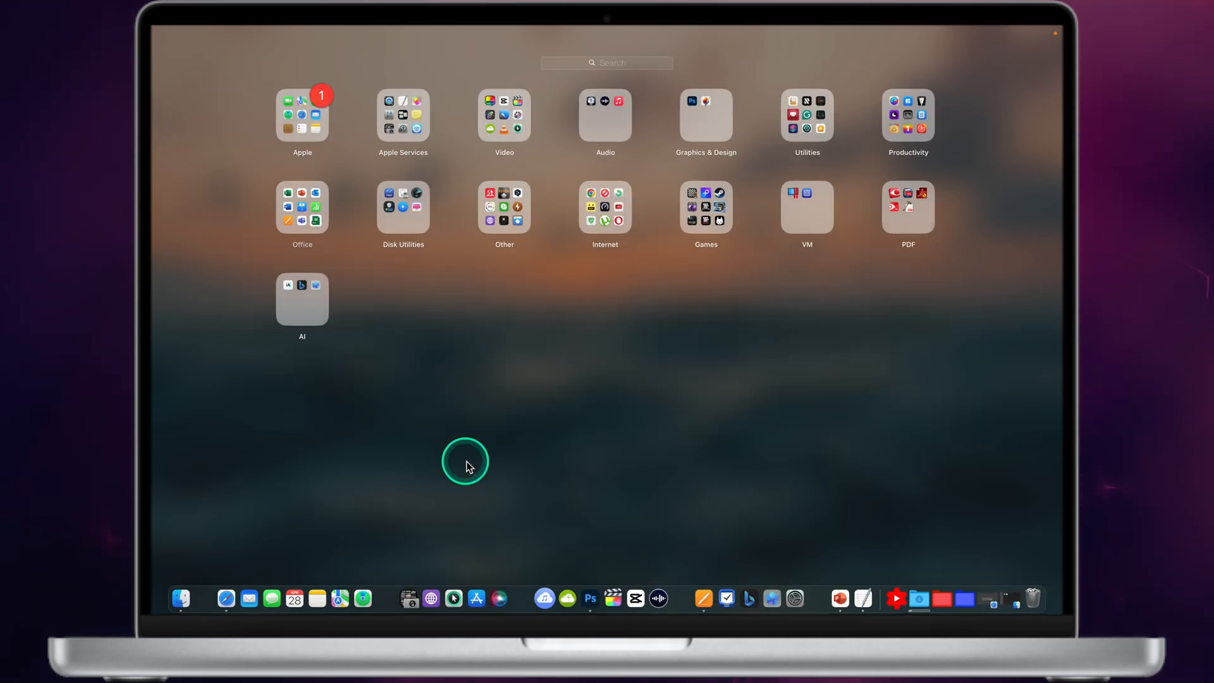
# Step: Launch Blackmagic Disk Speed Test from Disk Utilities and benchmark to ~1365 MB/s write, 4666 MB/s read
pyautogui.click(403, 206)
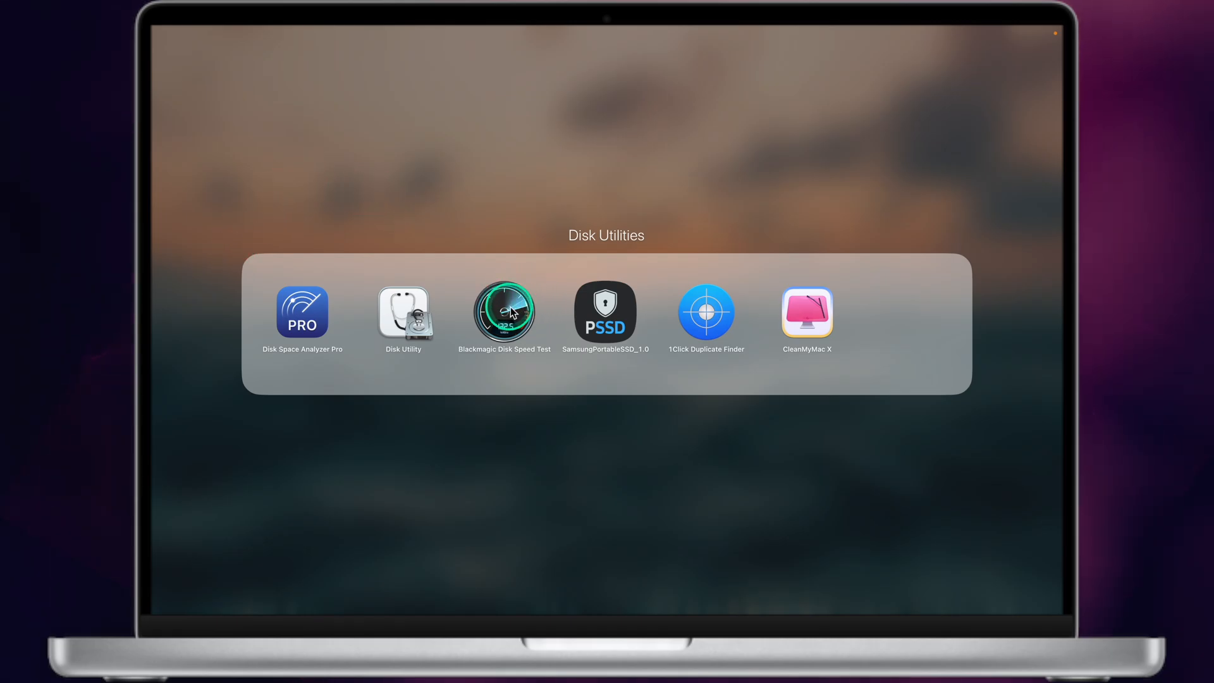
pyautogui.click(504, 313)
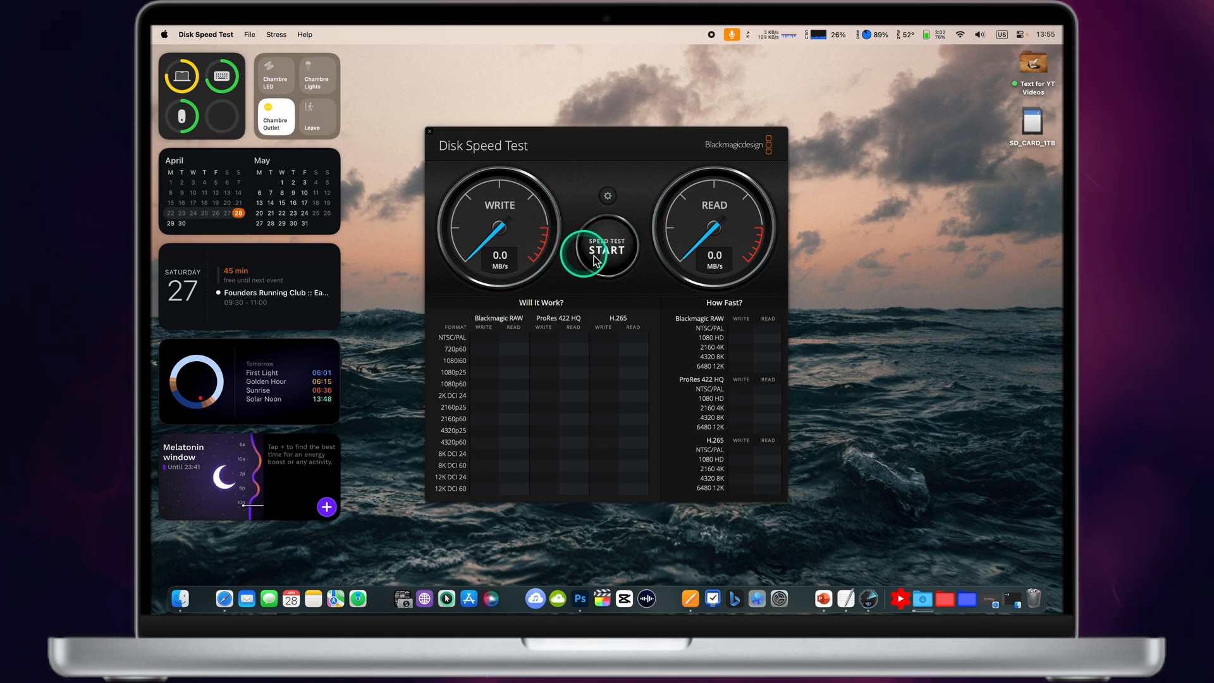
pyautogui.click(606, 249)
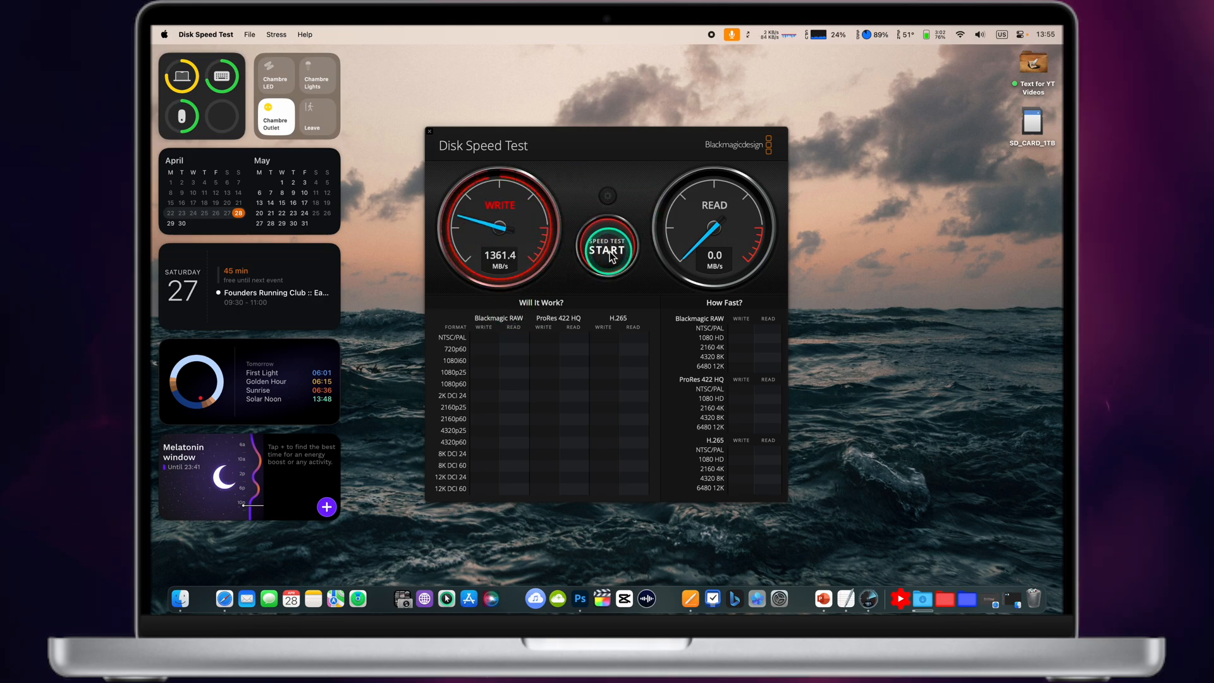
pyautogui.click(607, 249)
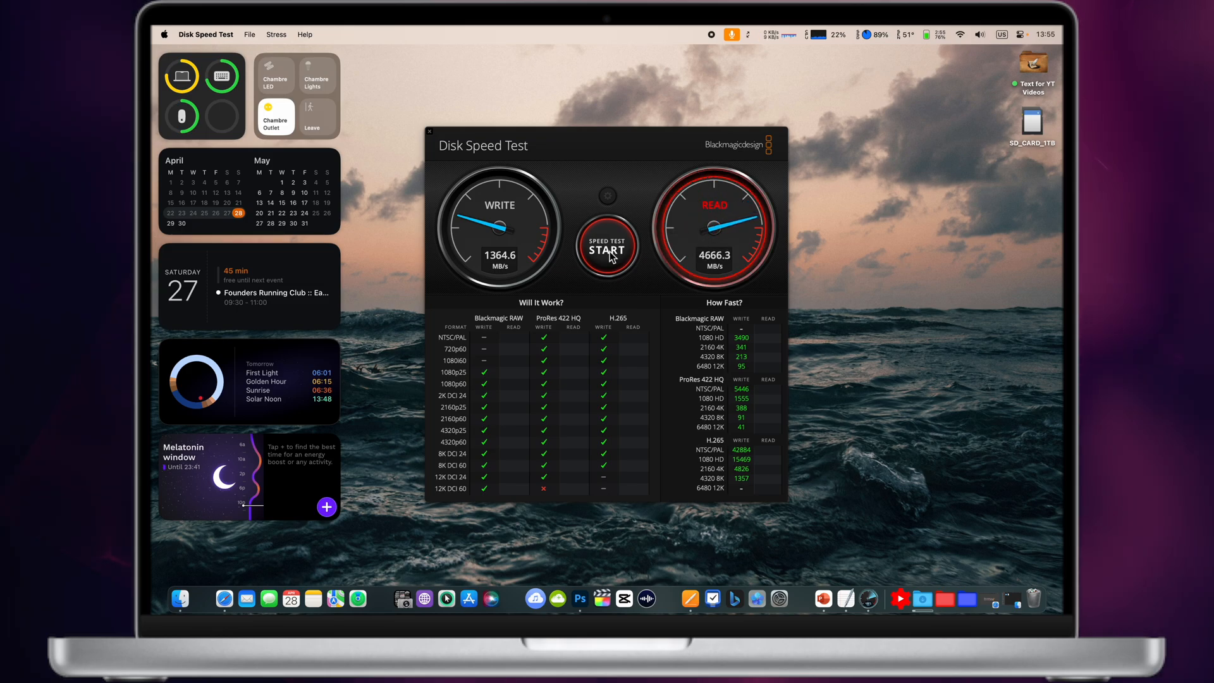
pyautogui.click(607, 249)
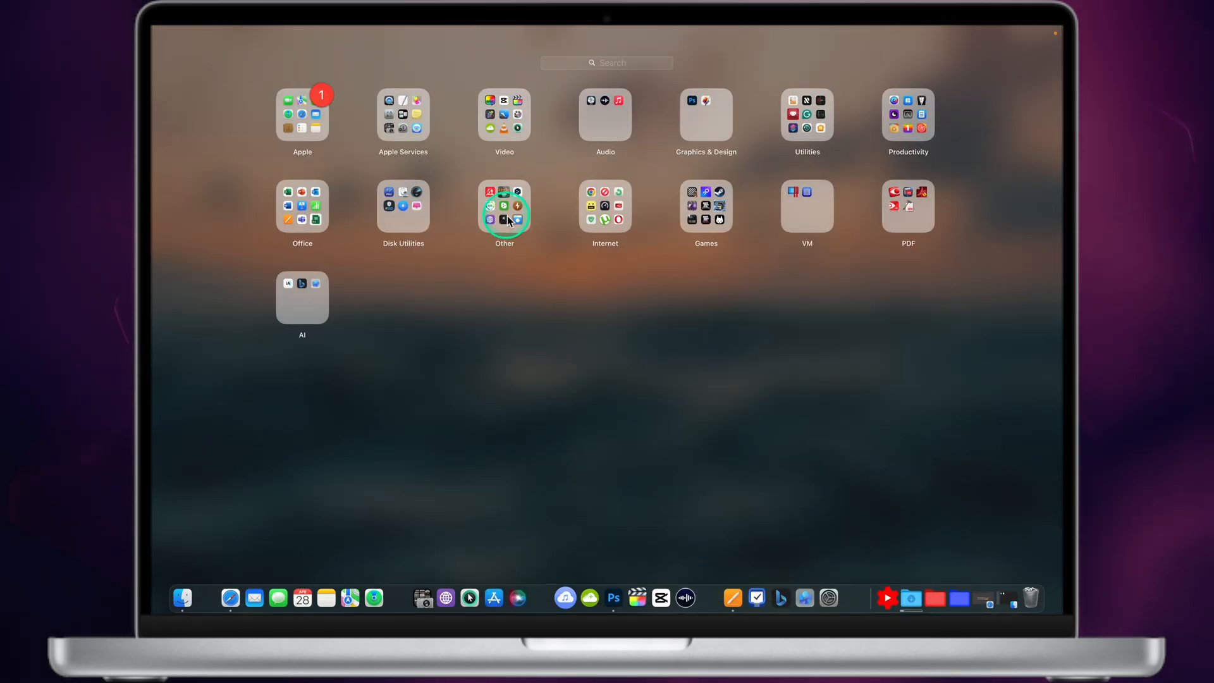
# Step: Open Launchpad's Other folder with Send to Kindle, DeepL, coconutBattery and HazeOver
pyautogui.click(504, 207)
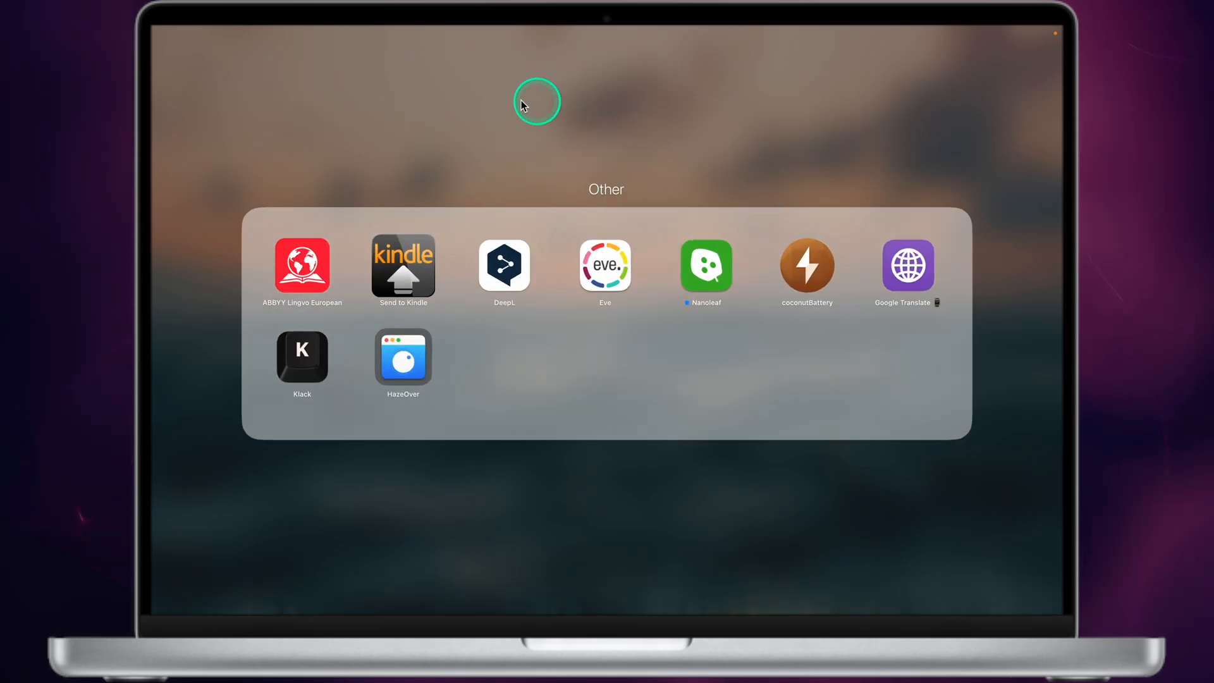
pyautogui.moveTo(301, 256)
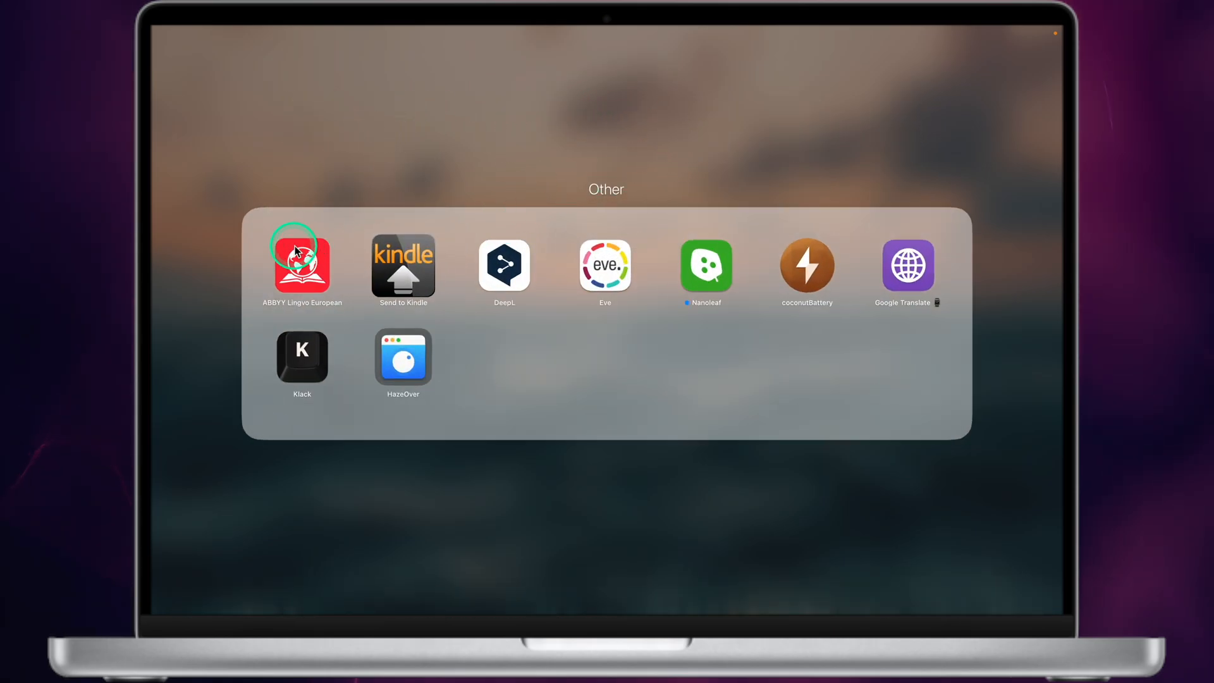
pyautogui.moveTo(396, 284)
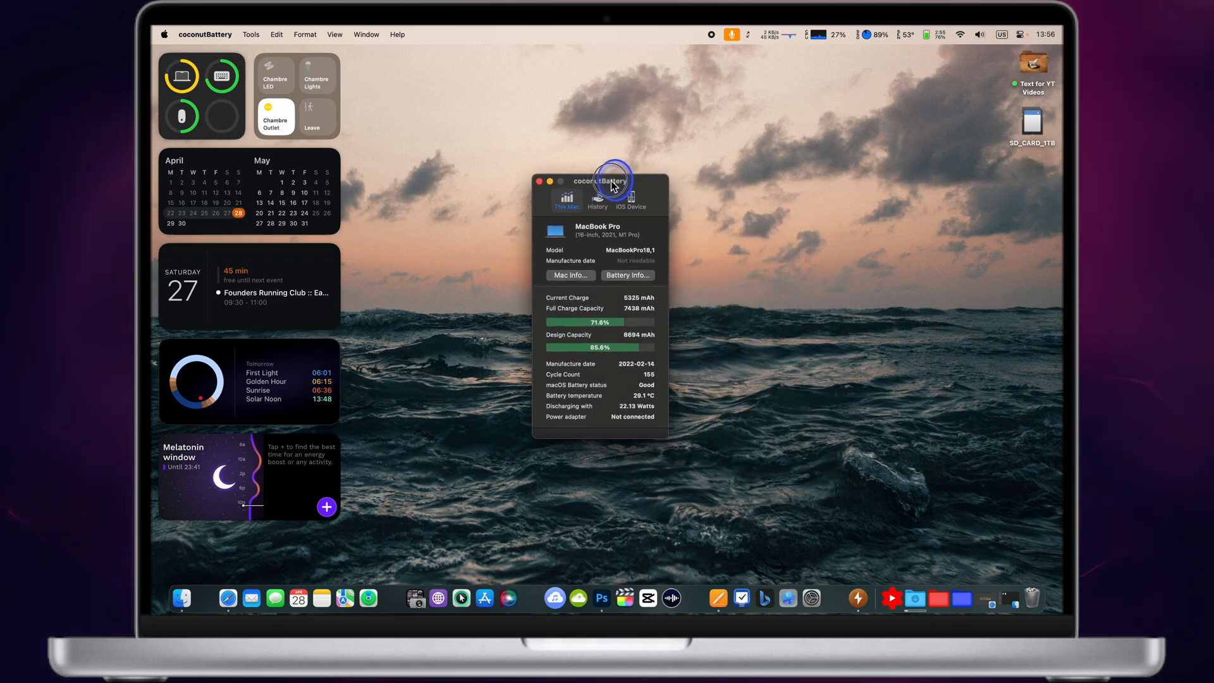
pyautogui.moveTo(548, 296)
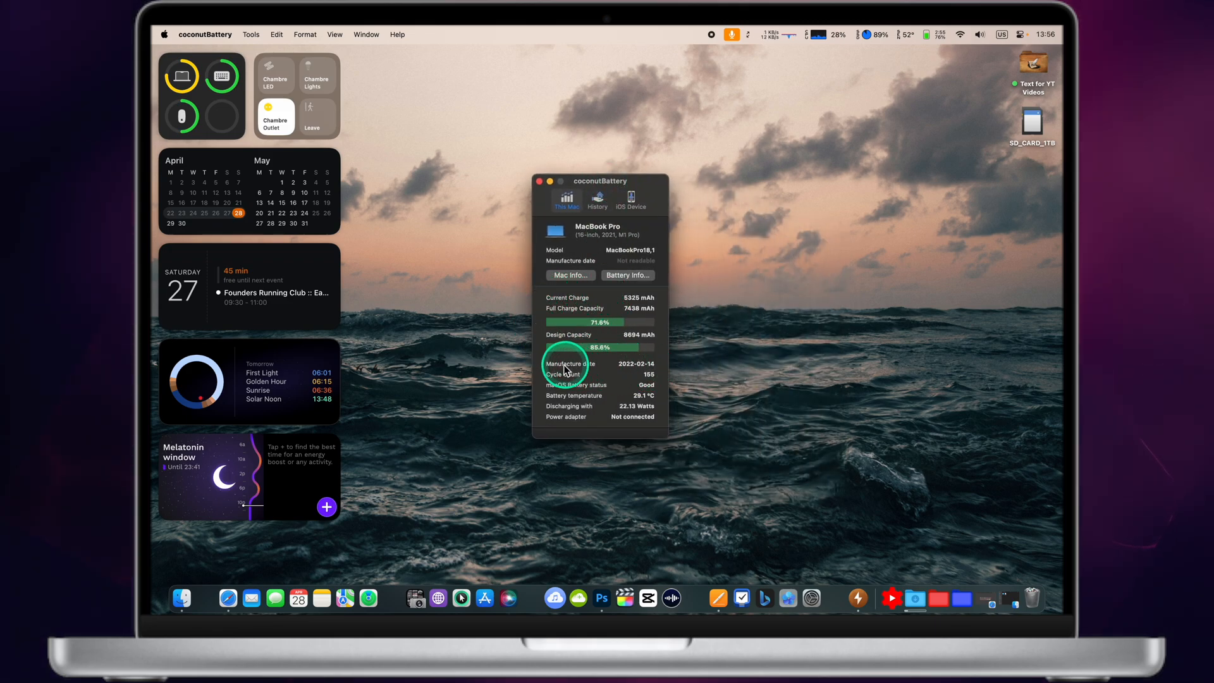
pyautogui.moveTo(645, 373)
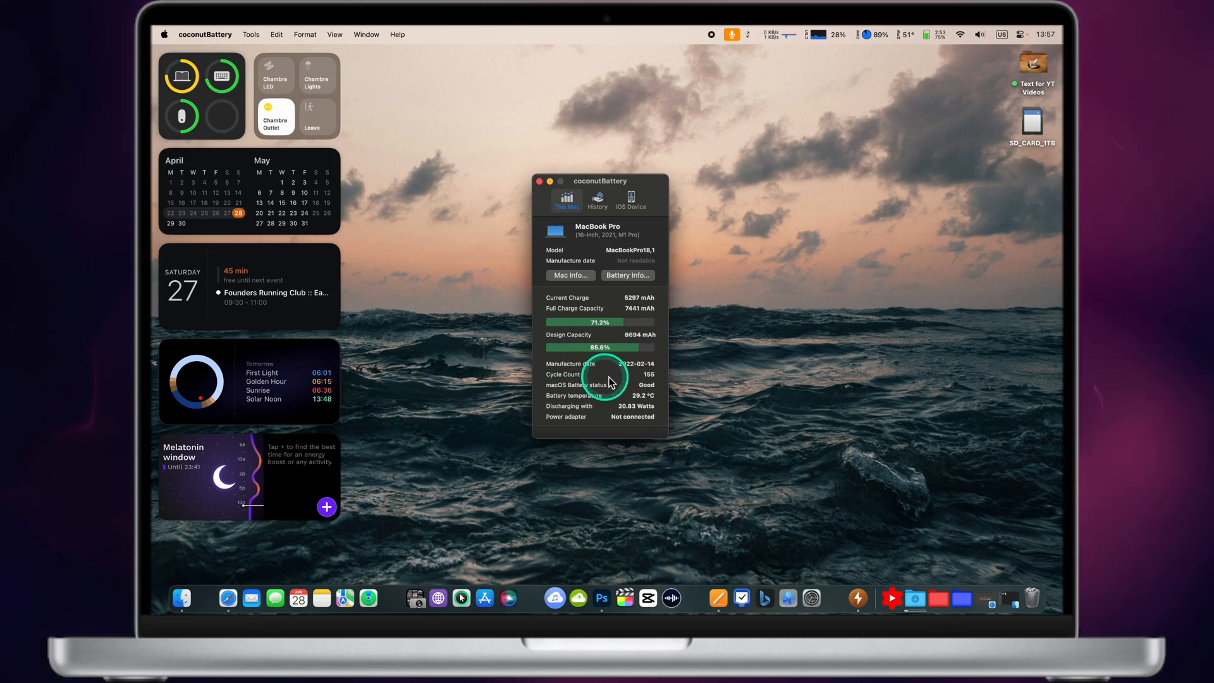
pyautogui.moveTo(648, 403)
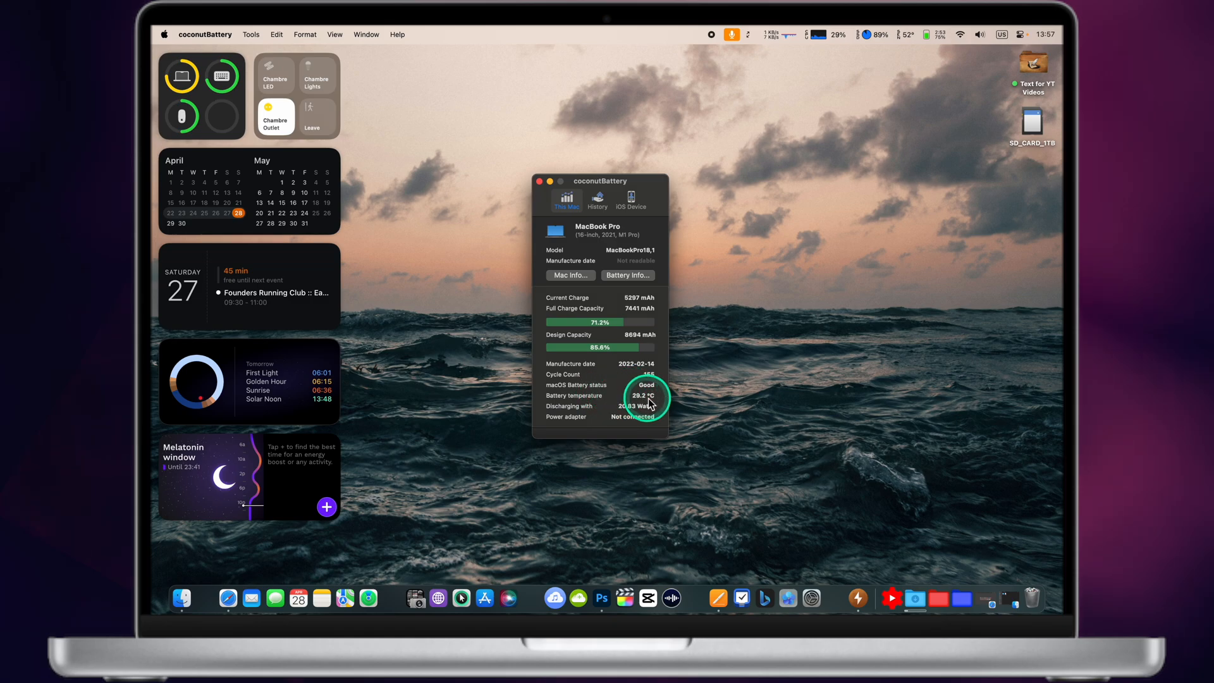
# Step: View this Mac's battery details (85.6% design capacity, 155 cycles), then its History list
pyautogui.click(627, 275)
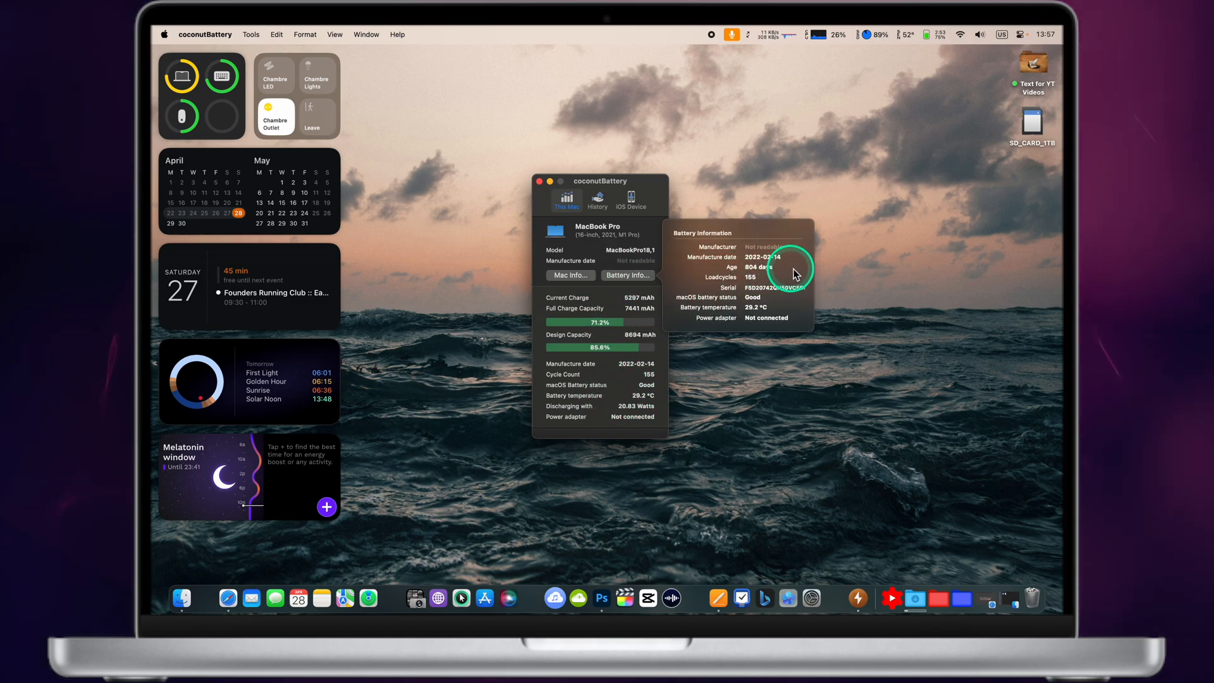
pyautogui.moveTo(810, 327)
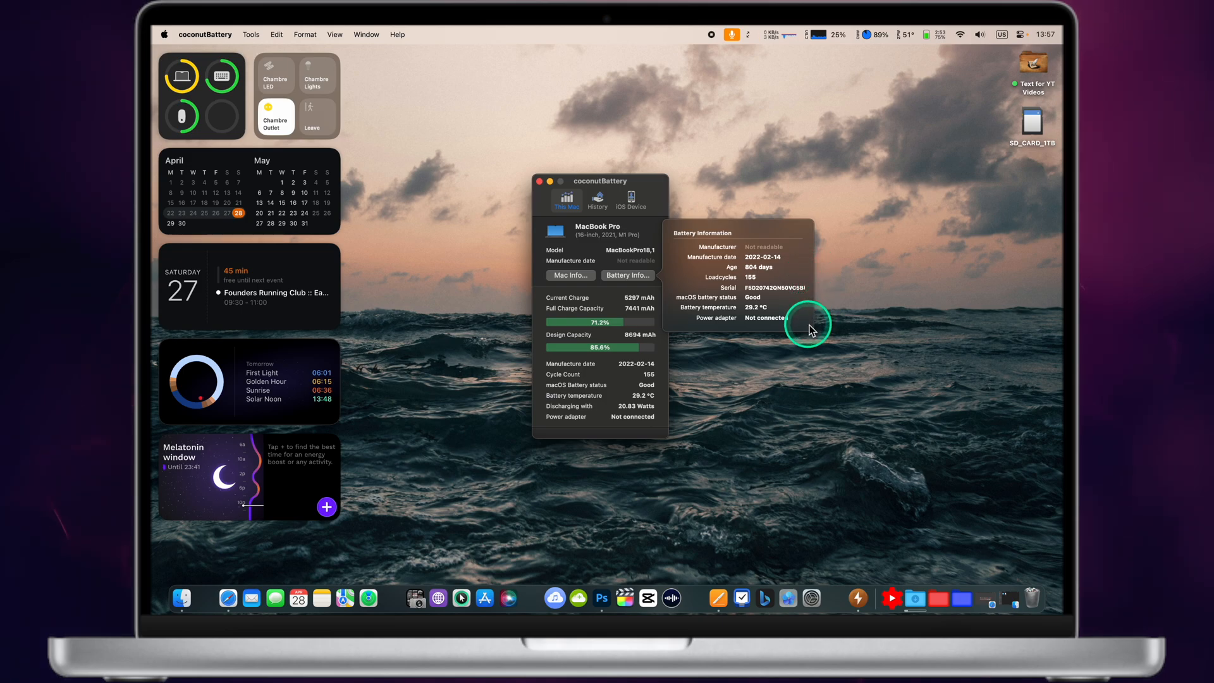
pyautogui.moveTo(637, 201)
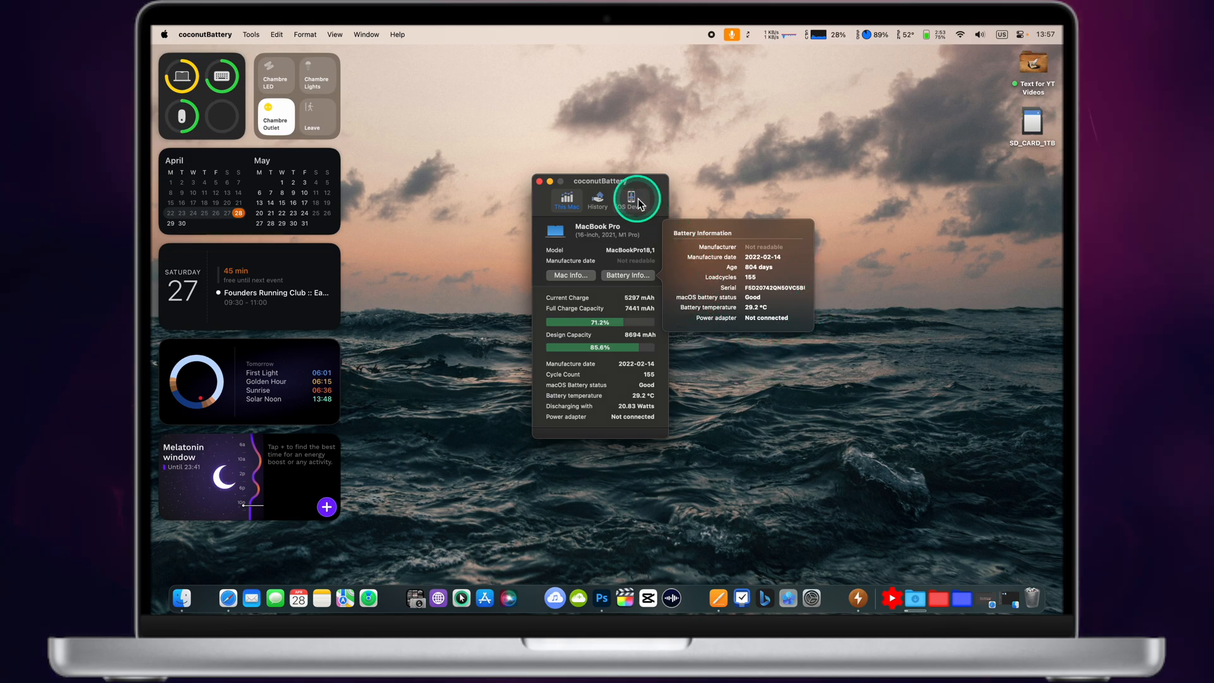
pyautogui.click(596, 199)
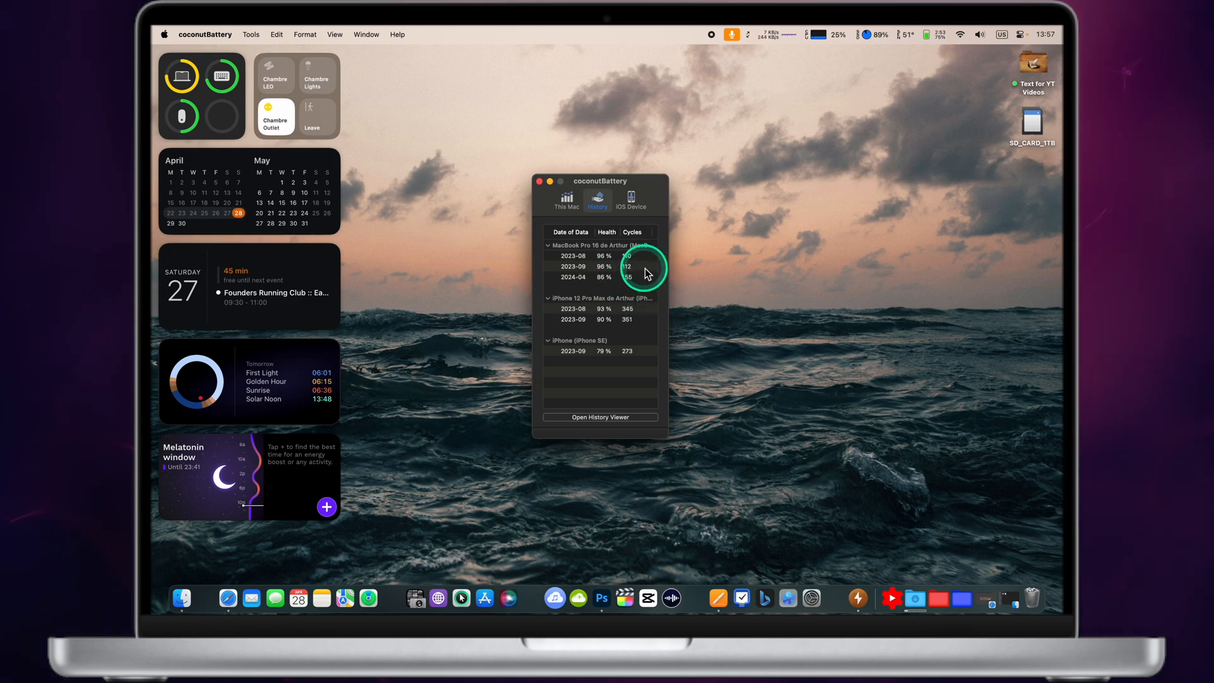
# Step: Review the MacBook, iPhone 12 Pro Max and iPhone SE records, then close coconutBattery
pyautogui.click(599, 256)
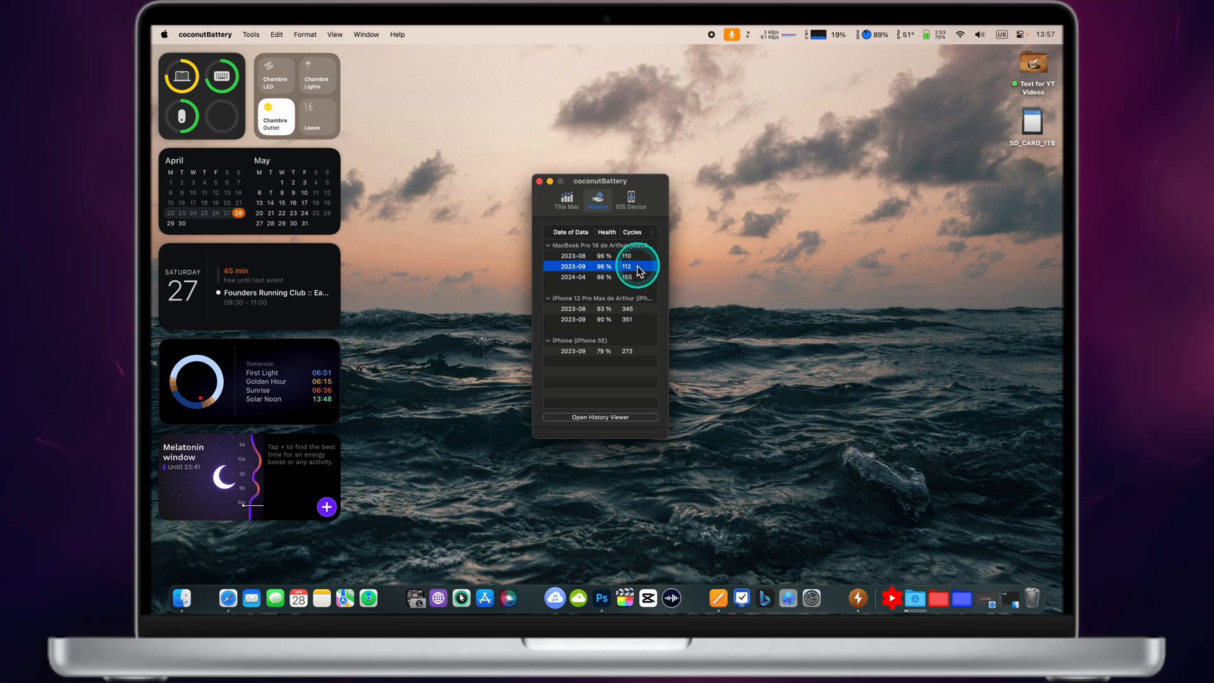
pyautogui.click(601, 277)
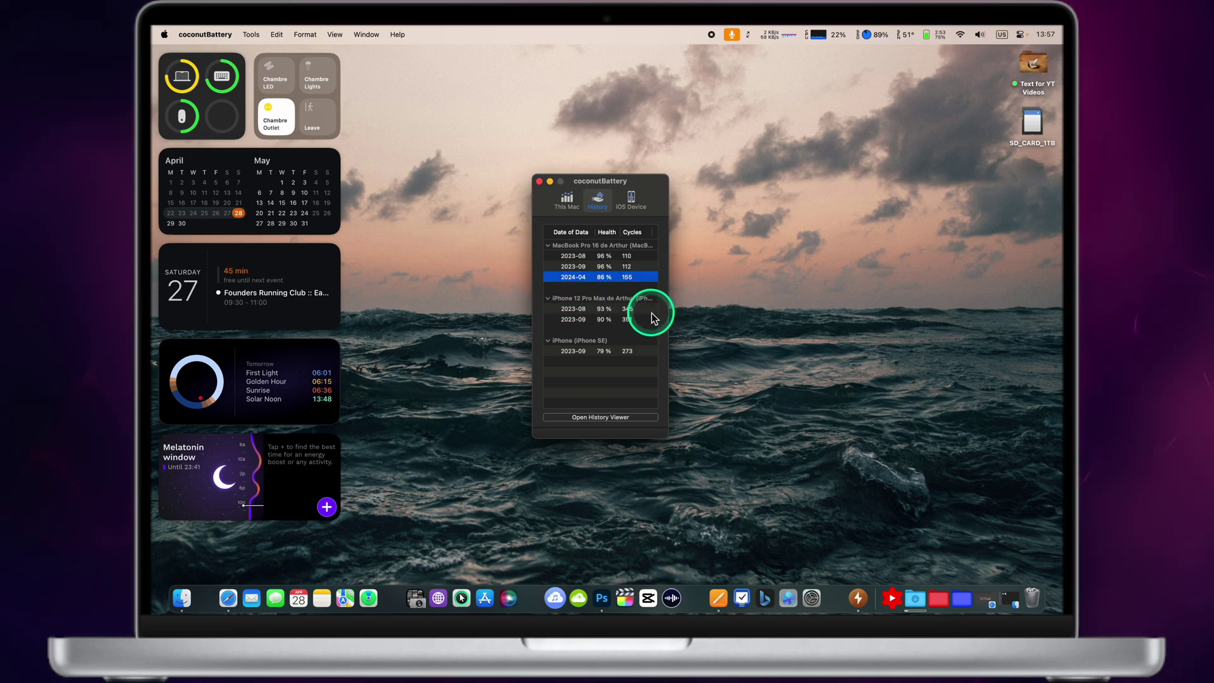
pyautogui.click(600, 319)
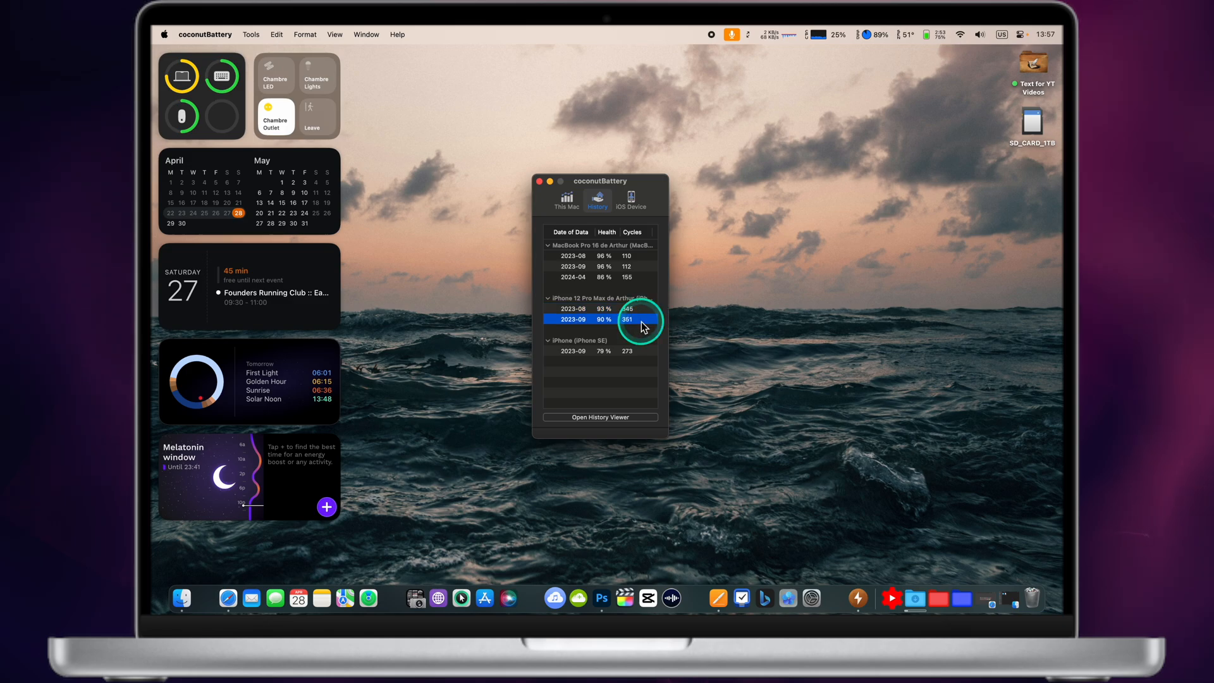
pyautogui.moveTo(646, 356)
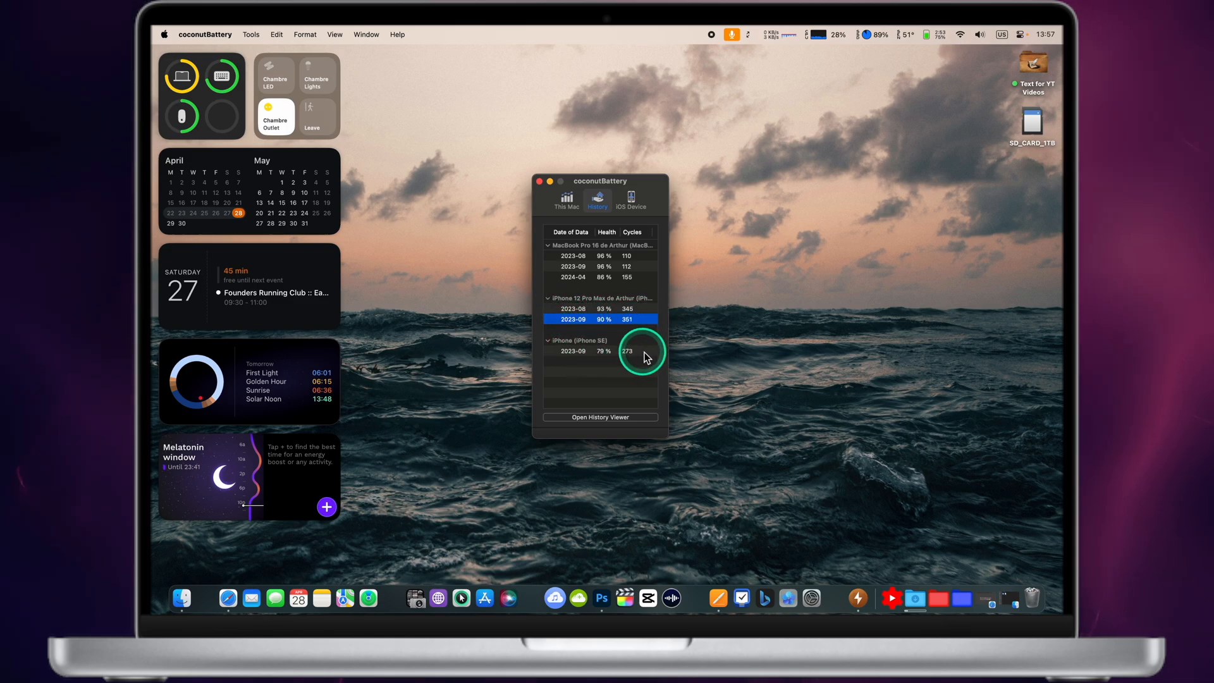
pyautogui.click(600, 351)
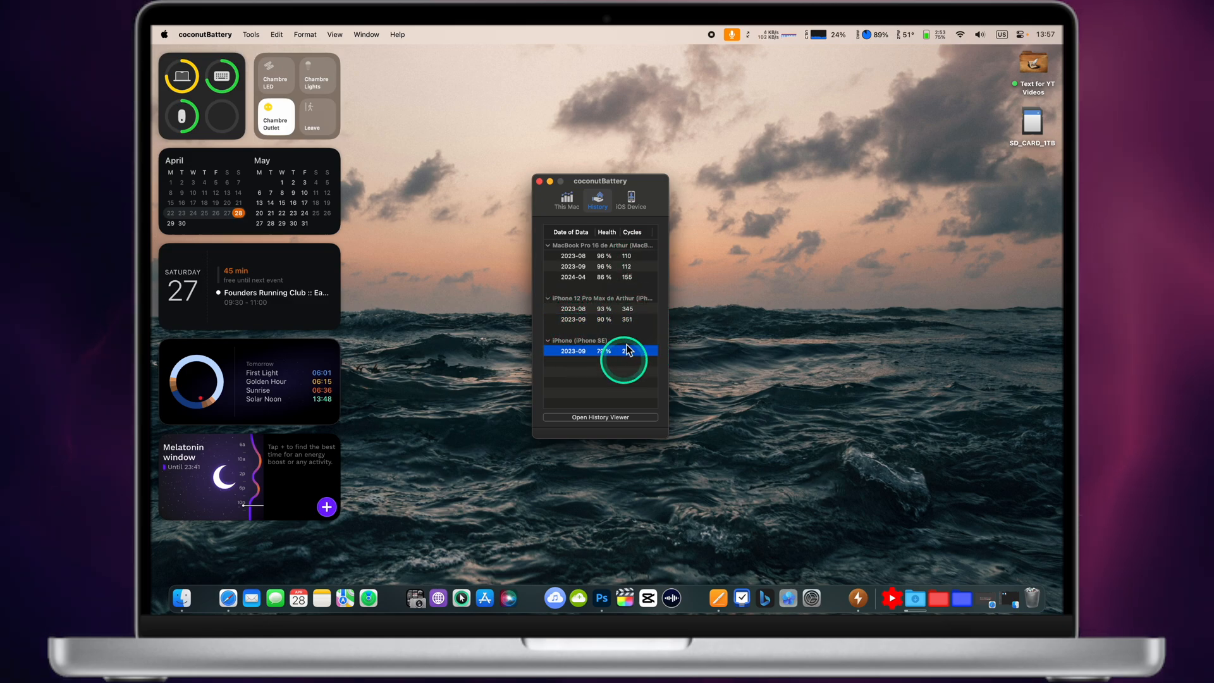
pyautogui.click(566, 200)
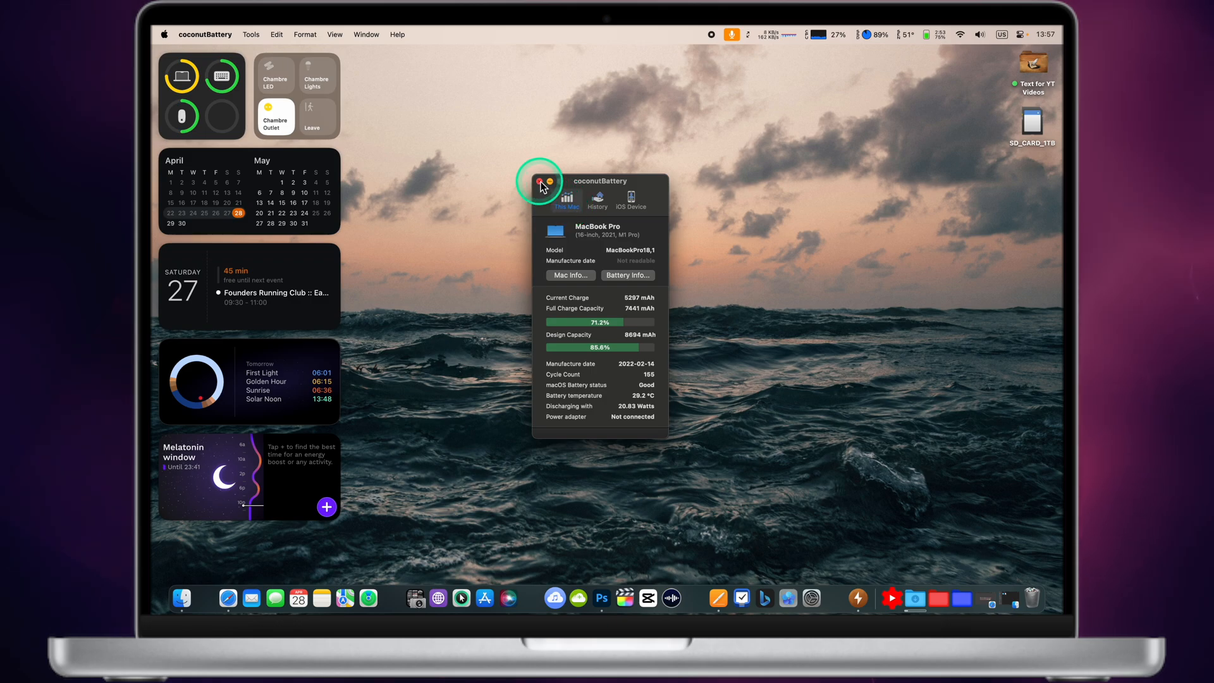
pyautogui.click(539, 184)
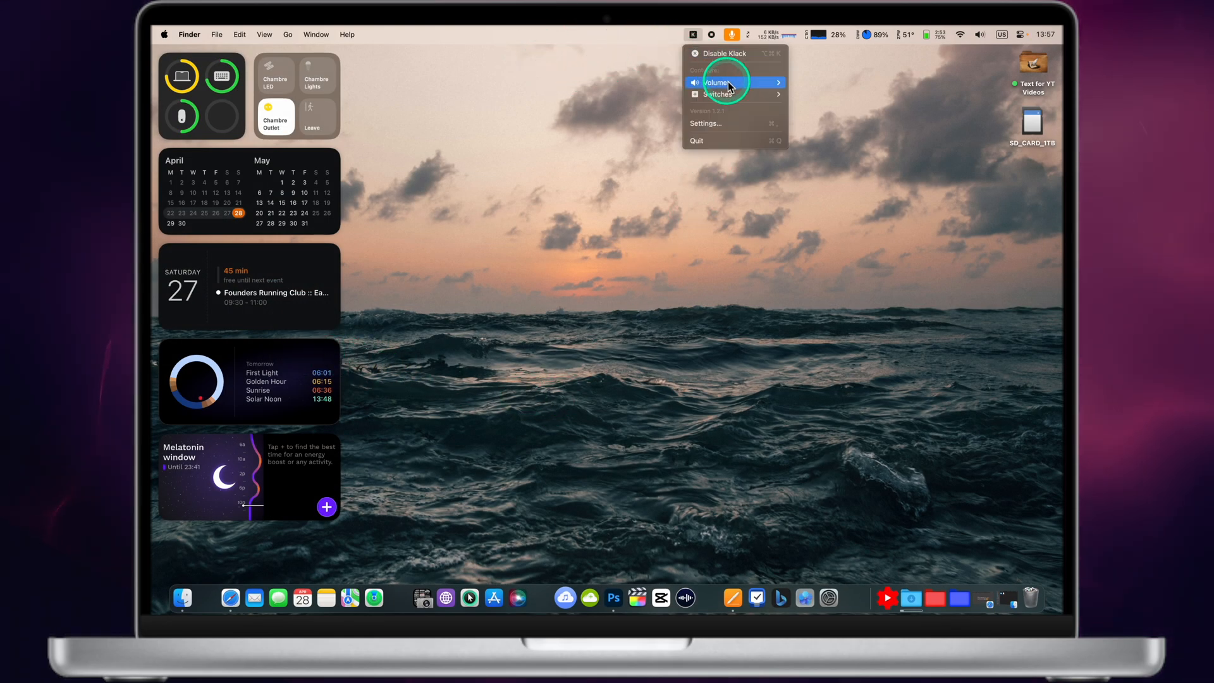
pyautogui.moveTo(730, 95)
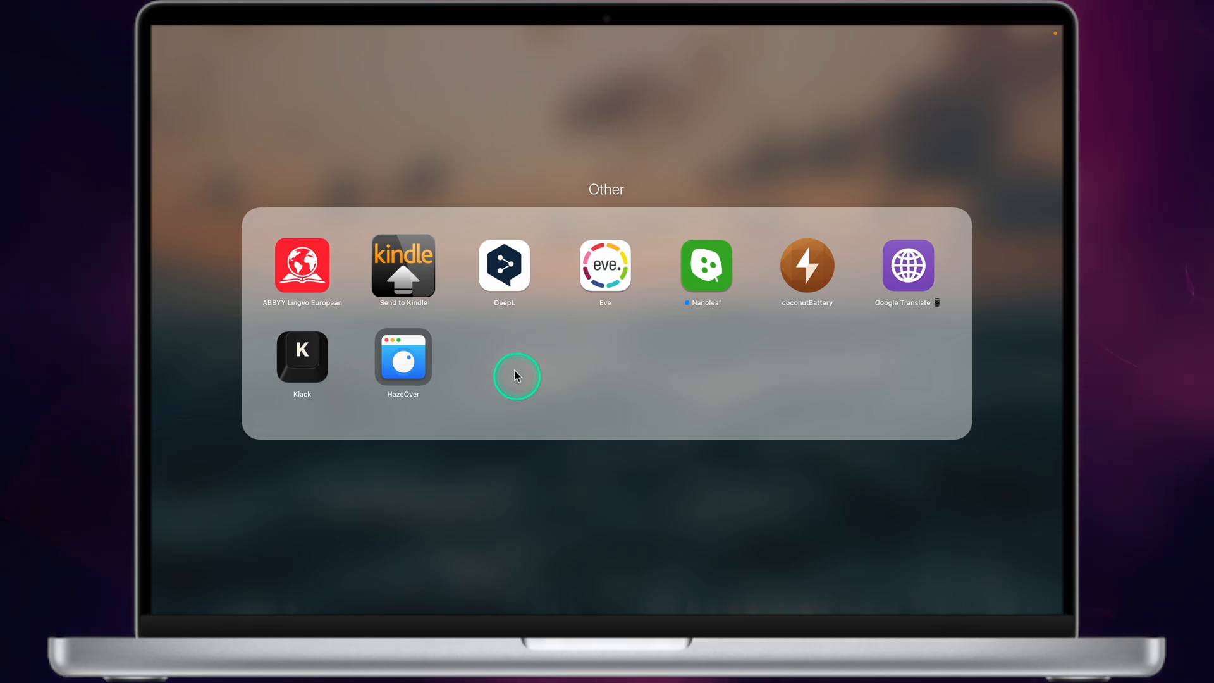
pyautogui.moveTo(365, 354)
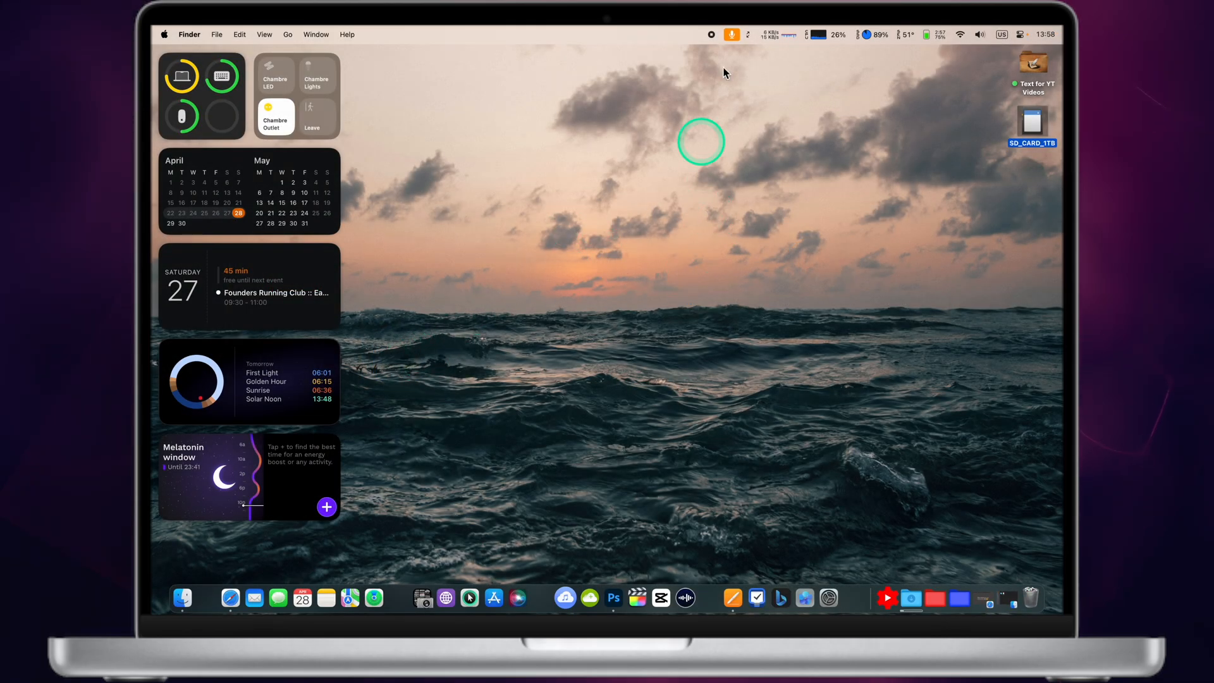
pyautogui.moveTo(1018, 587)
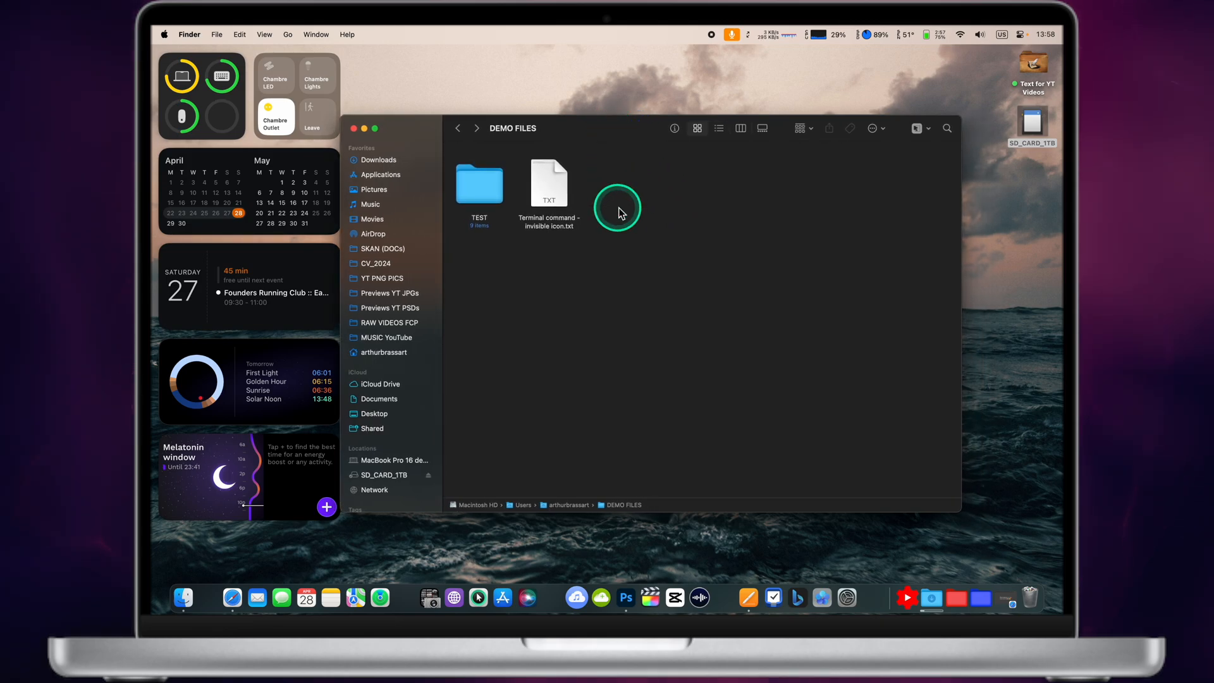
pyautogui.moveTo(697, 45)
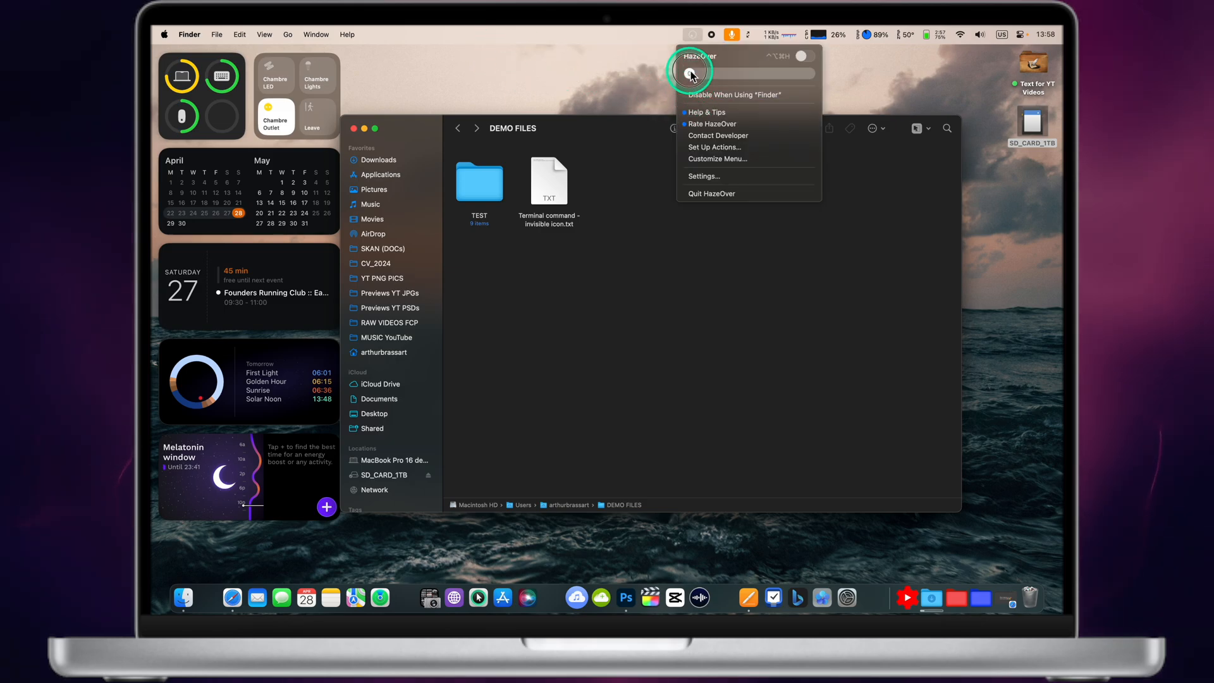
# Step: Tune HazeOver background dimming up to about 93%, then down to about 65%, over Finder
pyautogui.moveTo(693, 73); pyautogui.dragTo(801, 73)
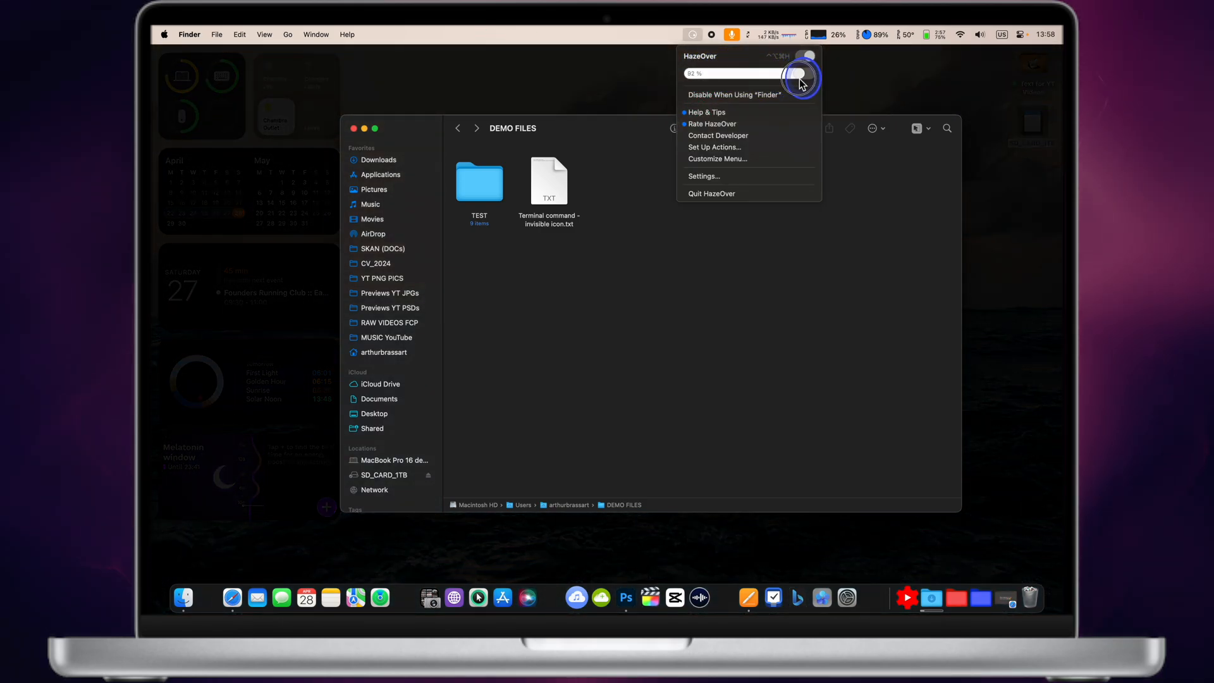
pyautogui.moveTo(798, 73); pyautogui.dragTo(766, 73)
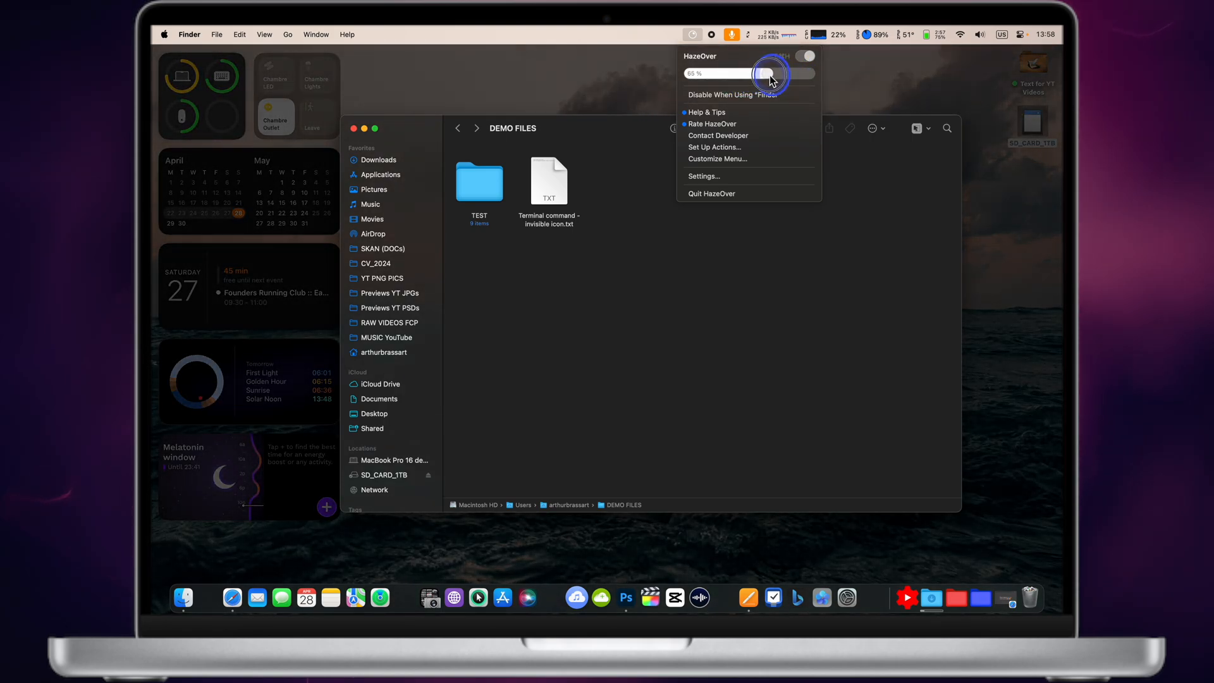
pyautogui.click(619, 131)
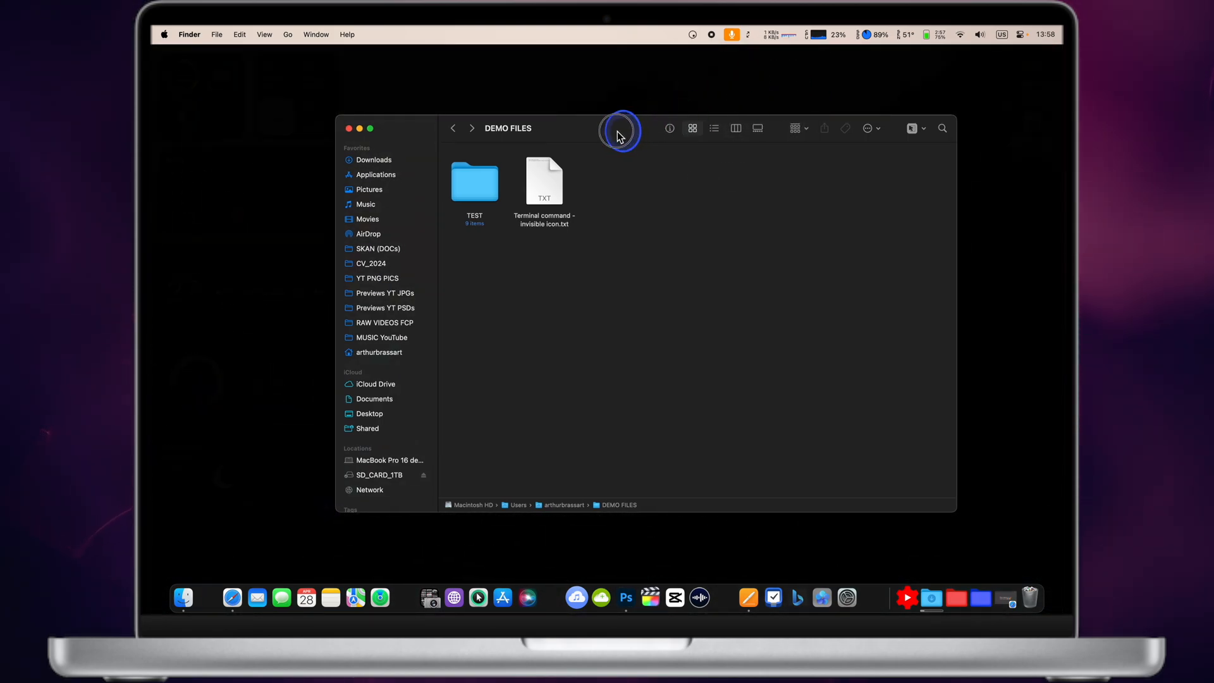
# Step: Open the Terminal command text file and readjust dimming over TextEdit and Pages
pyautogui.doubleClick(544, 181)
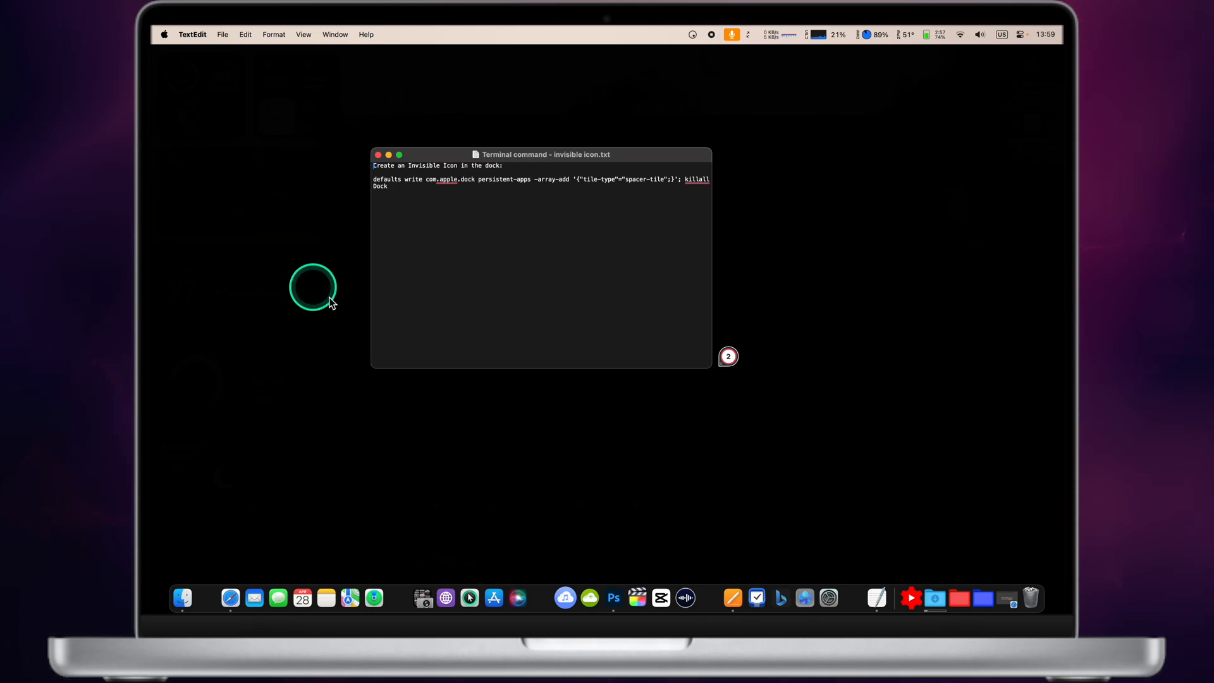
pyautogui.click(692, 35)
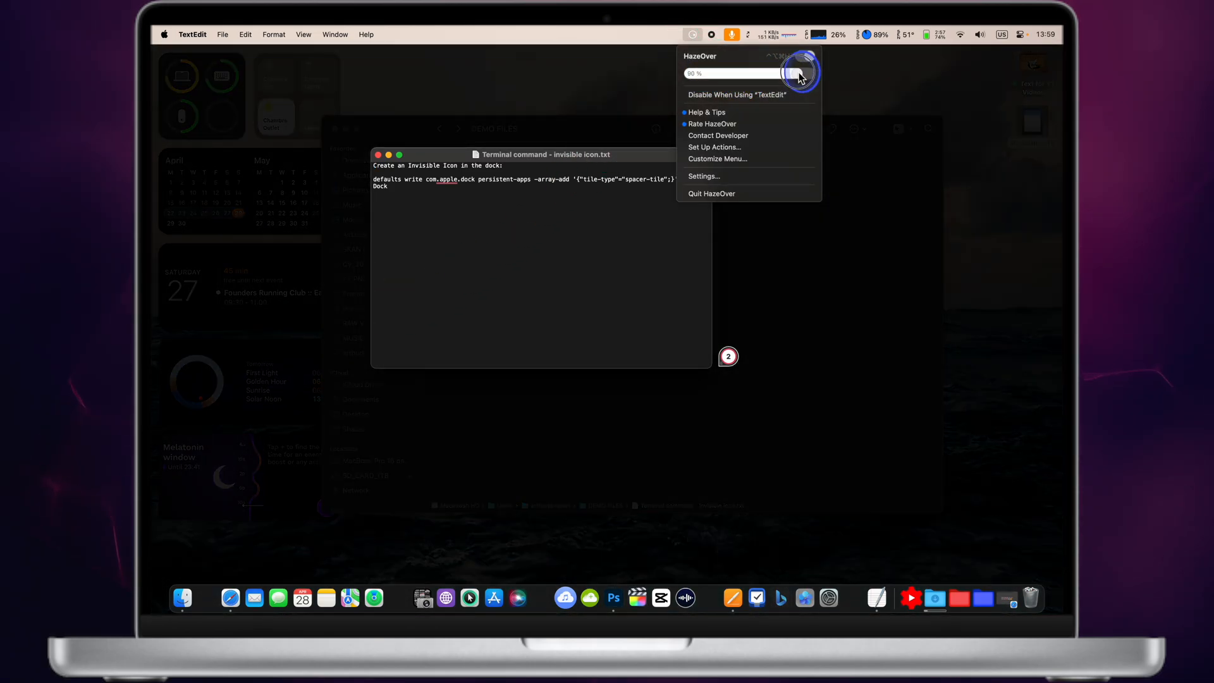
pyautogui.moveTo(793, 73); pyautogui.dragTo(755, 73)
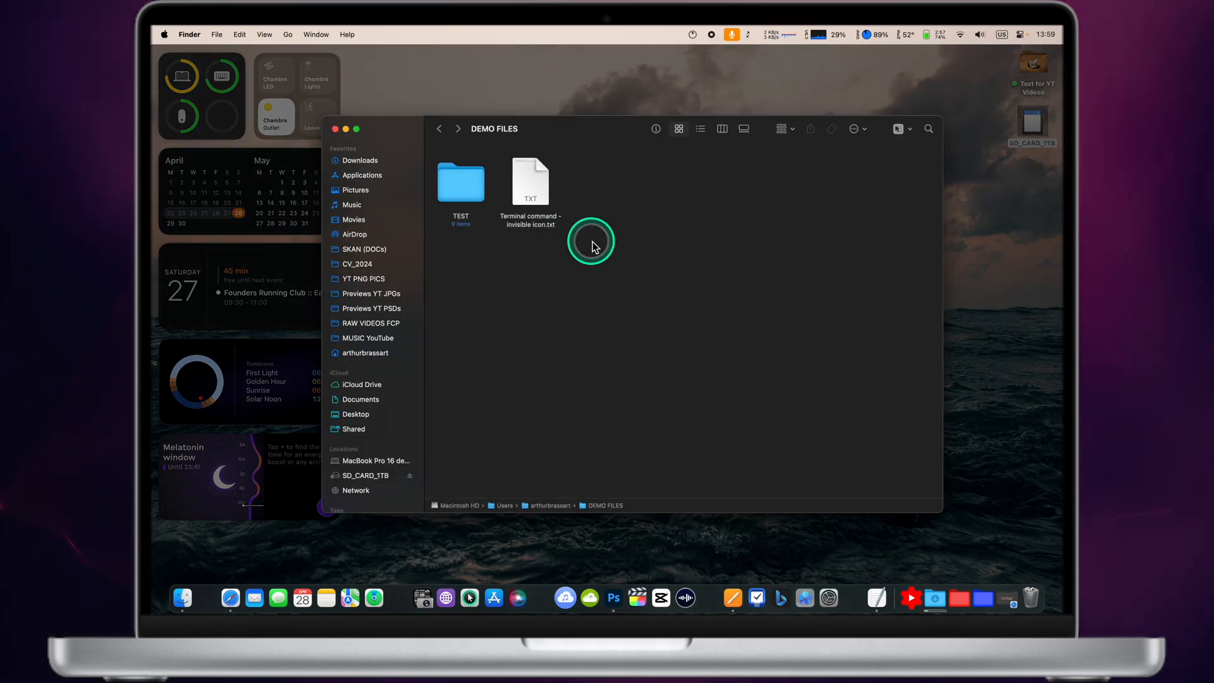
pyautogui.rightClick(592, 241)
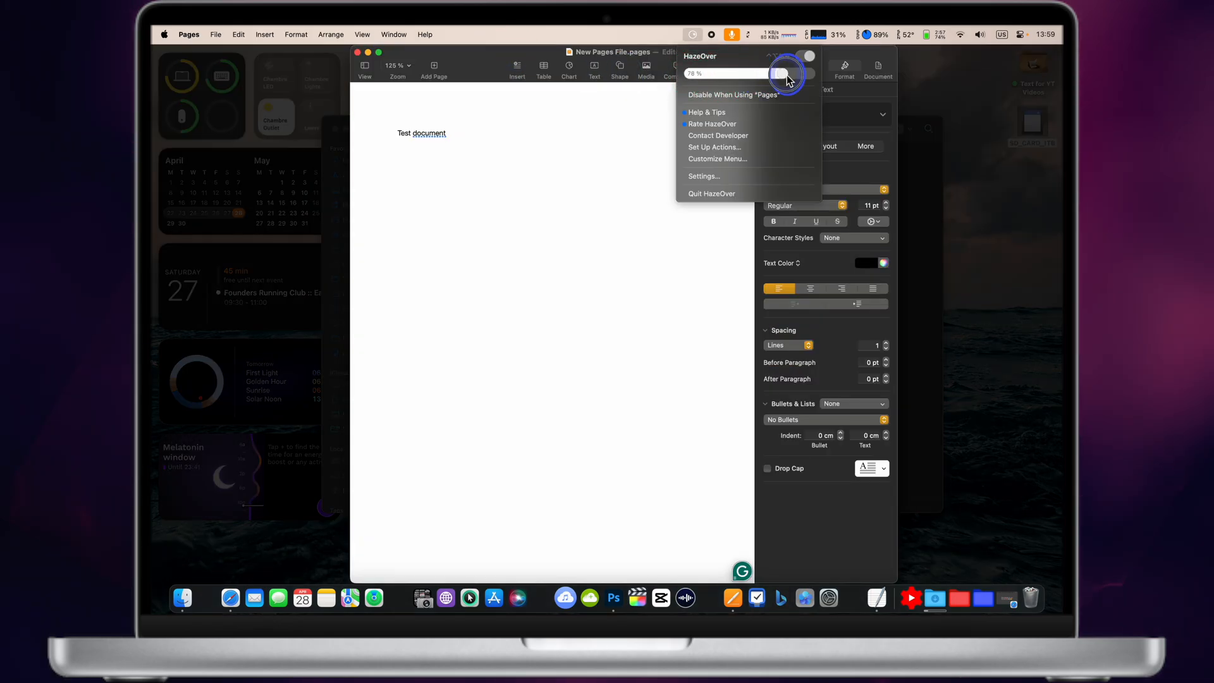
pyautogui.click(472, 133)
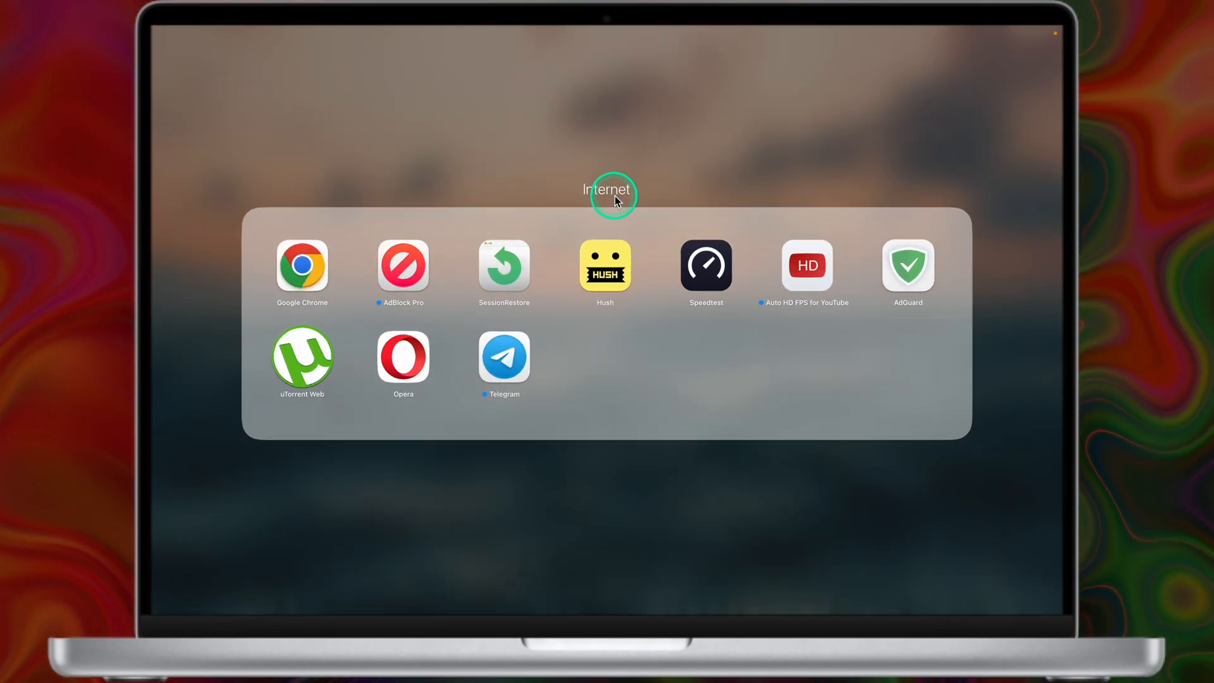
pyautogui.moveTo(310, 162)
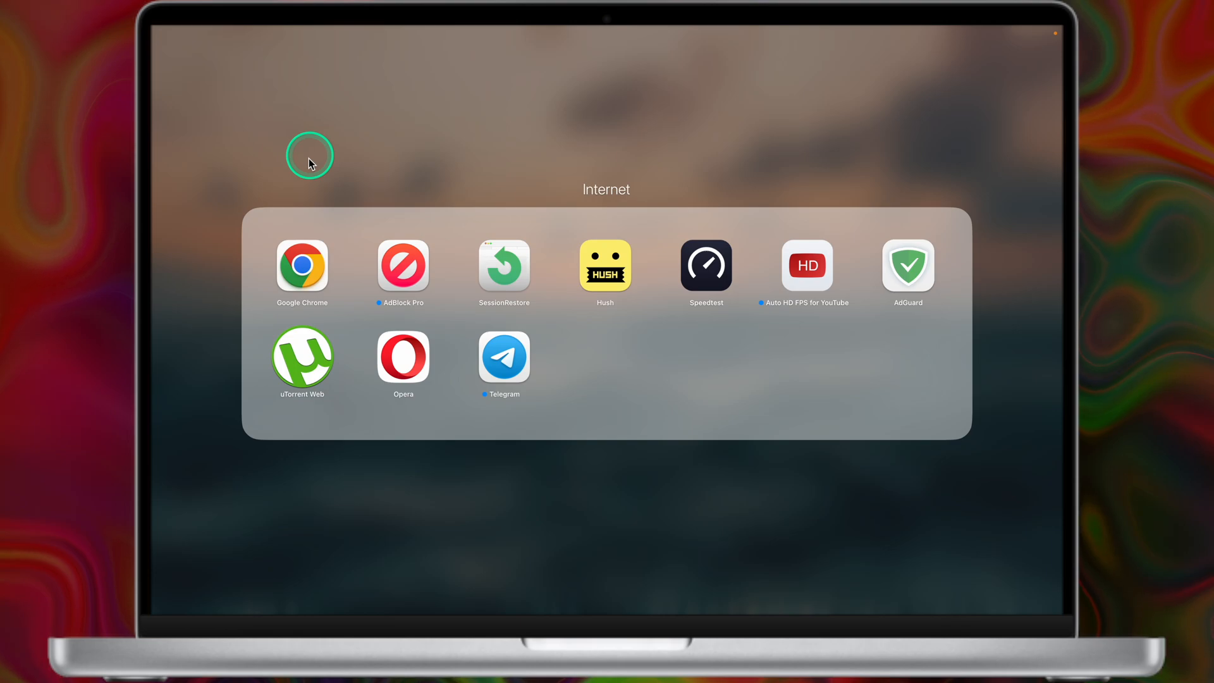
pyautogui.moveTo(307, 168)
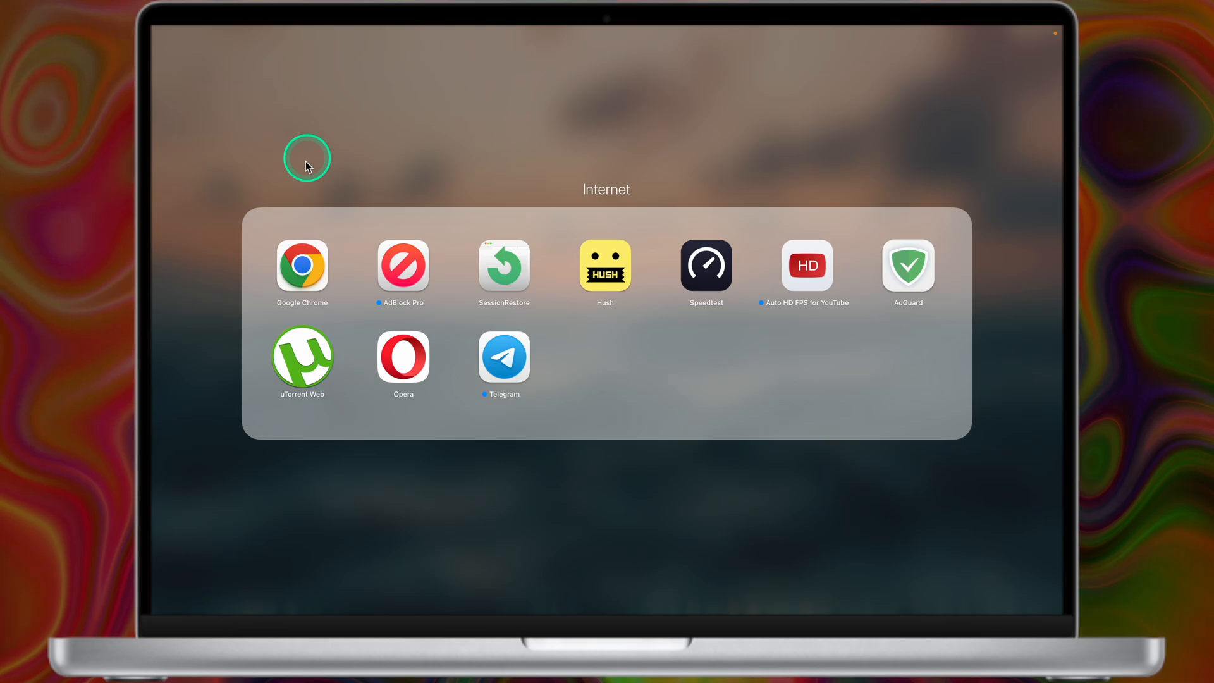
pyautogui.moveTo(812, 266)
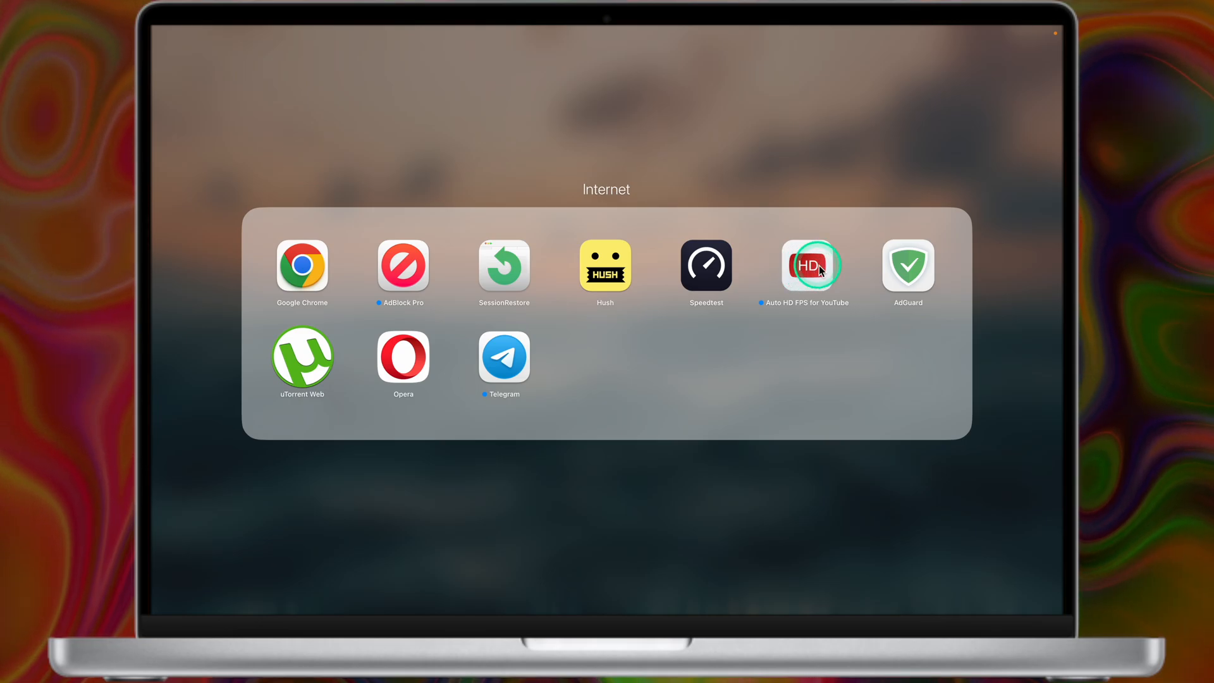
pyautogui.moveTo(511, 375)
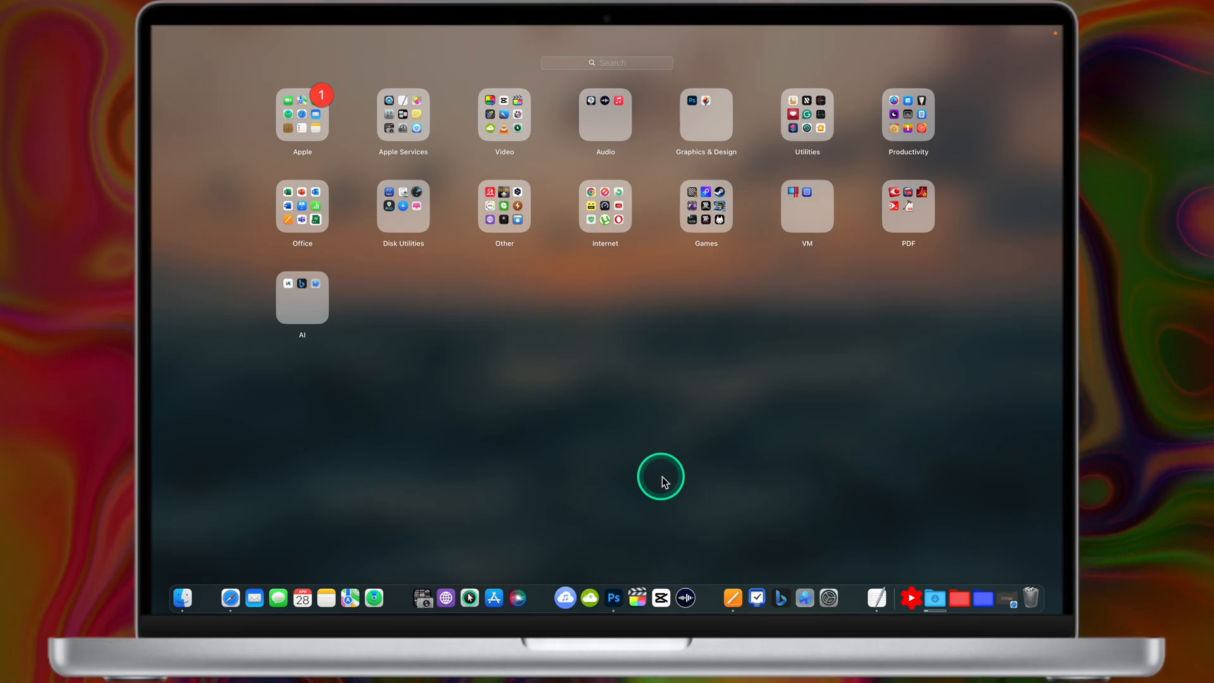
pyautogui.moveTo(723, 217)
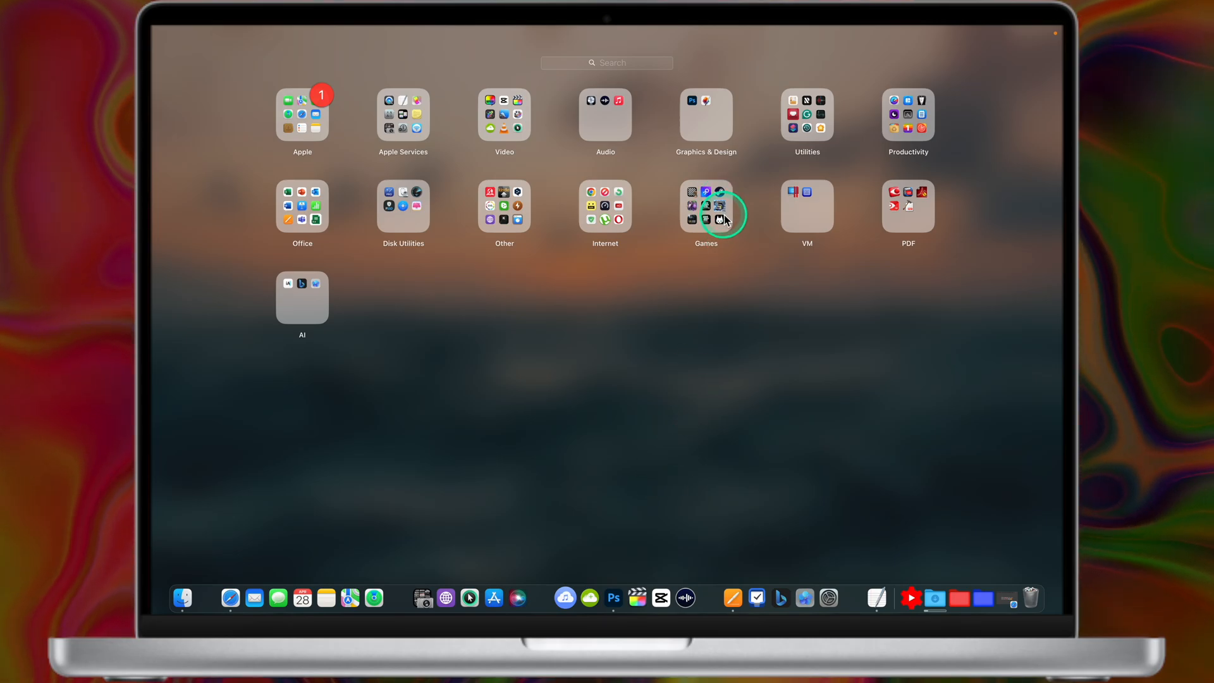
# Step: Open the Games folder showing Steam, GTA titles, Stray, Mad Max and INSIDE
pyautogui.click(706, 206)
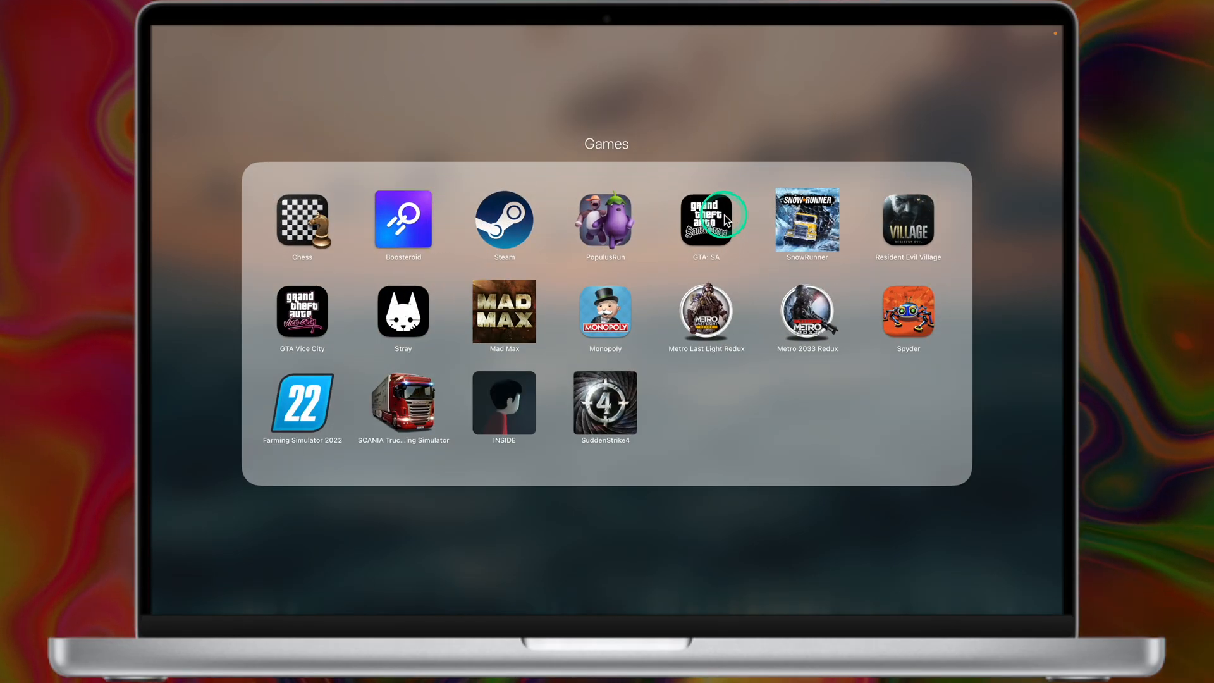
pyautogui.moveTo(564, 186)
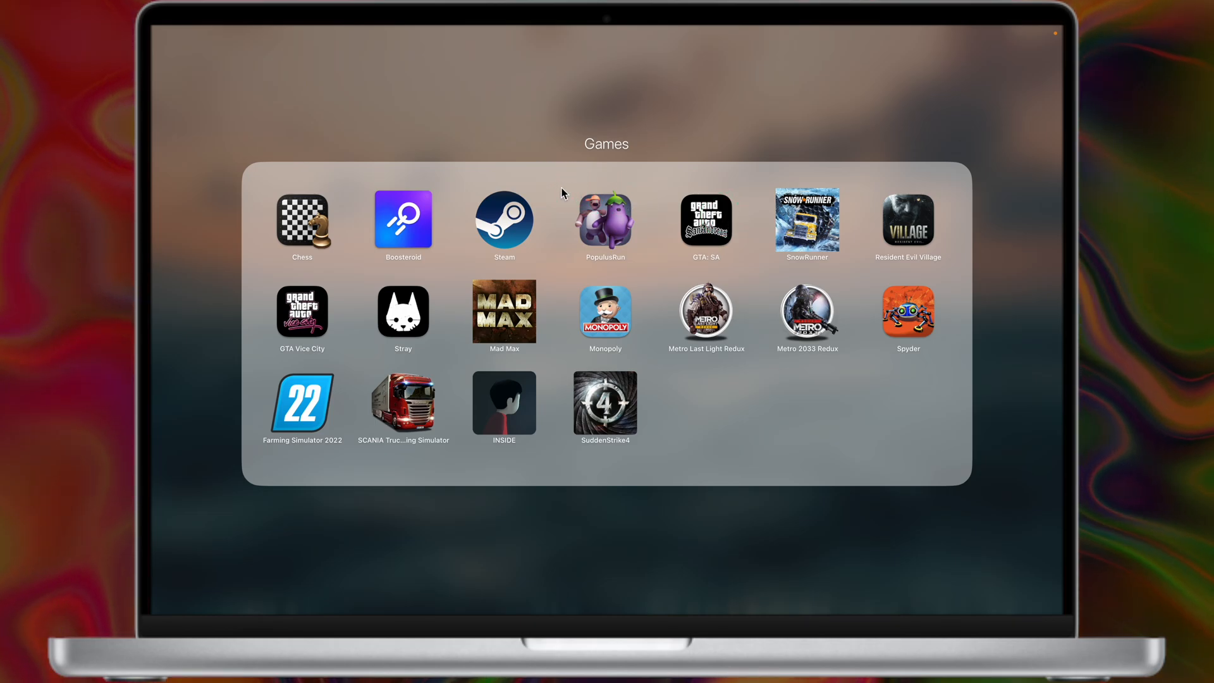
pyautogui.click(403, 219)
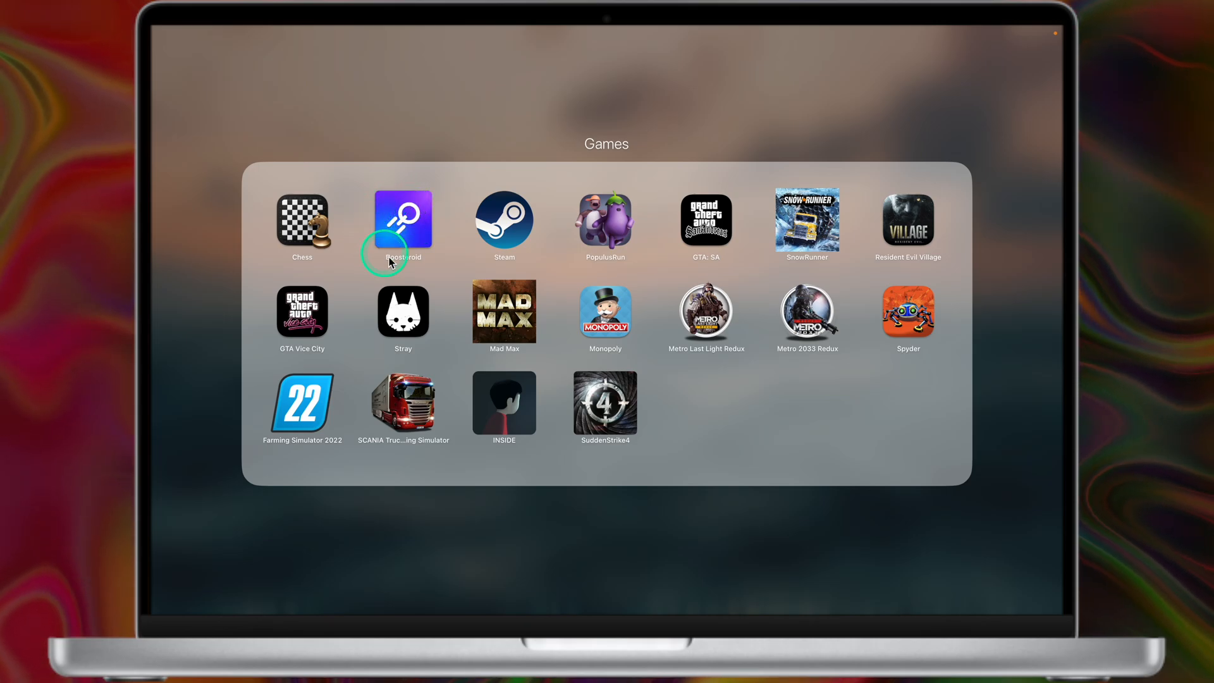
pyautogui.moveTo(517, 218)
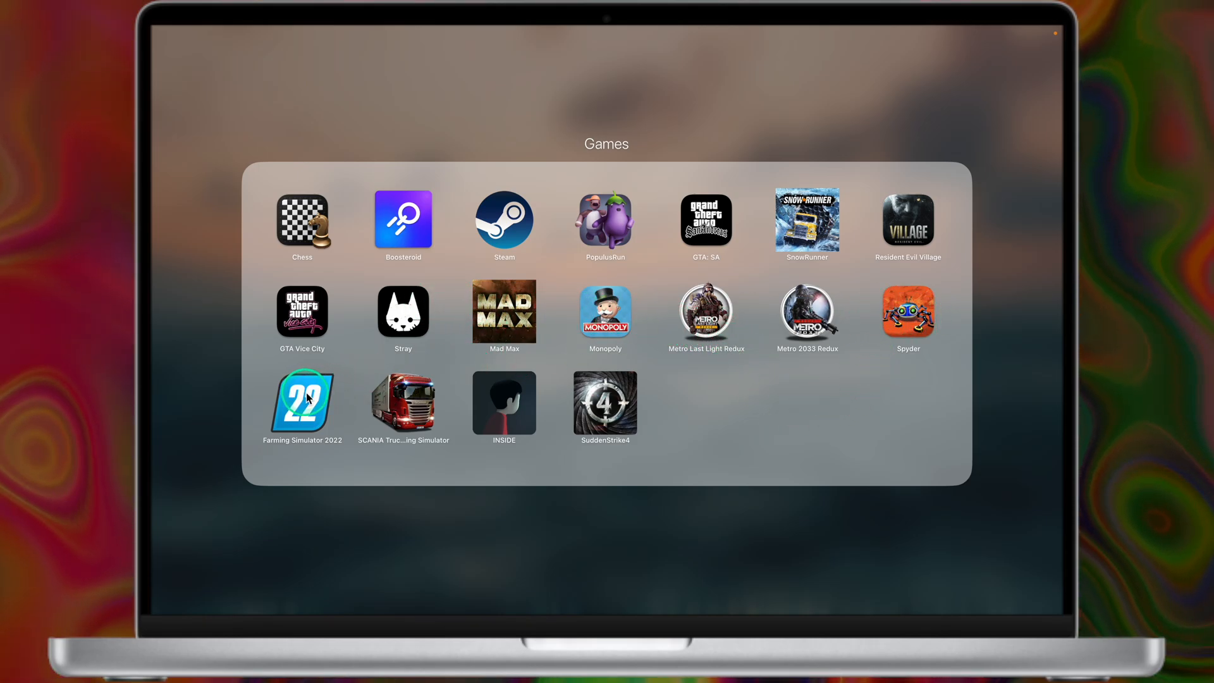
pyautogui.click(490, 412)
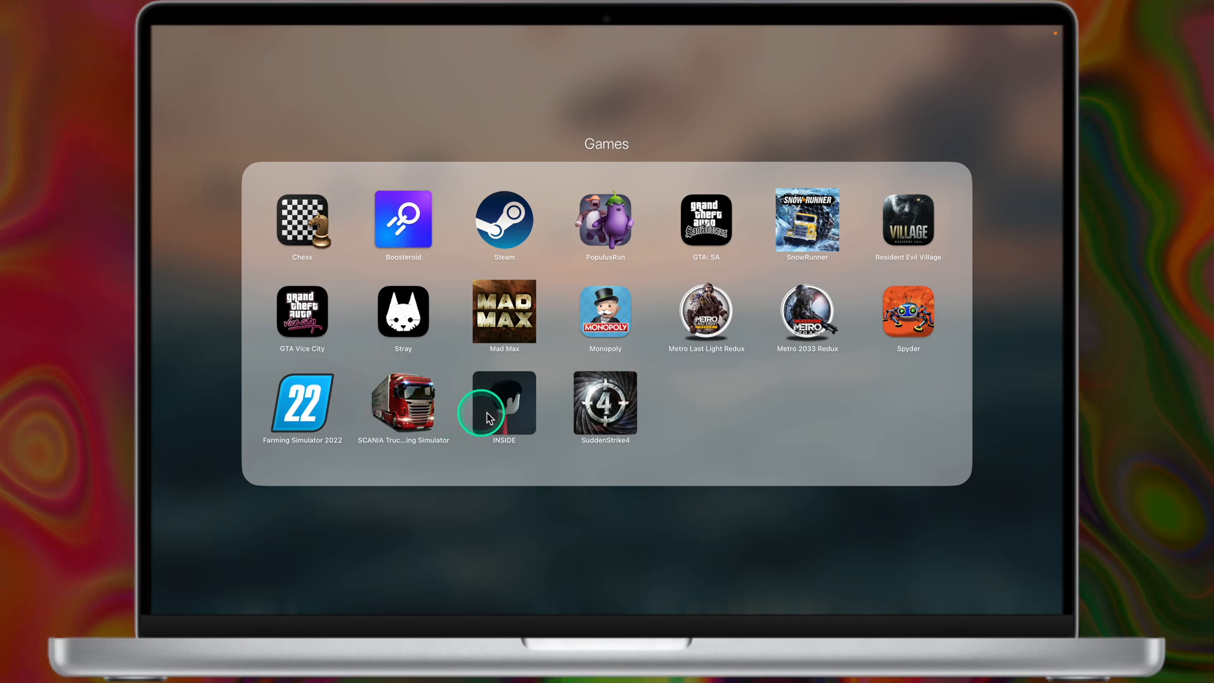
pyautogui.moveTo(674, 436)
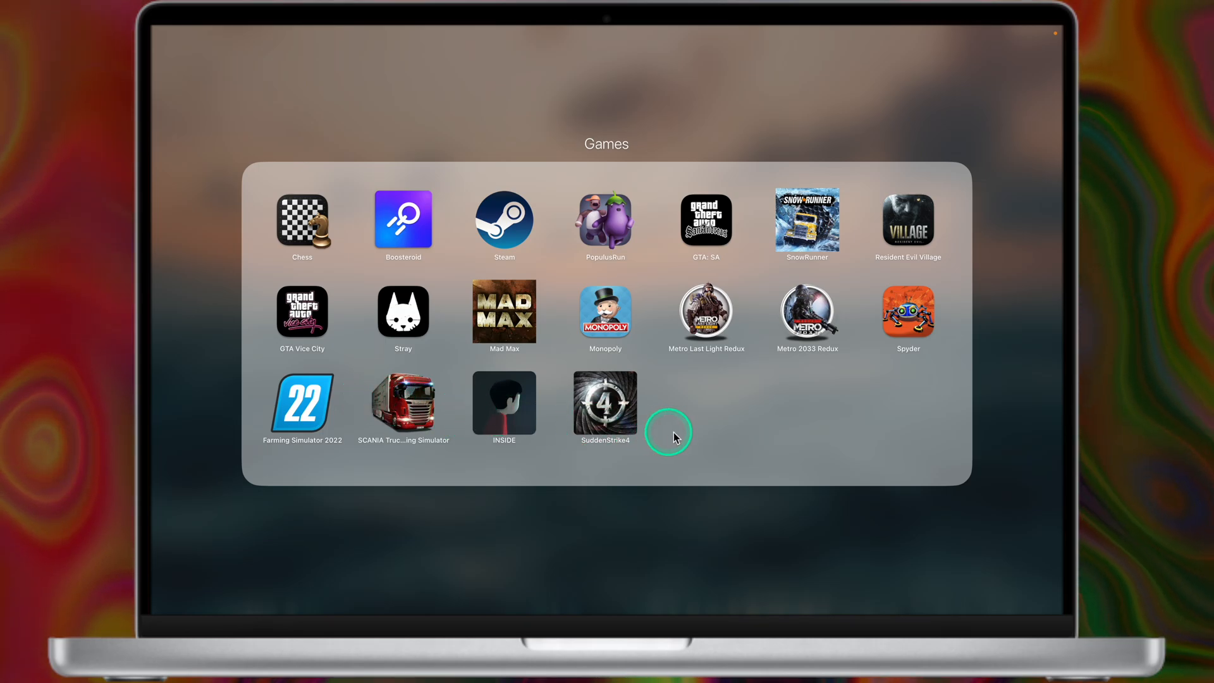
pyautogui.moveTo(691, 437)
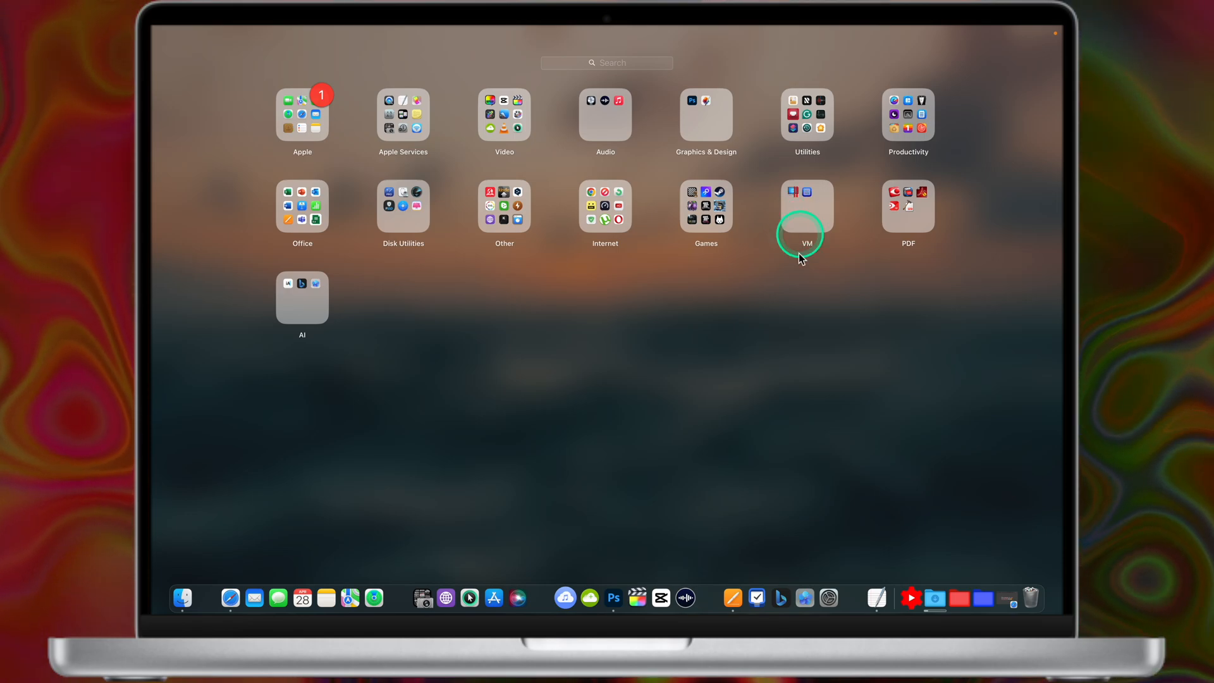
pyautogui.moveTo(808, 212)
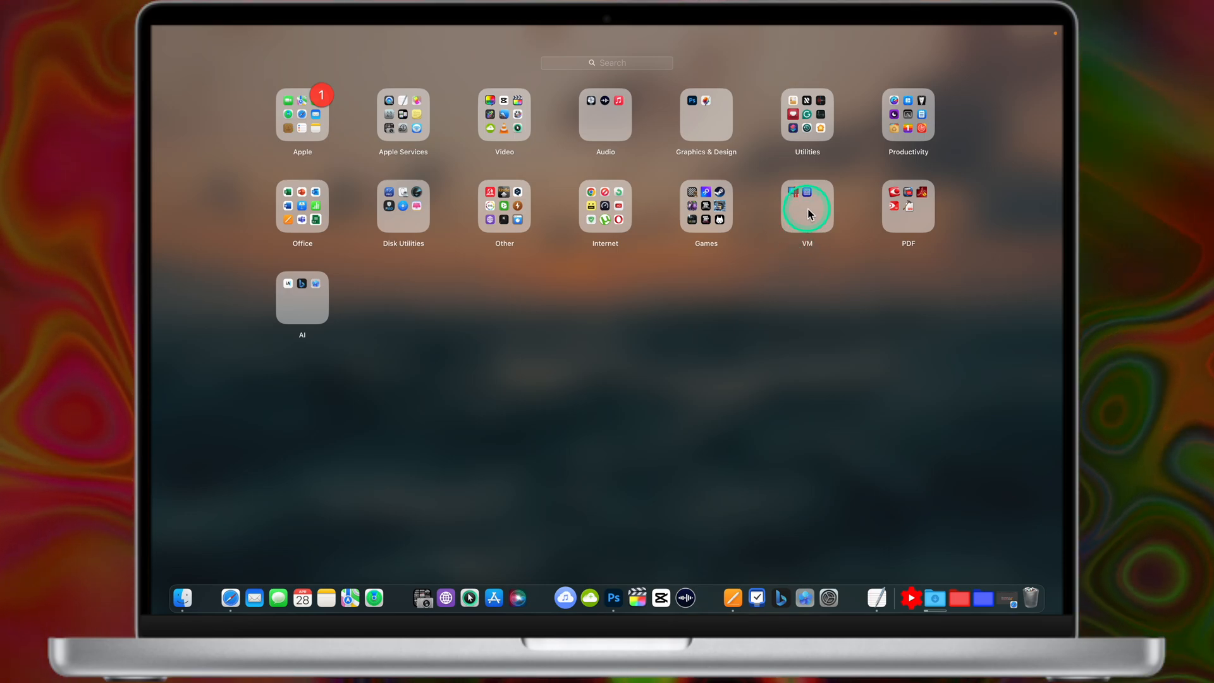
# Step: Open Launchpad's VM folder holding Parallels Desktop and UTM
pyautogui.click(807, 207)
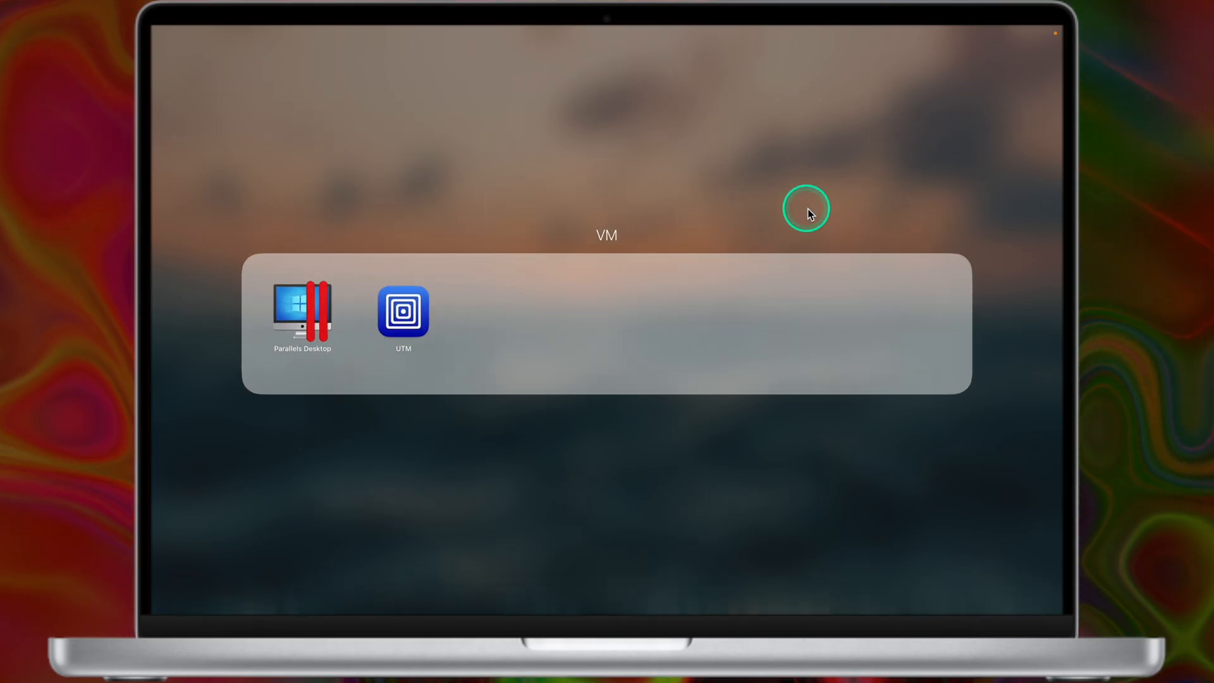
pyautogui.moveTo(825, 181)
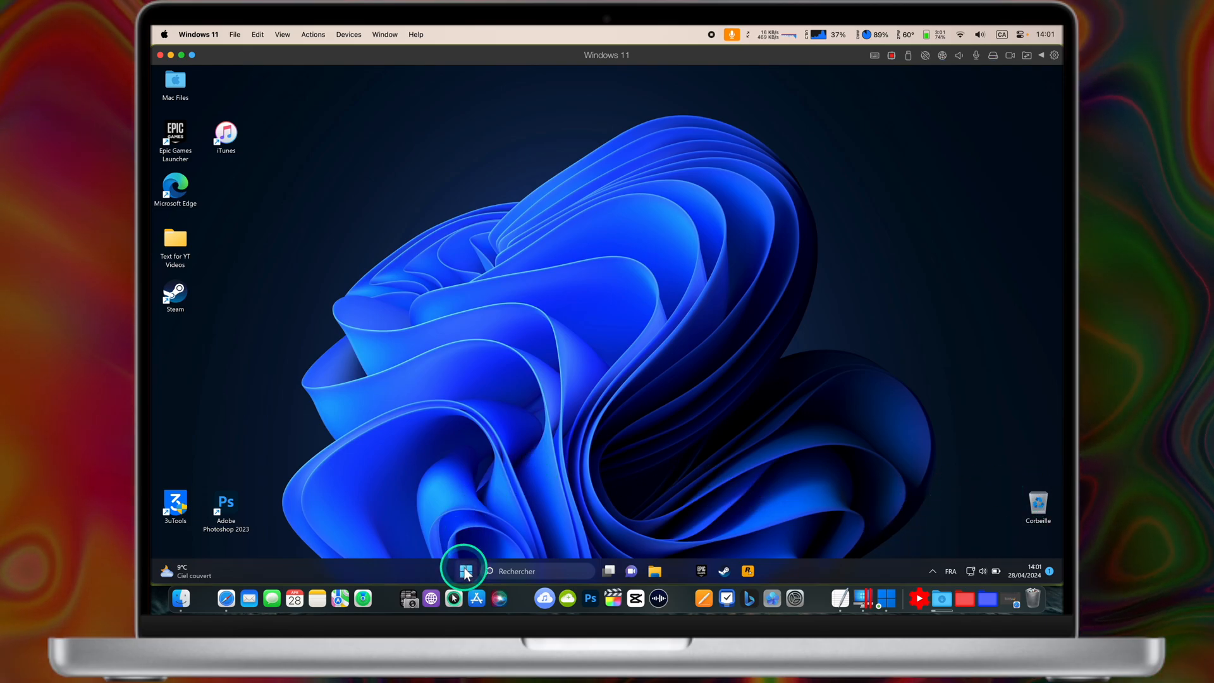
# Step: Open the Windows 11 Start menu in the Parallels virtual machine
pyautogui.click(465, 571)
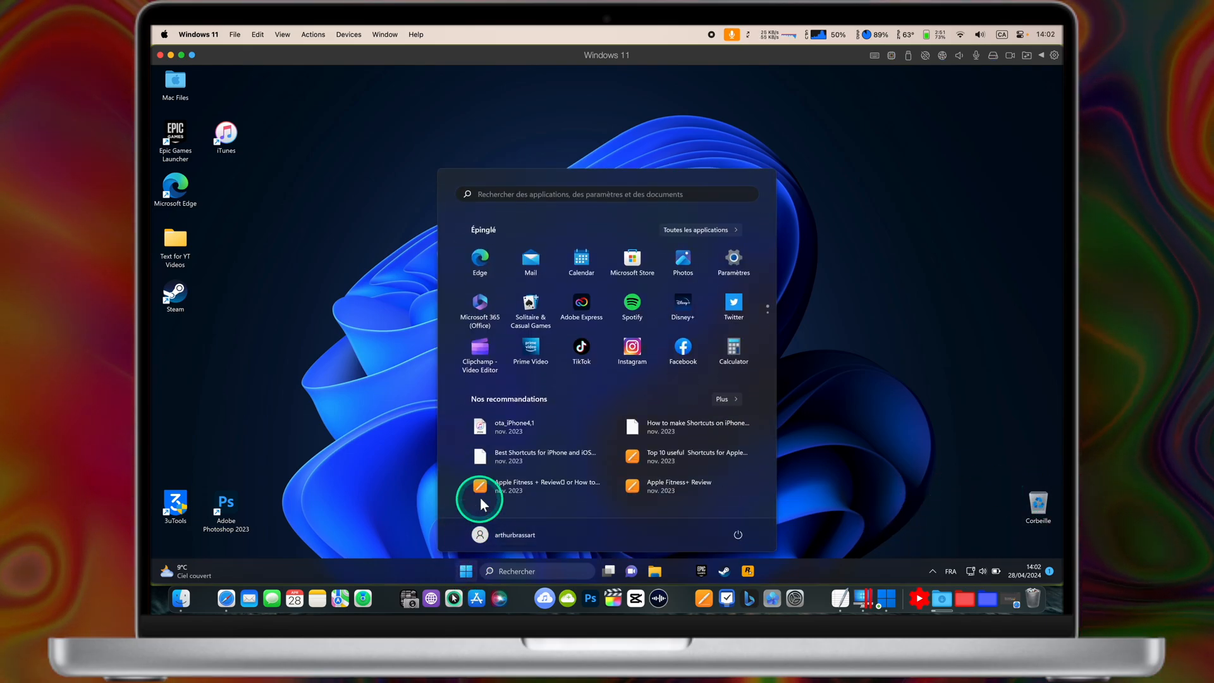
pyautogui.moveTo(868, 327)
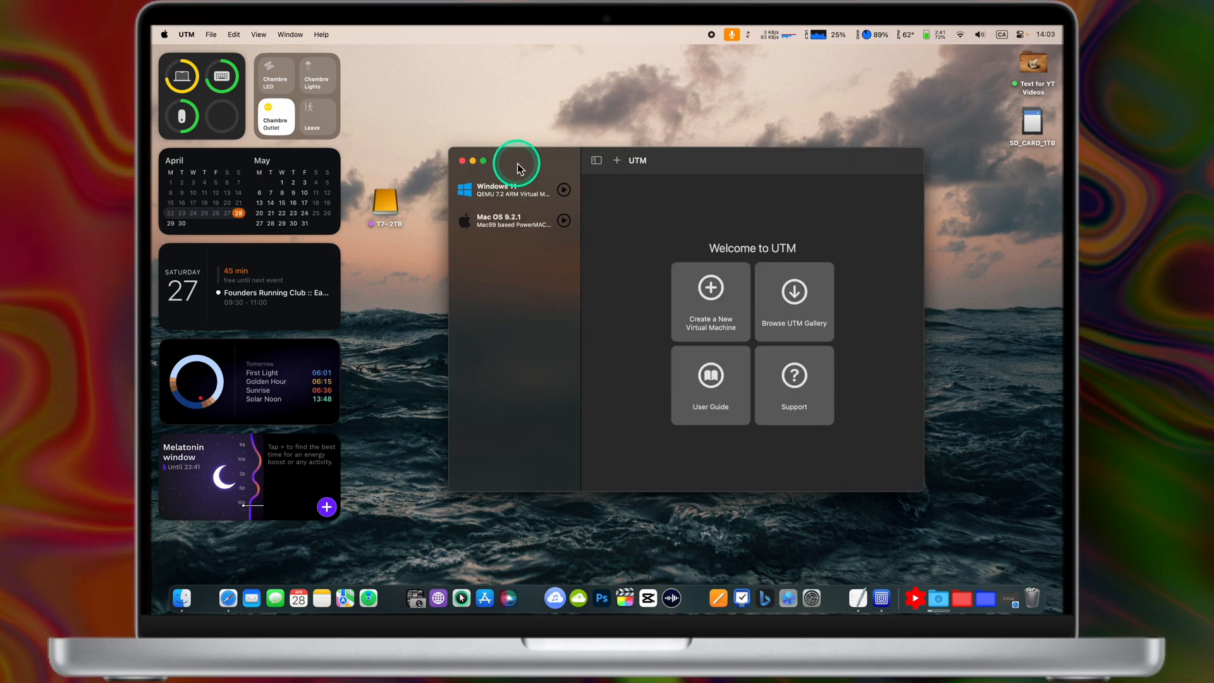
pyautogui.click(508, 190)
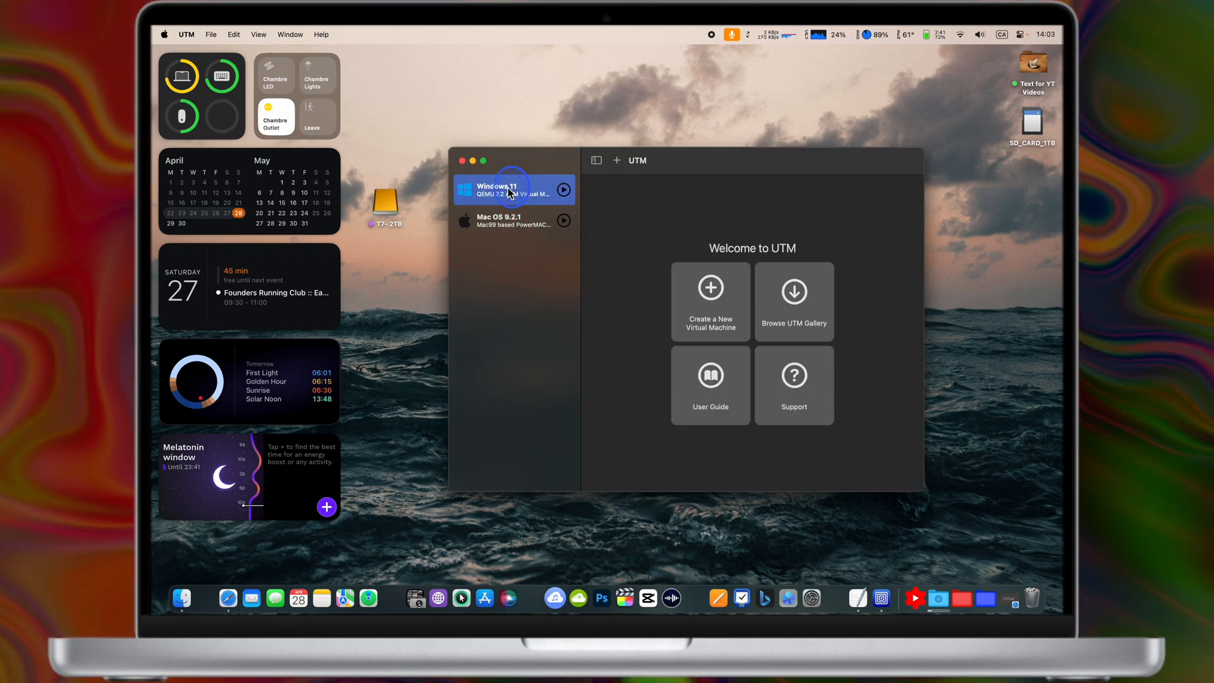
pyautogui.click(563, 190)
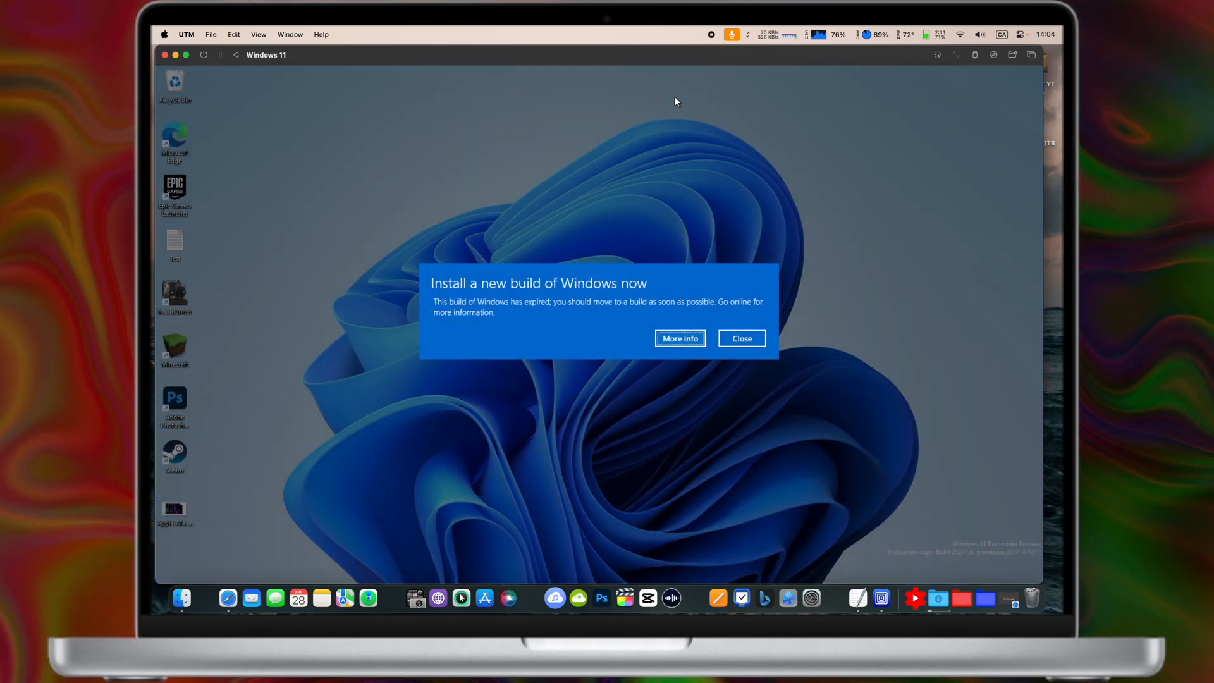
pyautogui.click(742, 337)
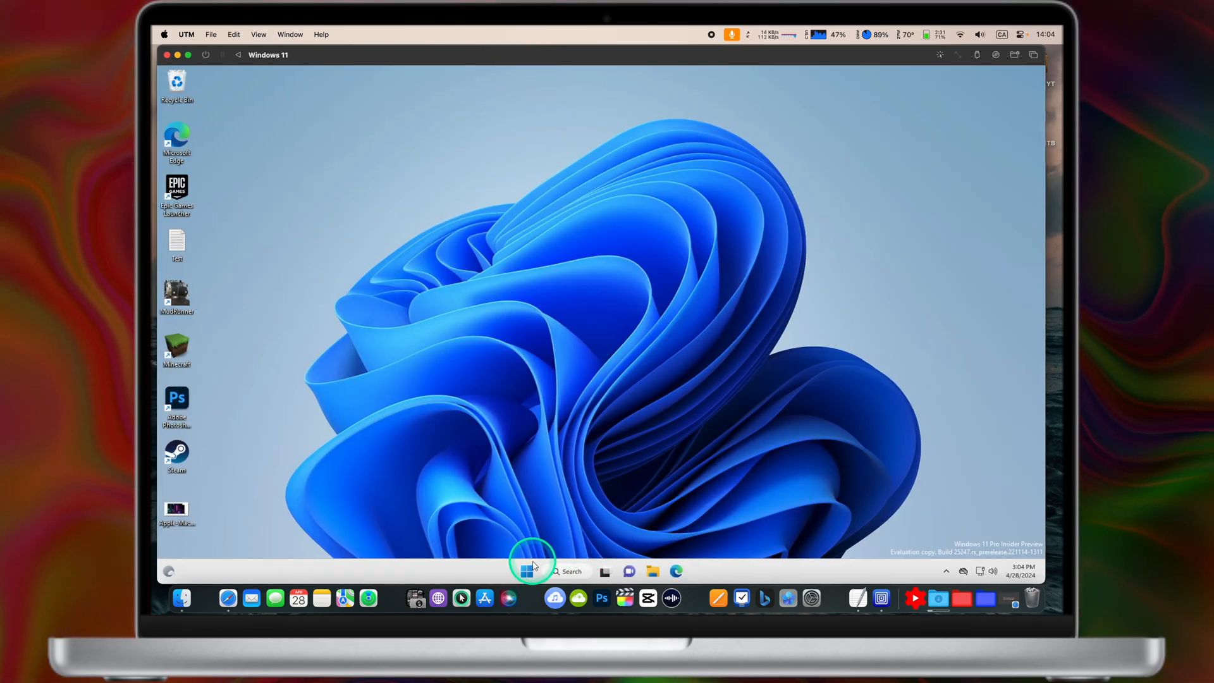
pyautogui.click(527, 571)
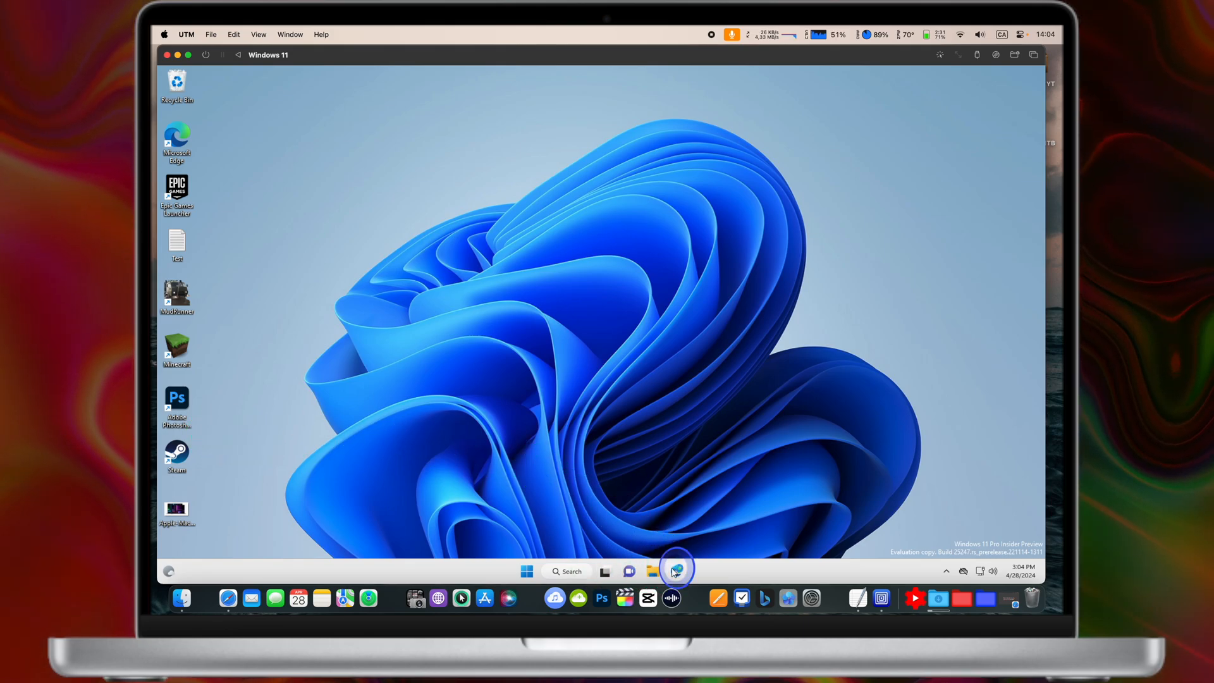
pyautogui.click(675, 571)
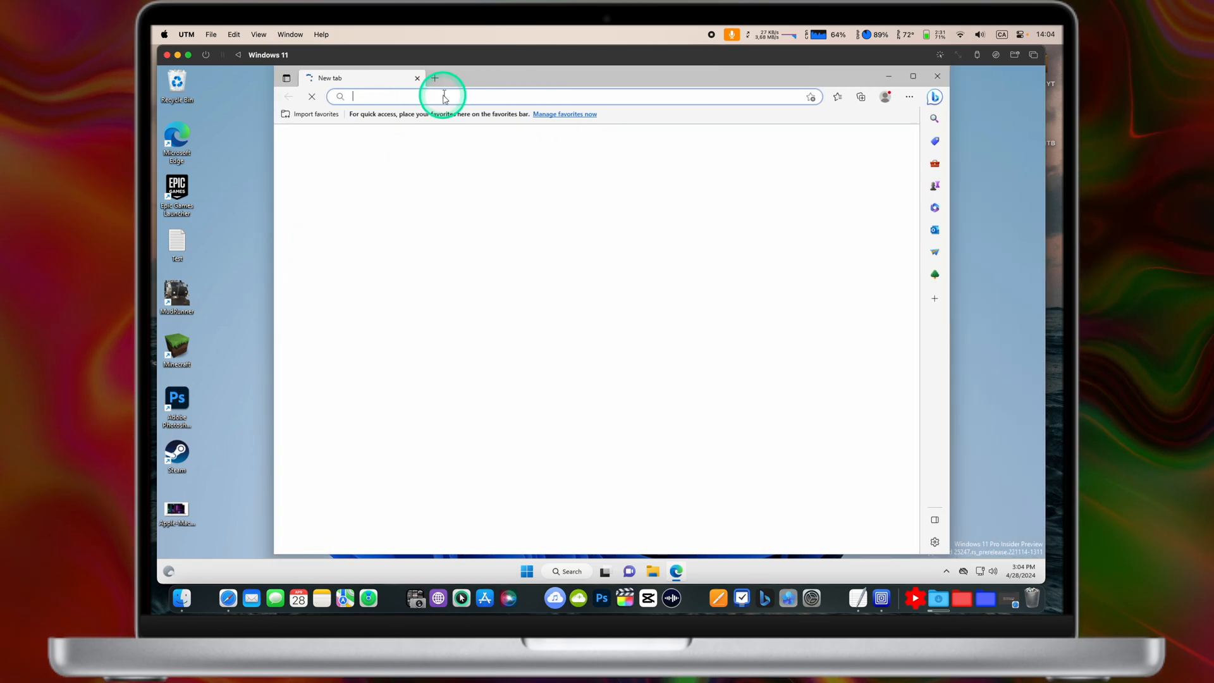
pyautogui.write('yo')
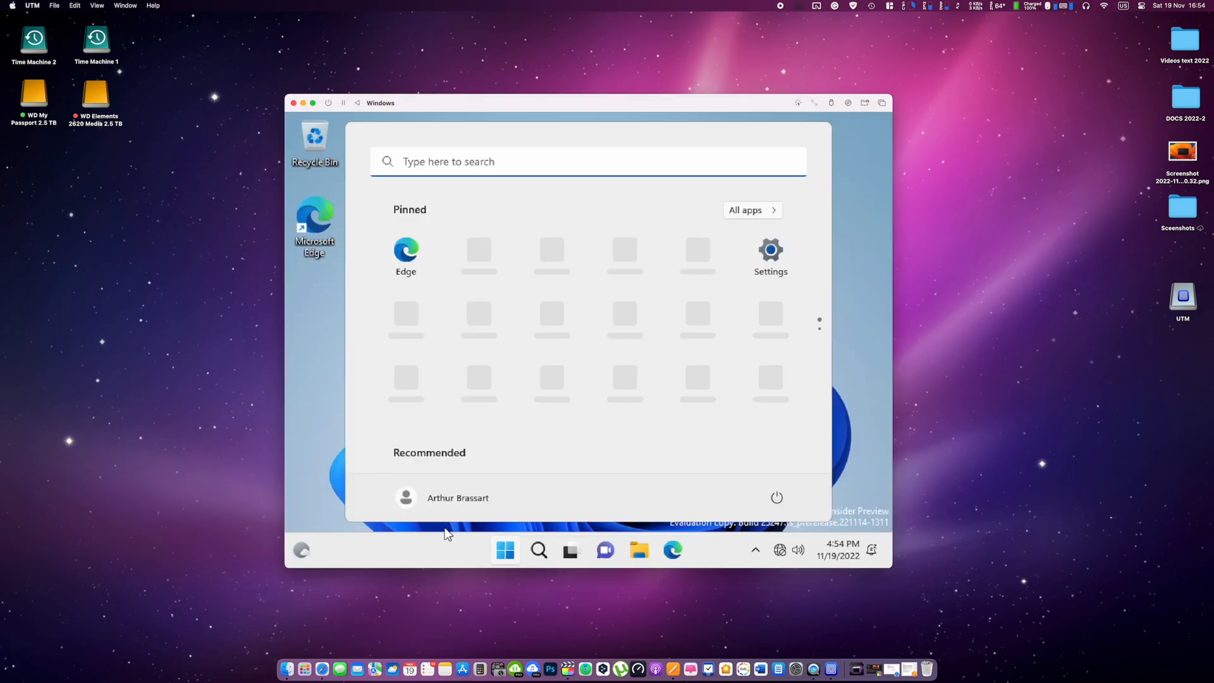
pyautogui.click(505, 549)
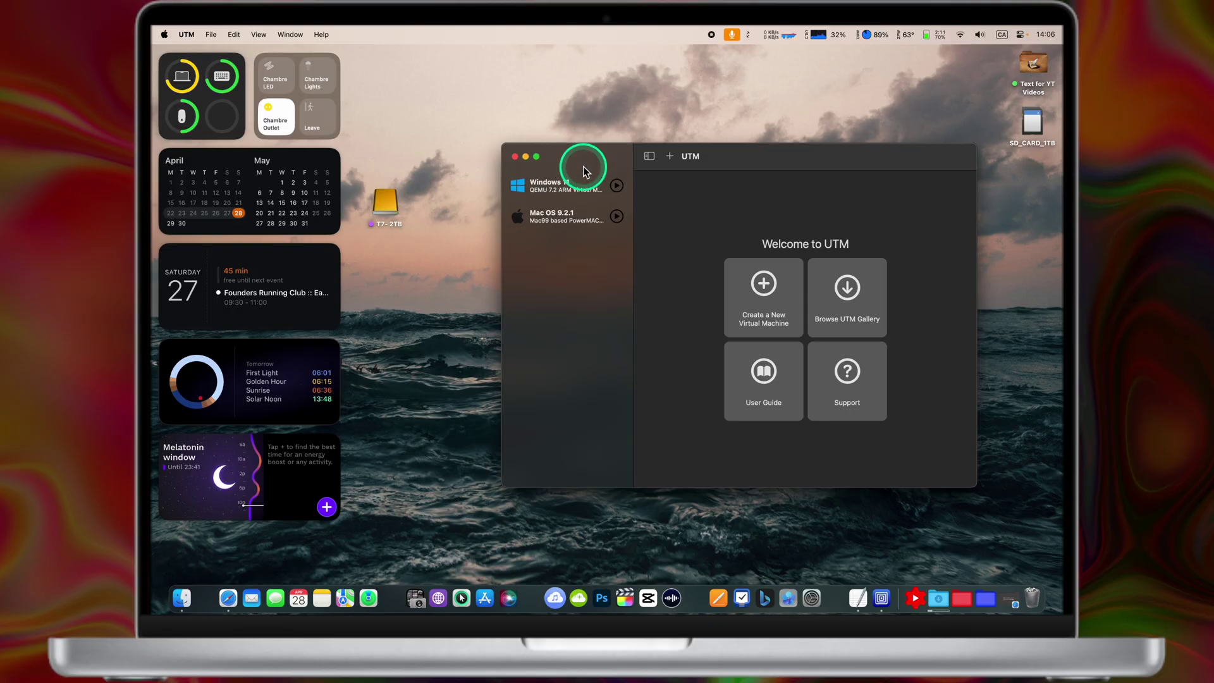
# Step: Open the Windows 11 VM's Network settings, keeping Shared Network and virtio-net-pci
pyautogui.click(565, 185)
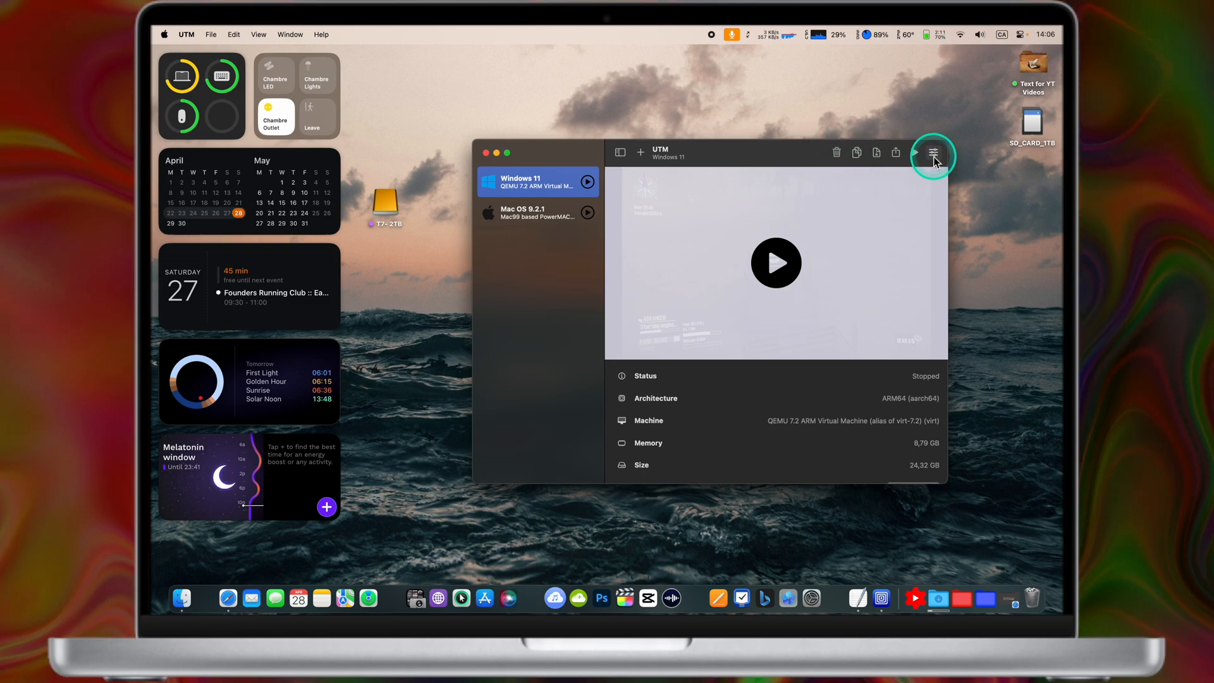
pyautogui.click(933, 152)
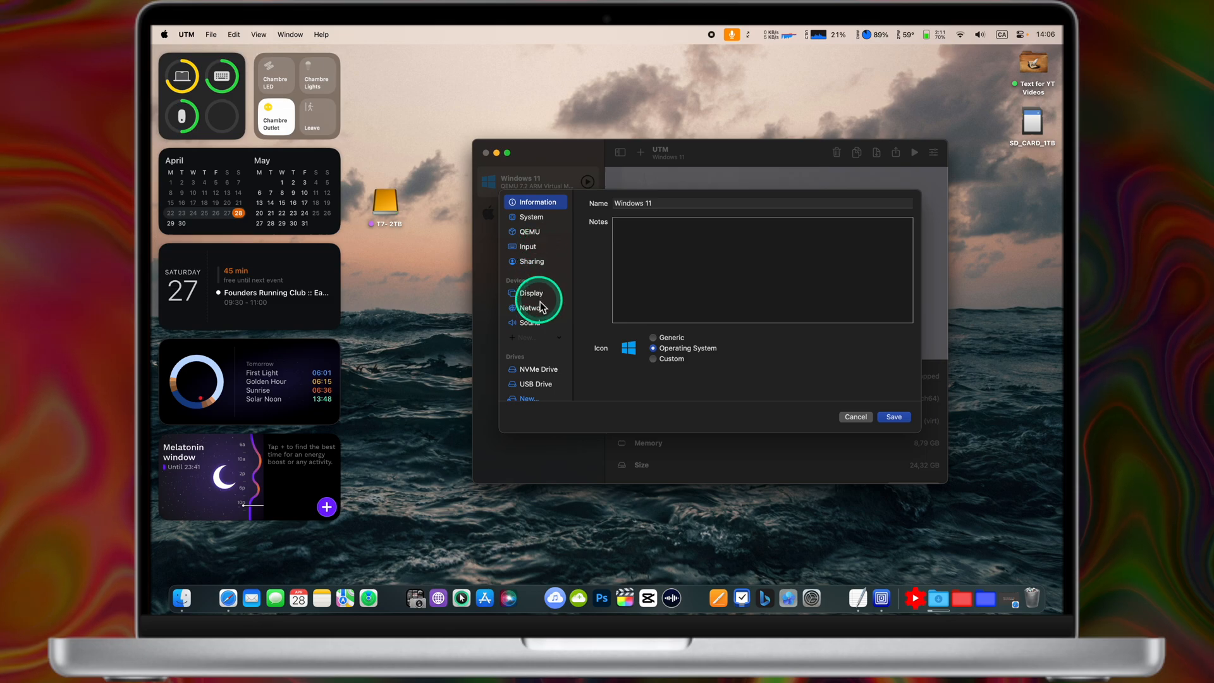
pyautogui.click(530, 308)
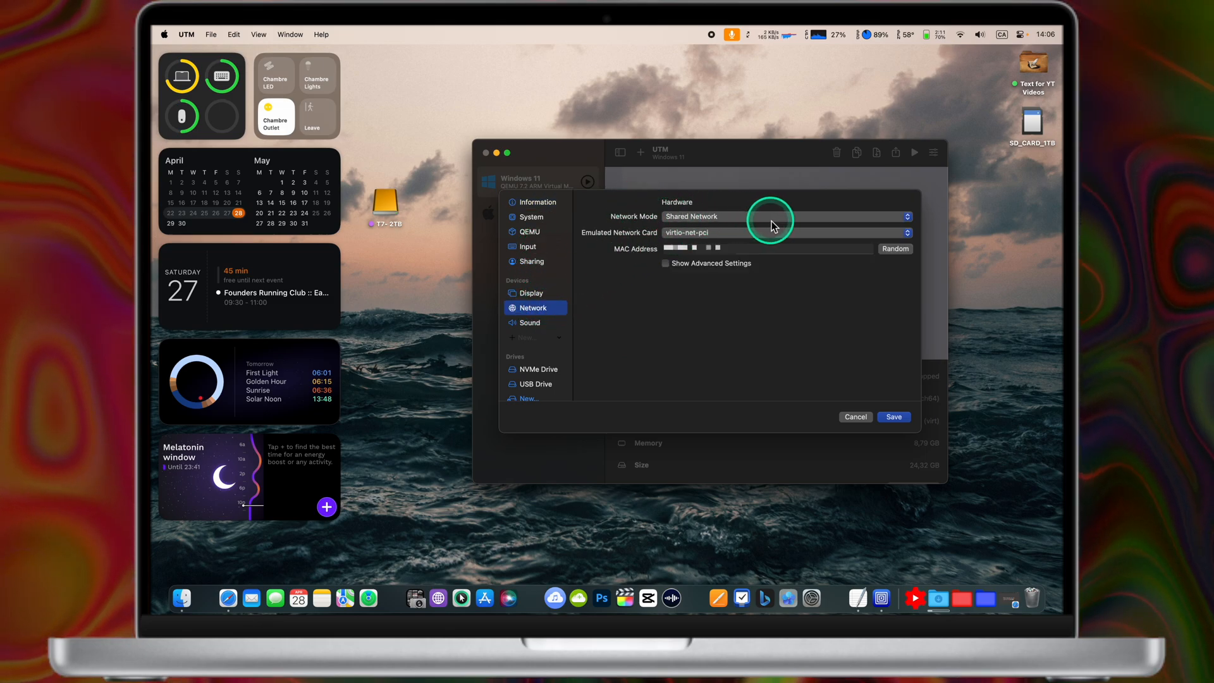
pyautogui.click(786, 217)
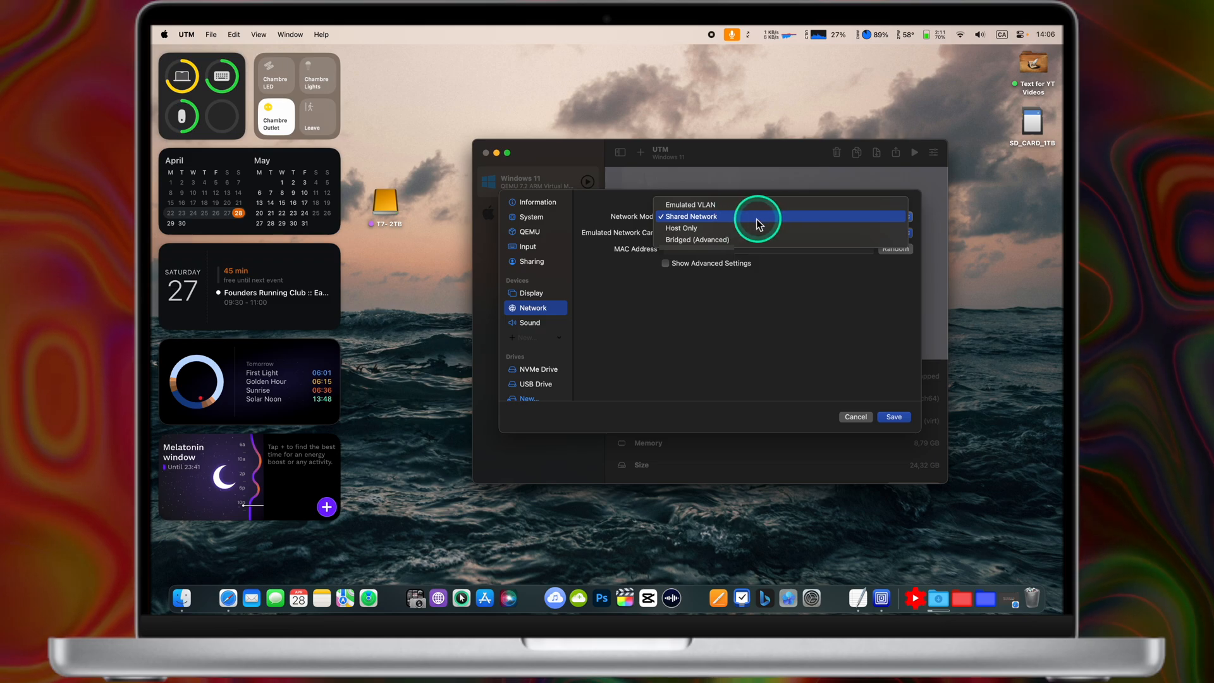
pyautogui.click(691, 217)
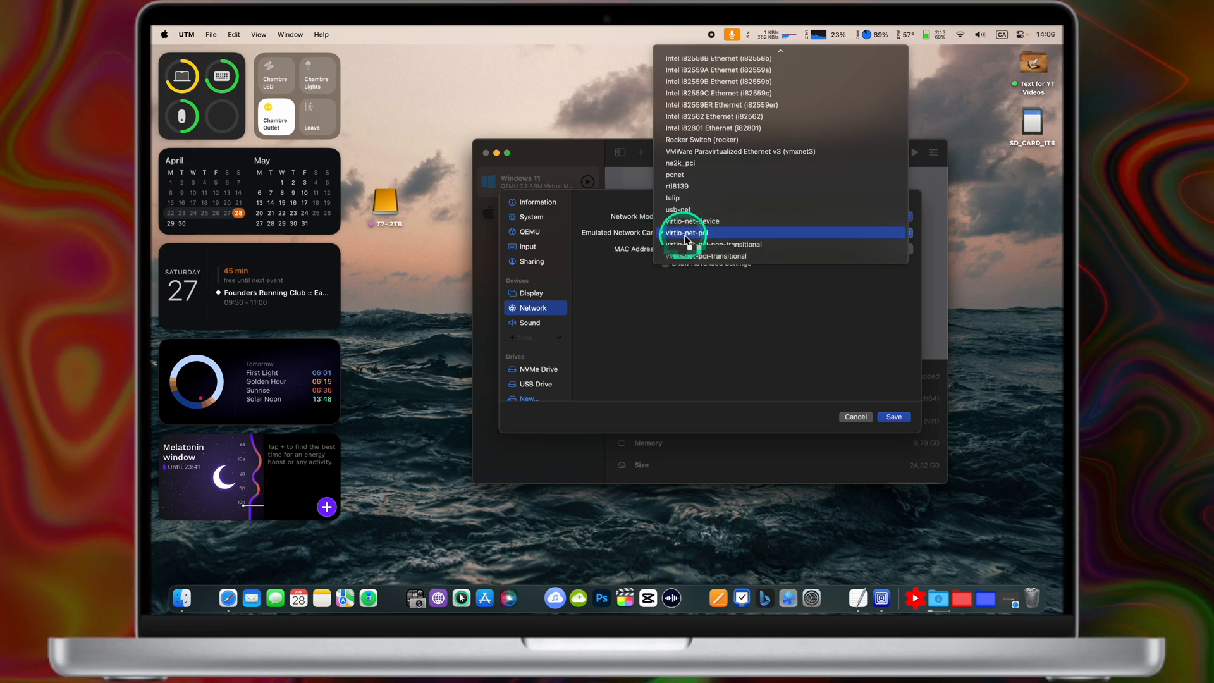
pyautogui.click(685, 233)
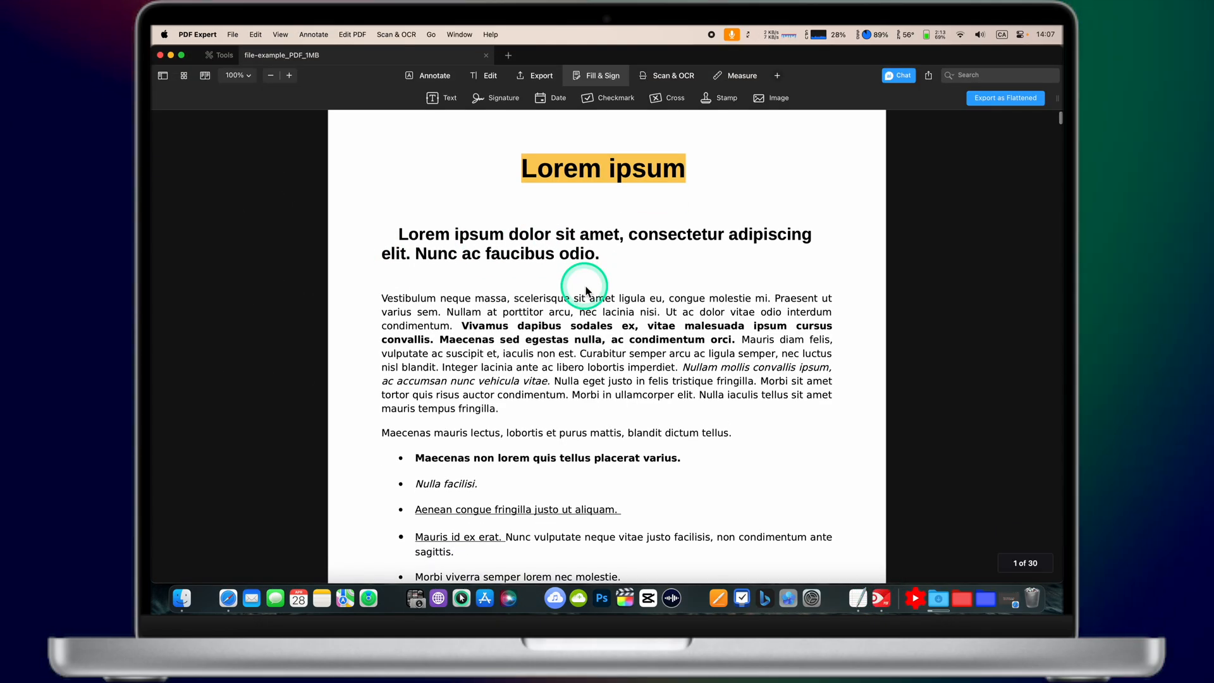
# Step: Place the Standard APPROVED stamp beside the bold Lorem ipsum subheading
pyautogui.click(270, 75)
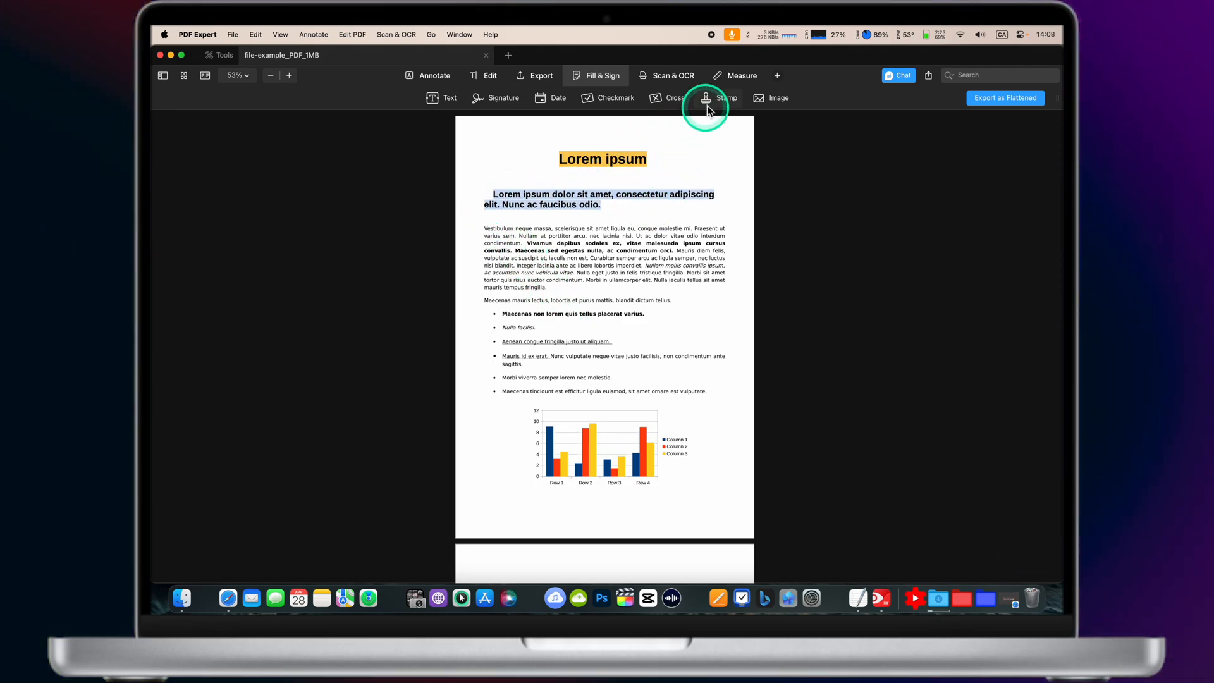
pyautogui.click(718, 98)
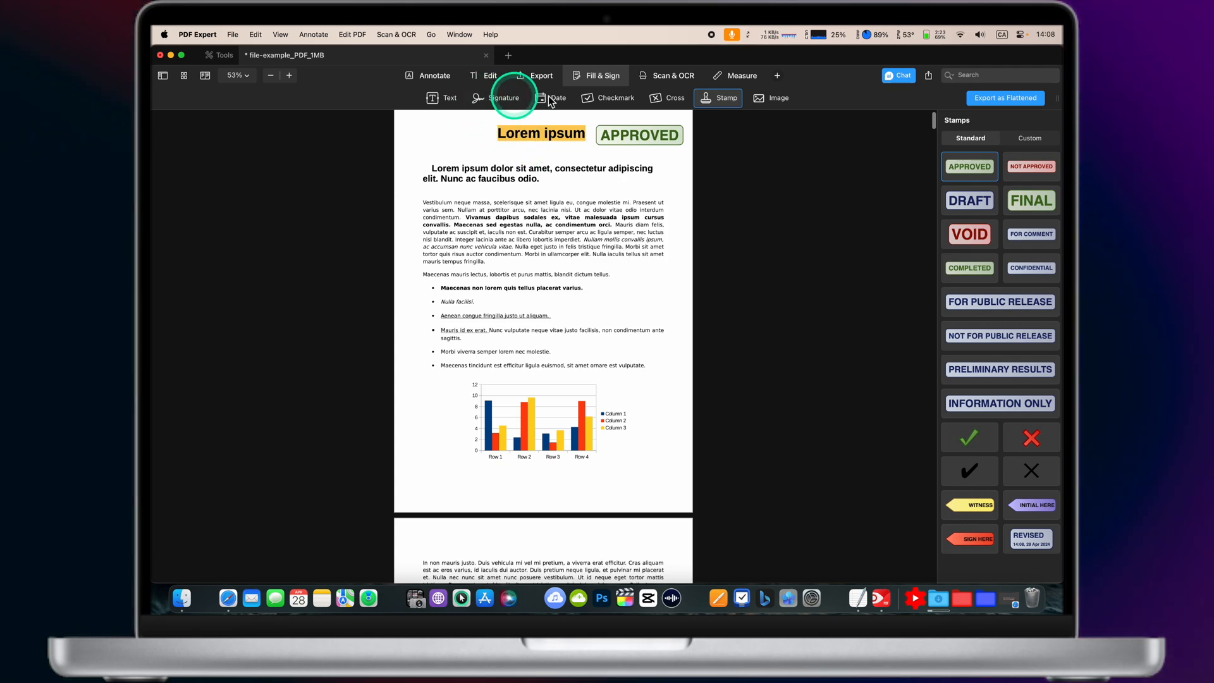
pyautogui.click(549, 98)
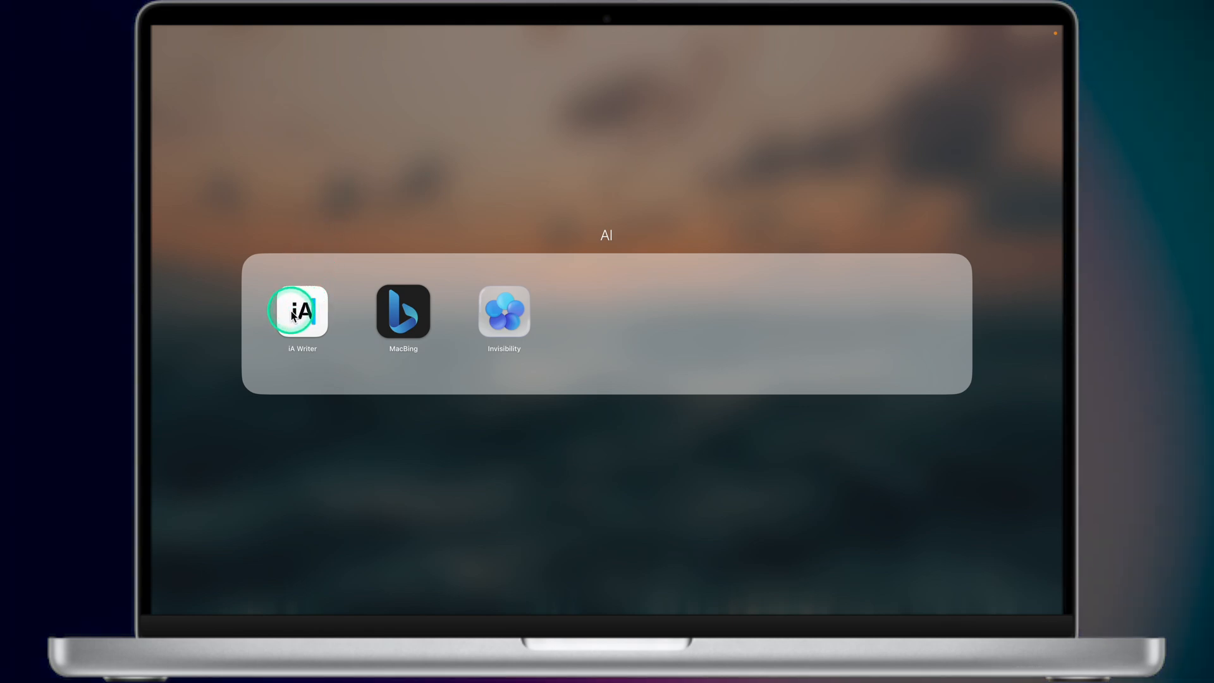
pyautogui.moveTo(407, 327)
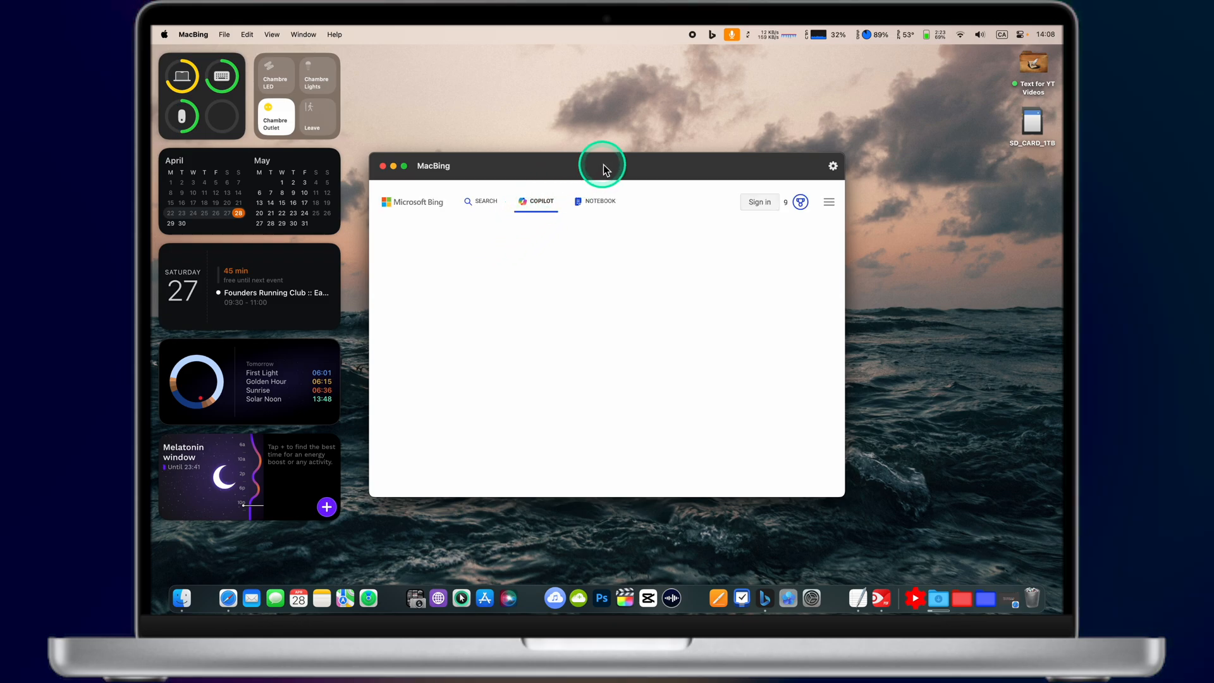
# Step: Get Copilot in MacBing to answer a 'hi bro' greeting, then return to the desktop
pyautogui.click(383, 167)
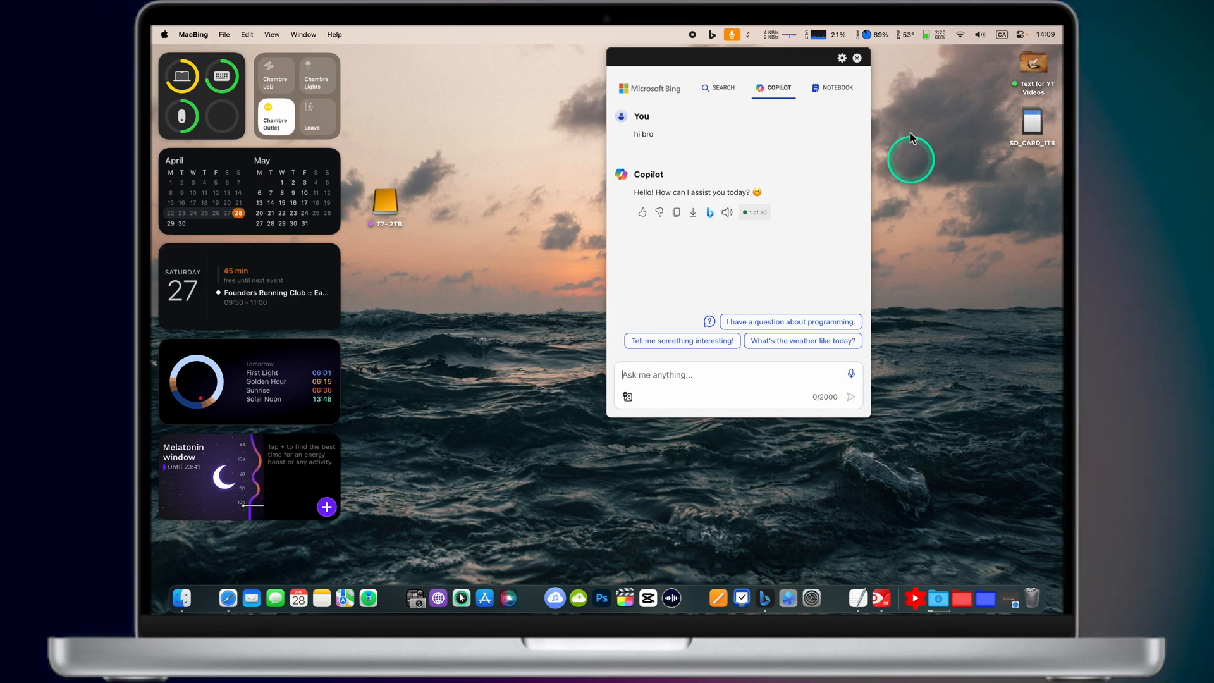
pyautogui.click(665, 389)
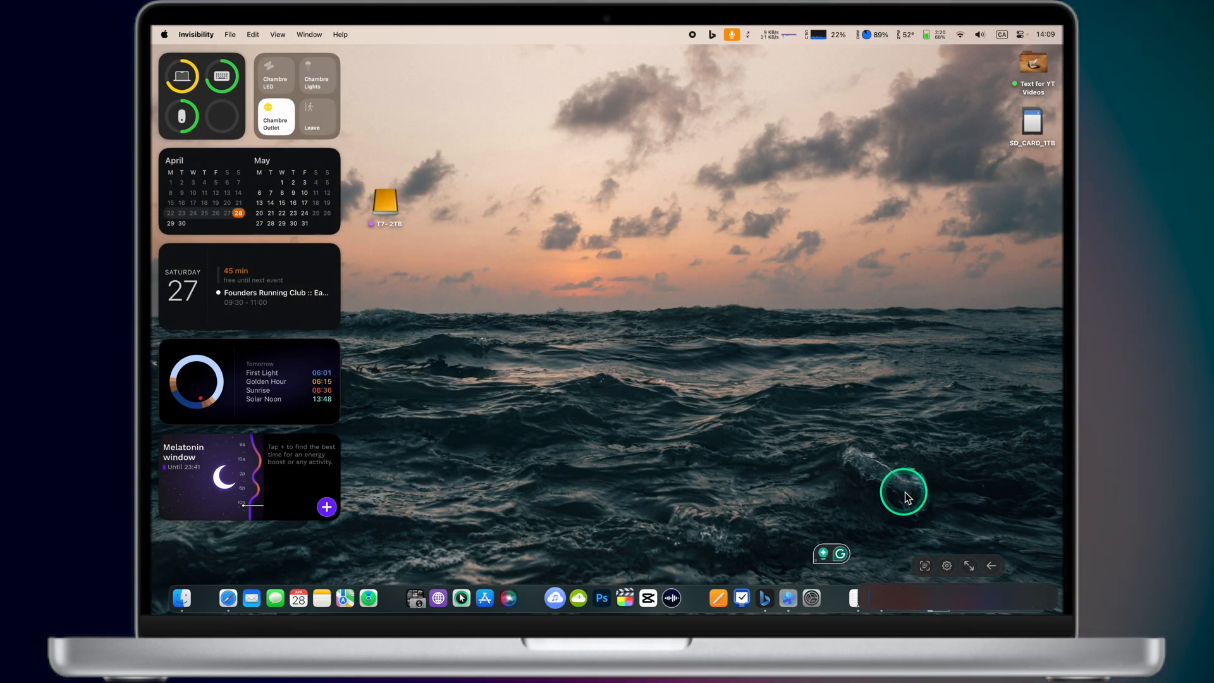
pyautogui.moveTo(883, 599)
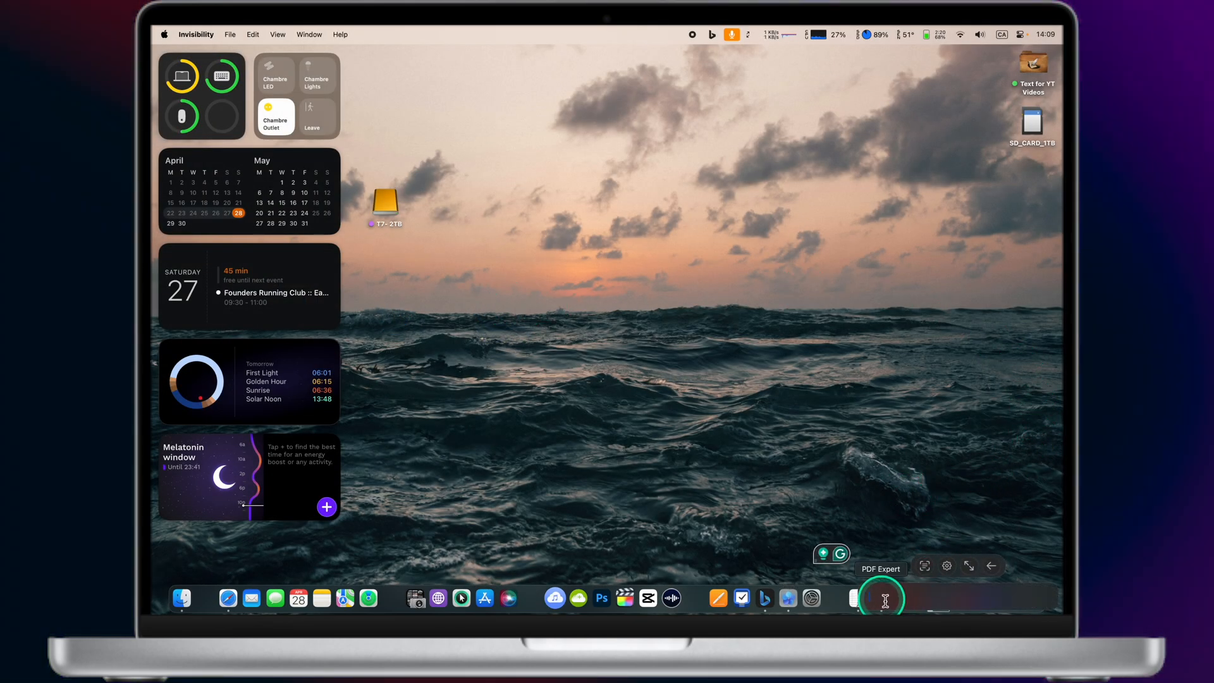